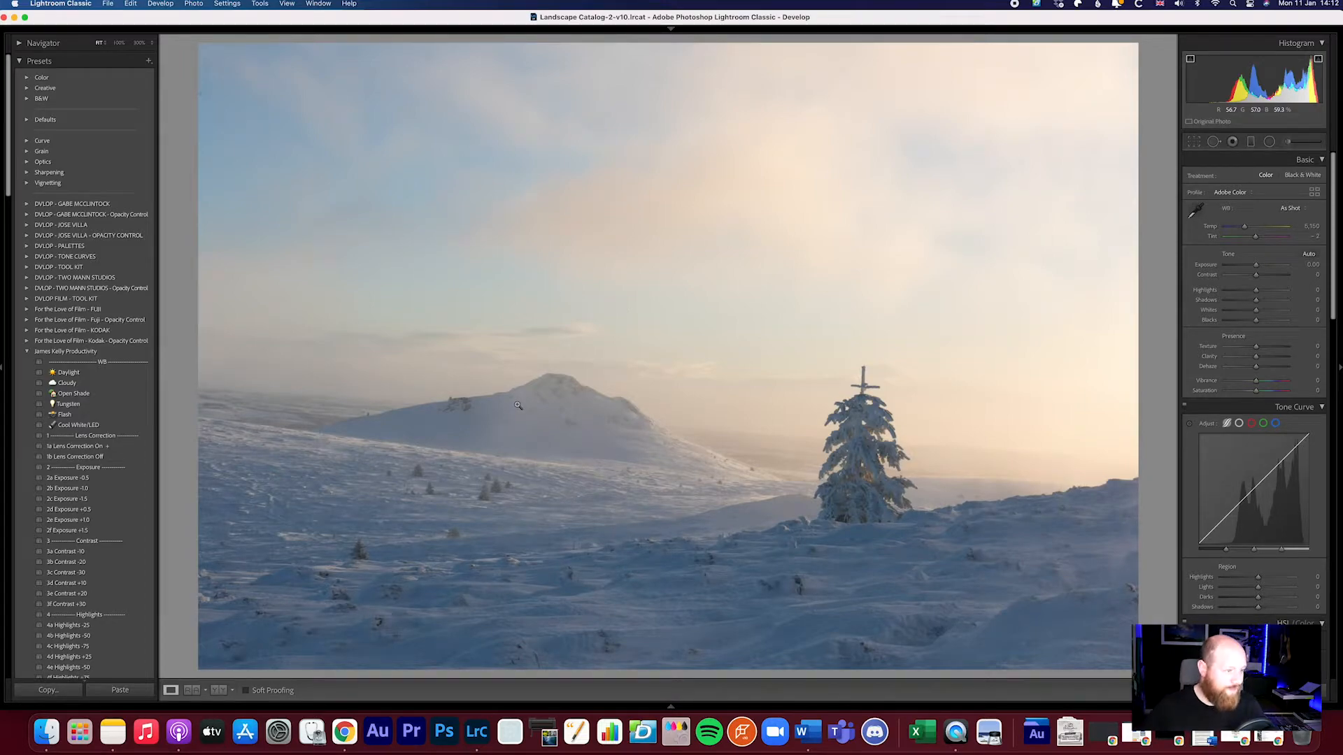
{"action": "mouse_move", "coordinate": [1007, 238]}
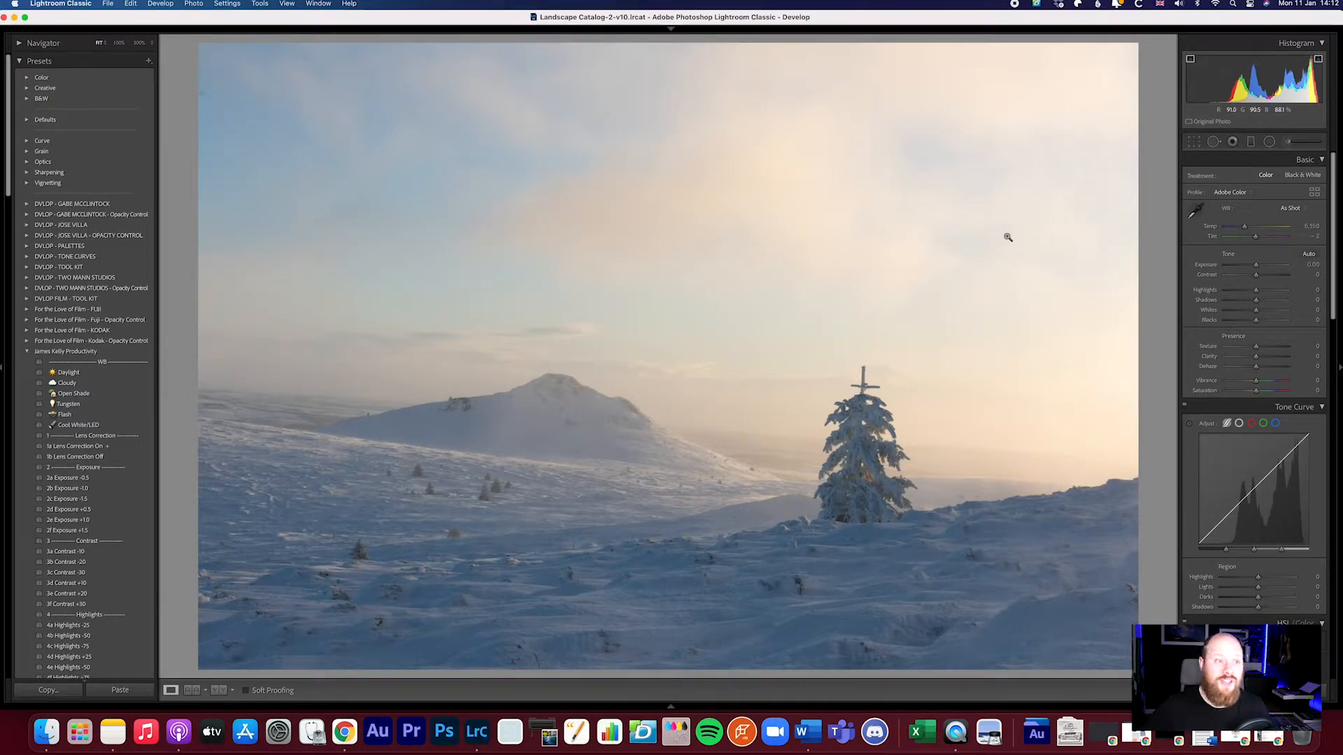
Level the horizon and tighten the crop around the mountain and frosted tree
{"action": "left_click", "coordinate": [1193, 141]}
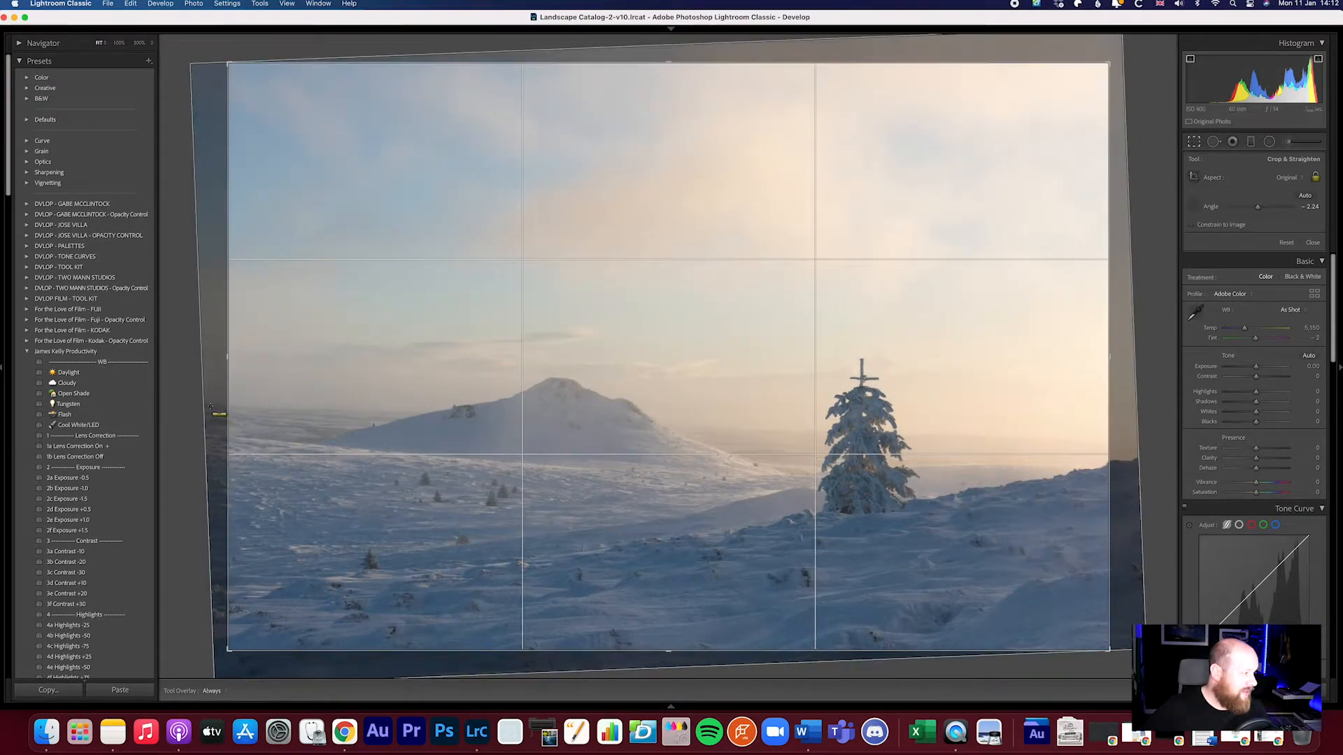
{"action": "left_click_drag", "start_coordinate": [205, 407], "coordinate": [1165, 433]}
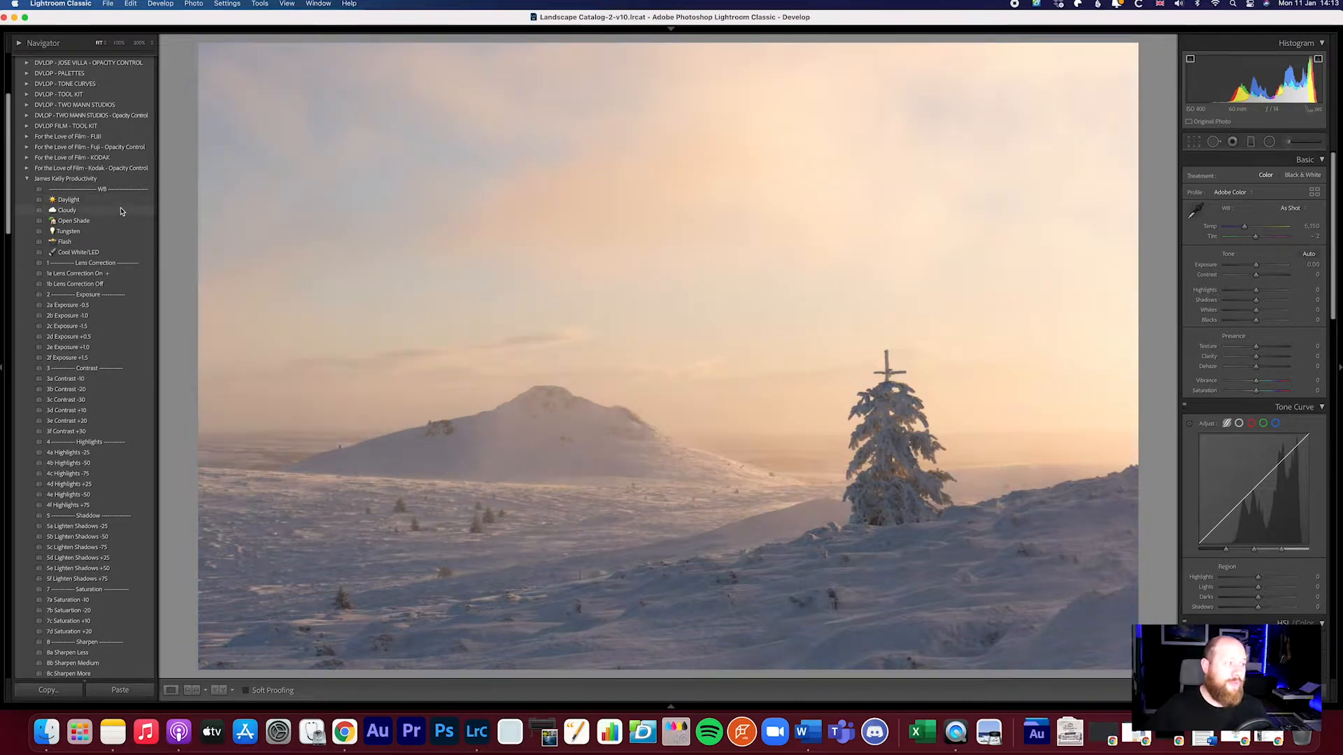
Apply the Cloudy white balance, Lens Correction On, and a slight exposure boost preset
{"action": "left_click", "coordinate": [67, 210]}
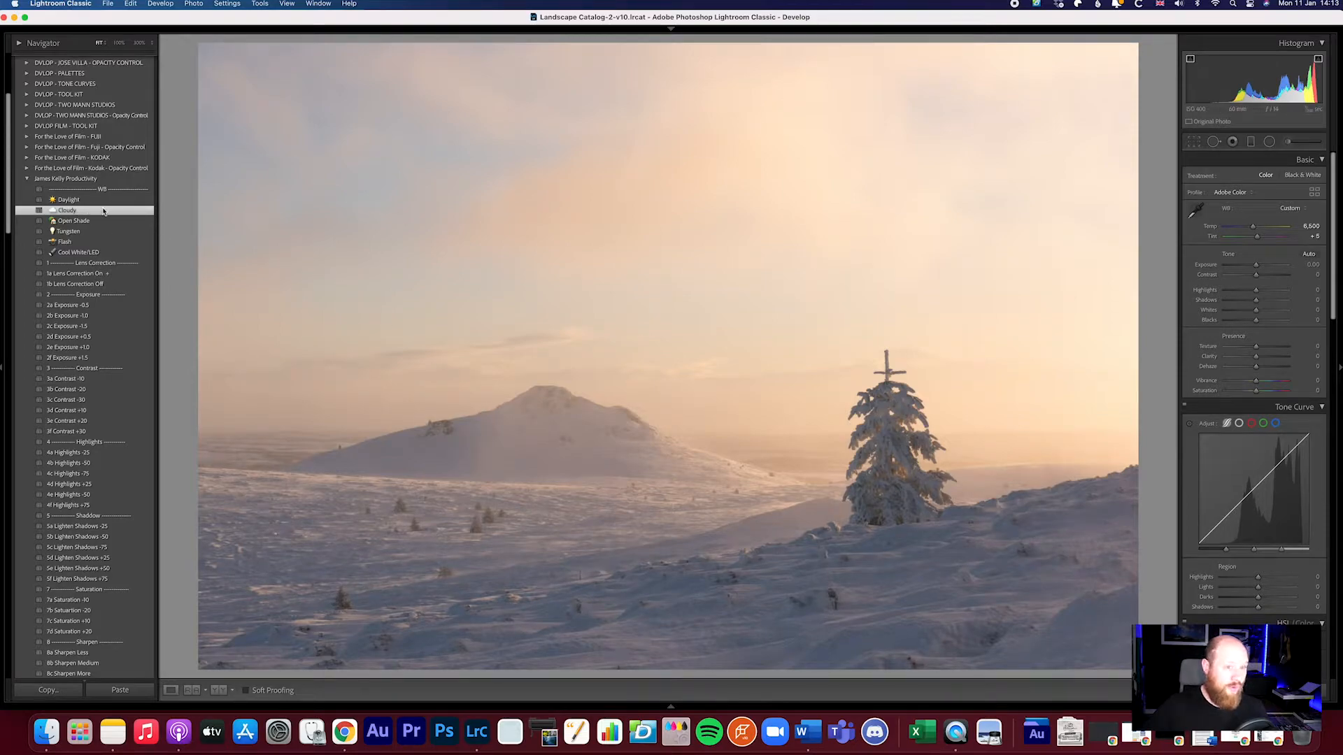
{"action": "left_click", "coordinate": [75, 274]}
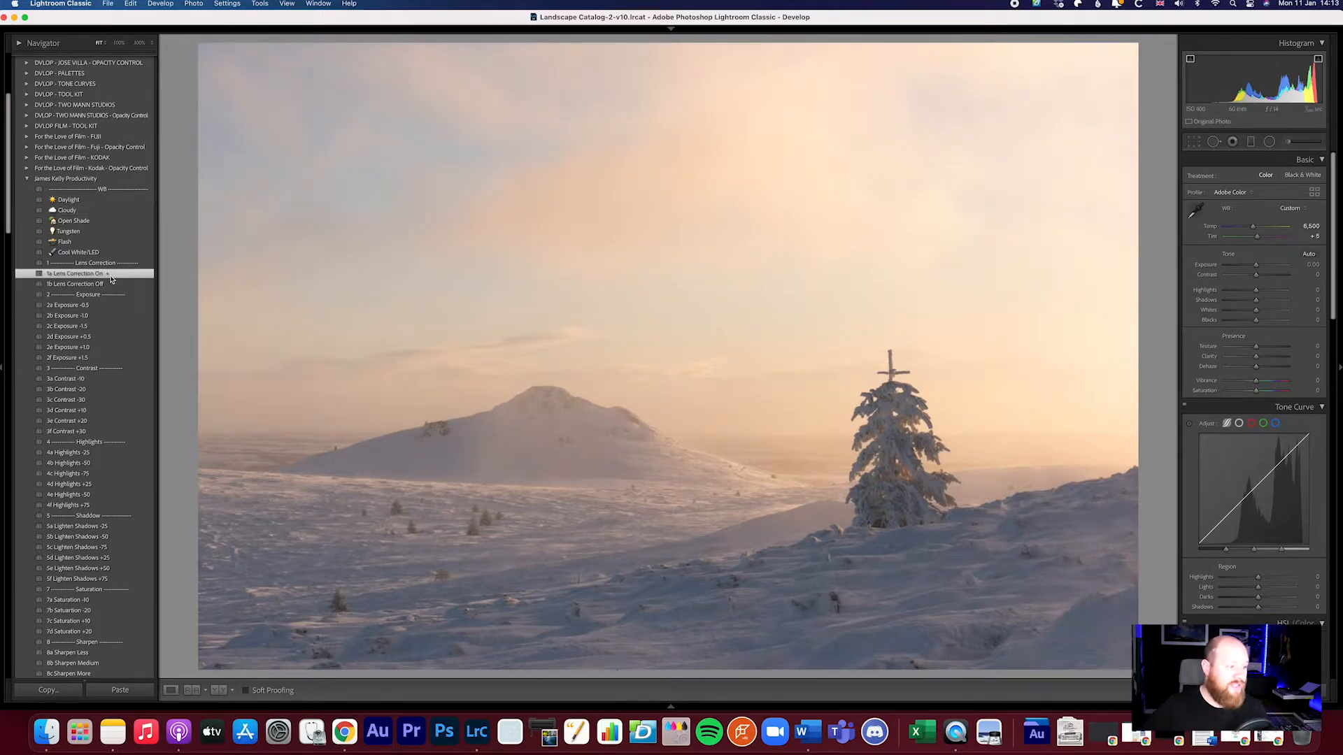
{"action": "left_click", "coordinate": [76, 273]}
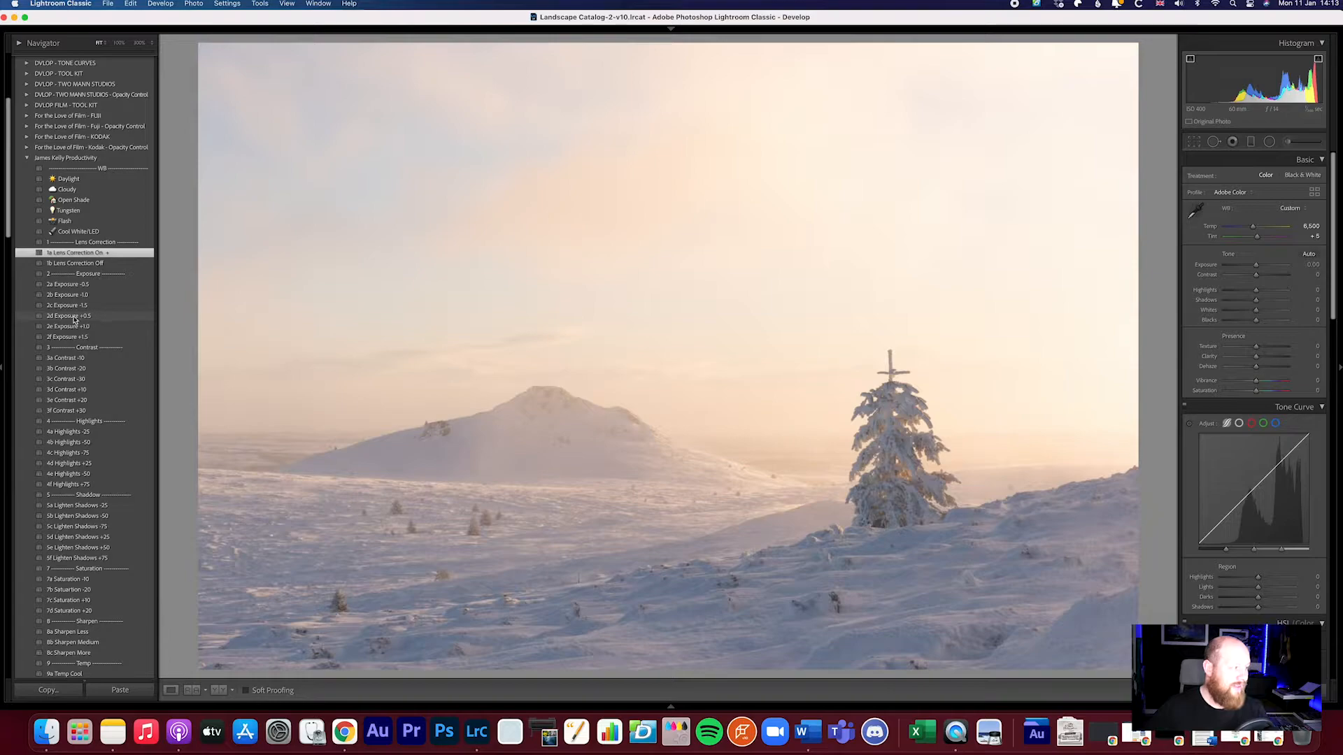
{"action": "left_click", "coordinate": [69, 315]}
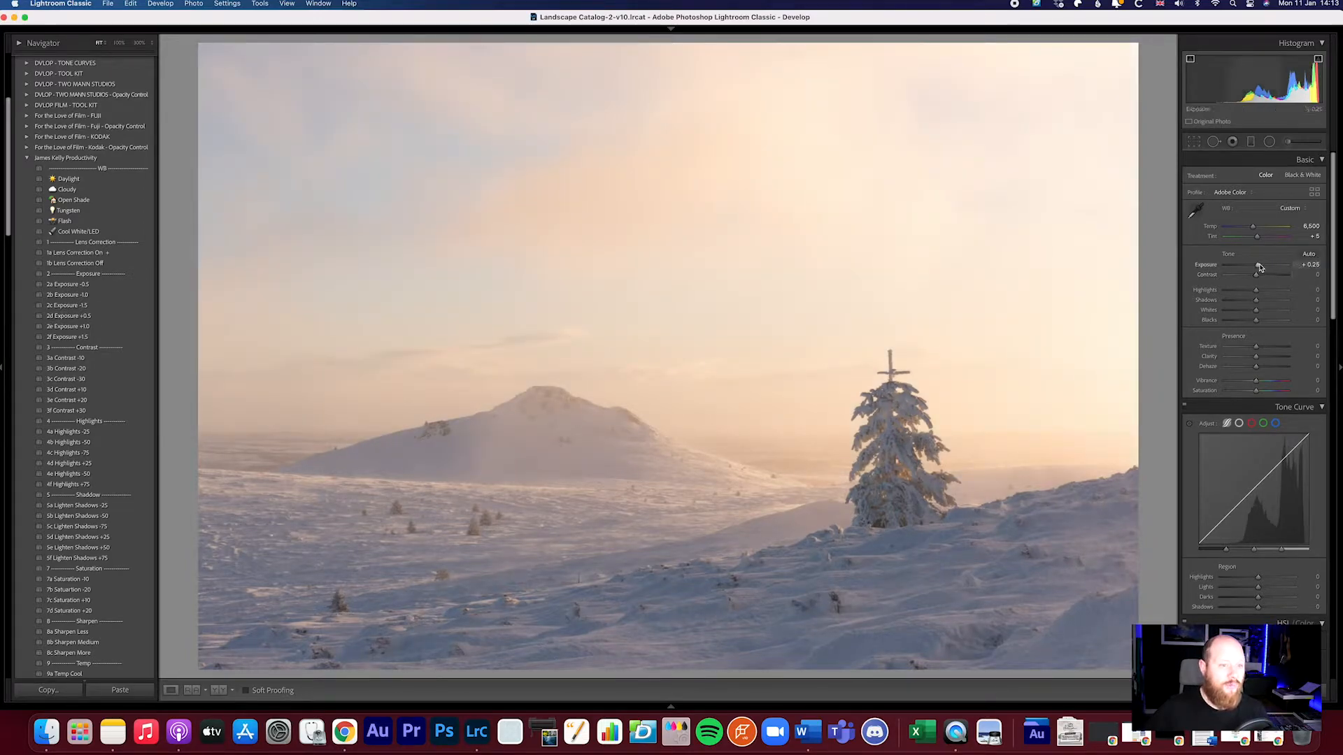
{"action": "mouse_move", "coordinate": [480, 325]}
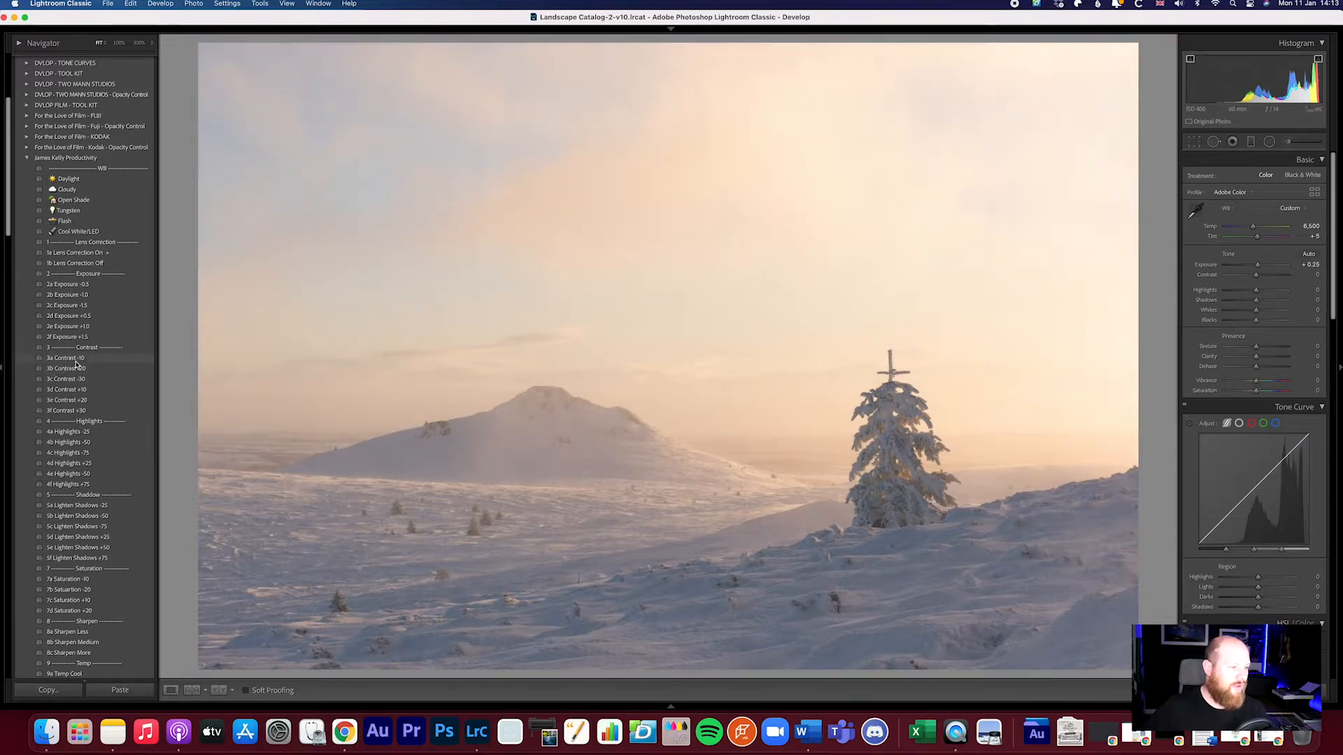
Try several Contrast presets and settle on a moderate positive contrast boost
{"action": "left_click", "coordinate": [66, 368]}
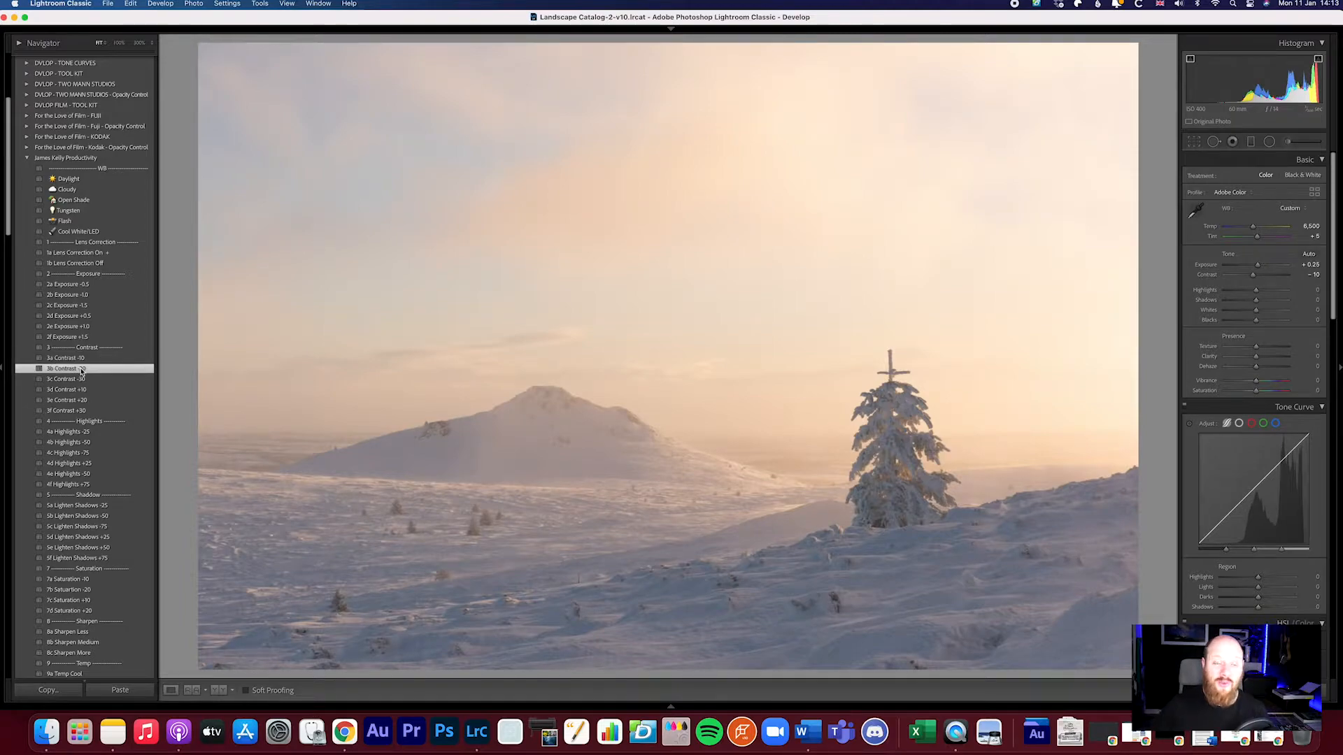
{"action": "left_click", "coordinate": [65, 359]}
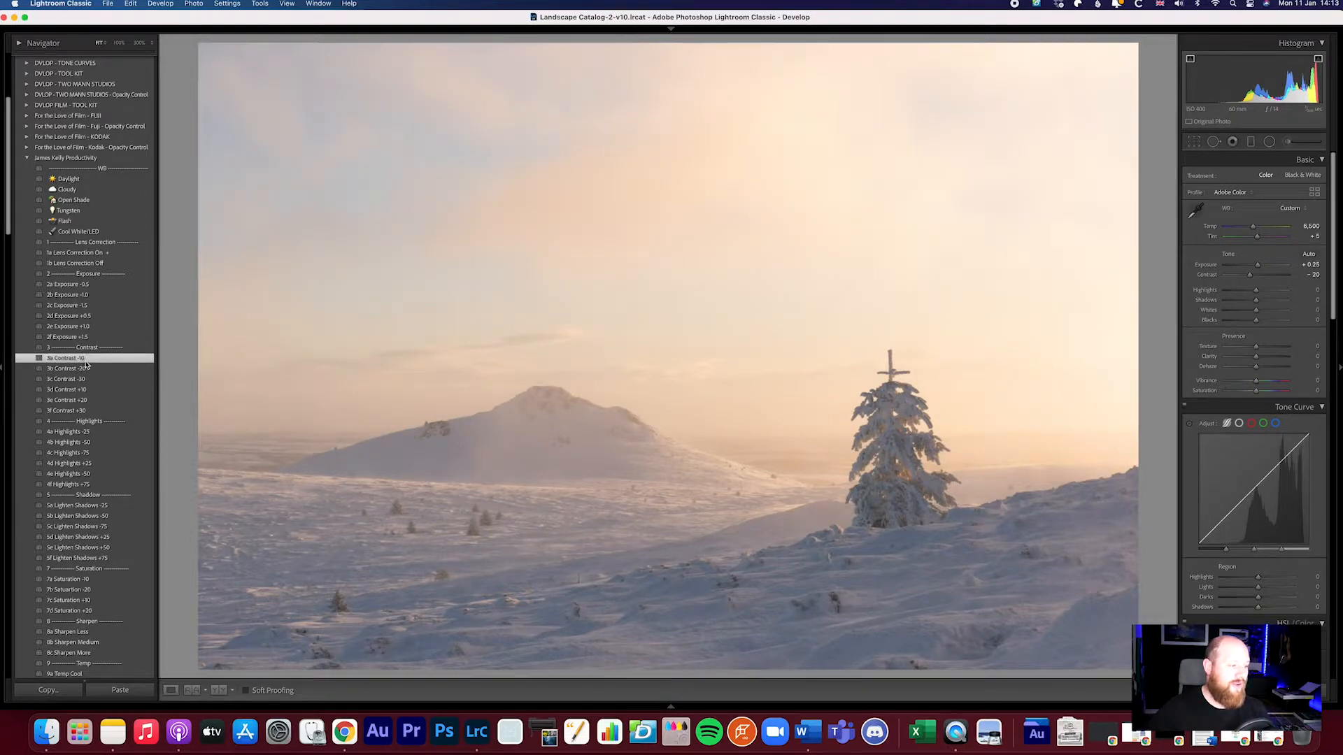
{"action": "left_click", "coordinate": [67, 369]}
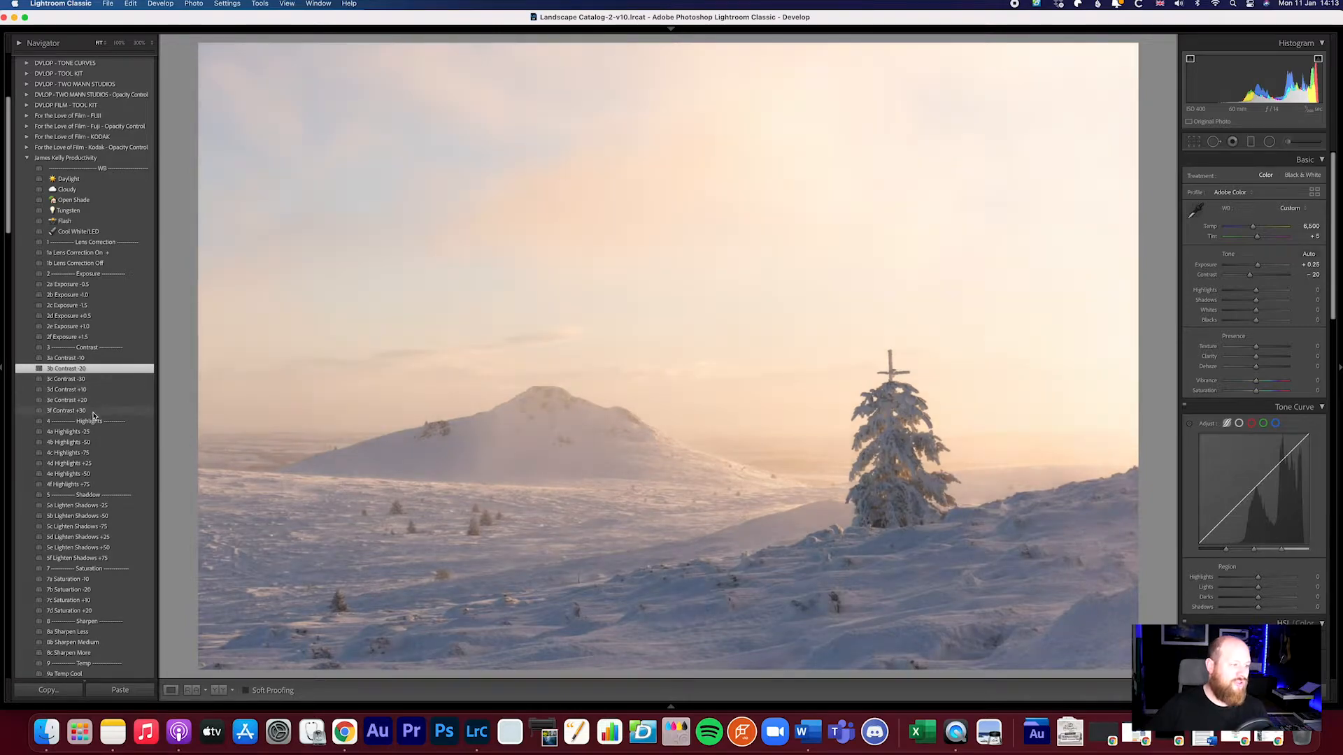
{"action": "left_click", "coordinate": [67, 410]}
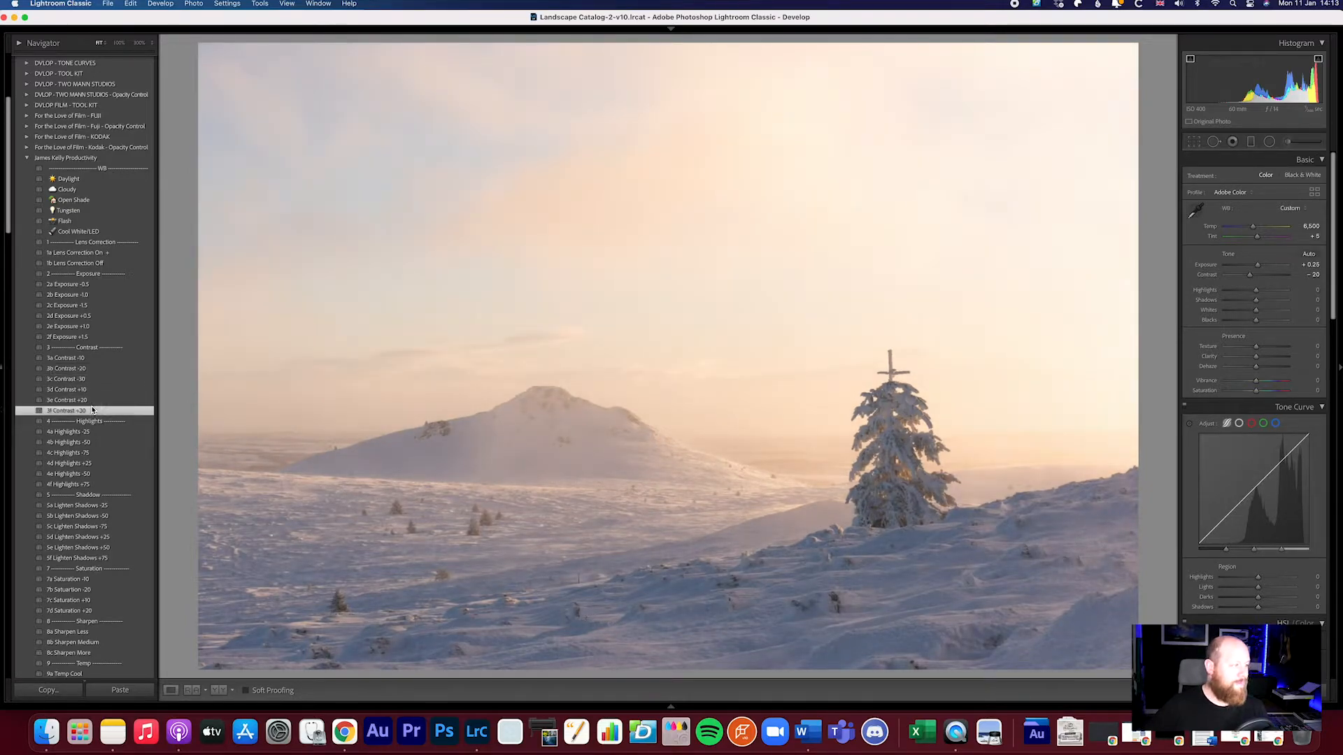
{"action": "left_click", "coordinate": [67, 400]}
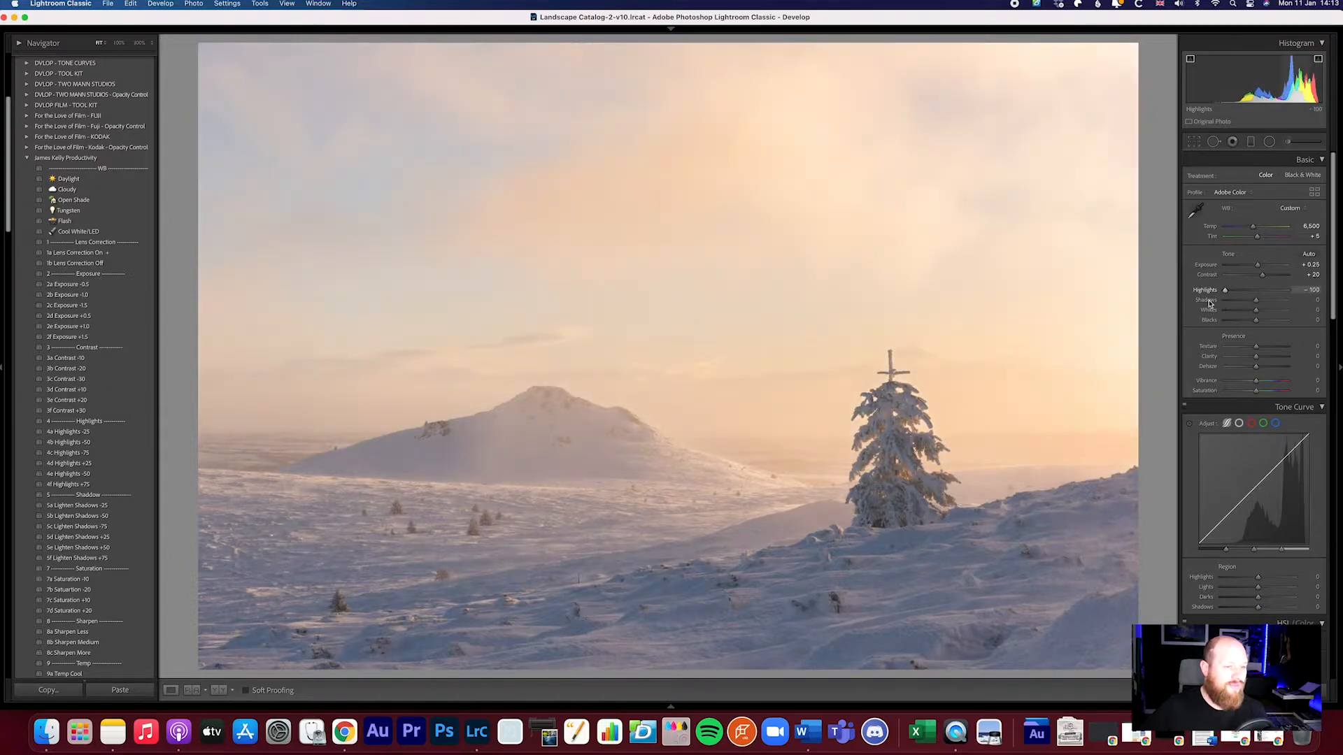
Set Highlights to -100 and Shadows to +100
{"action": "left_click_drag", "start_coordinate": [1224, 290], "coordinate": [1274, 290]}
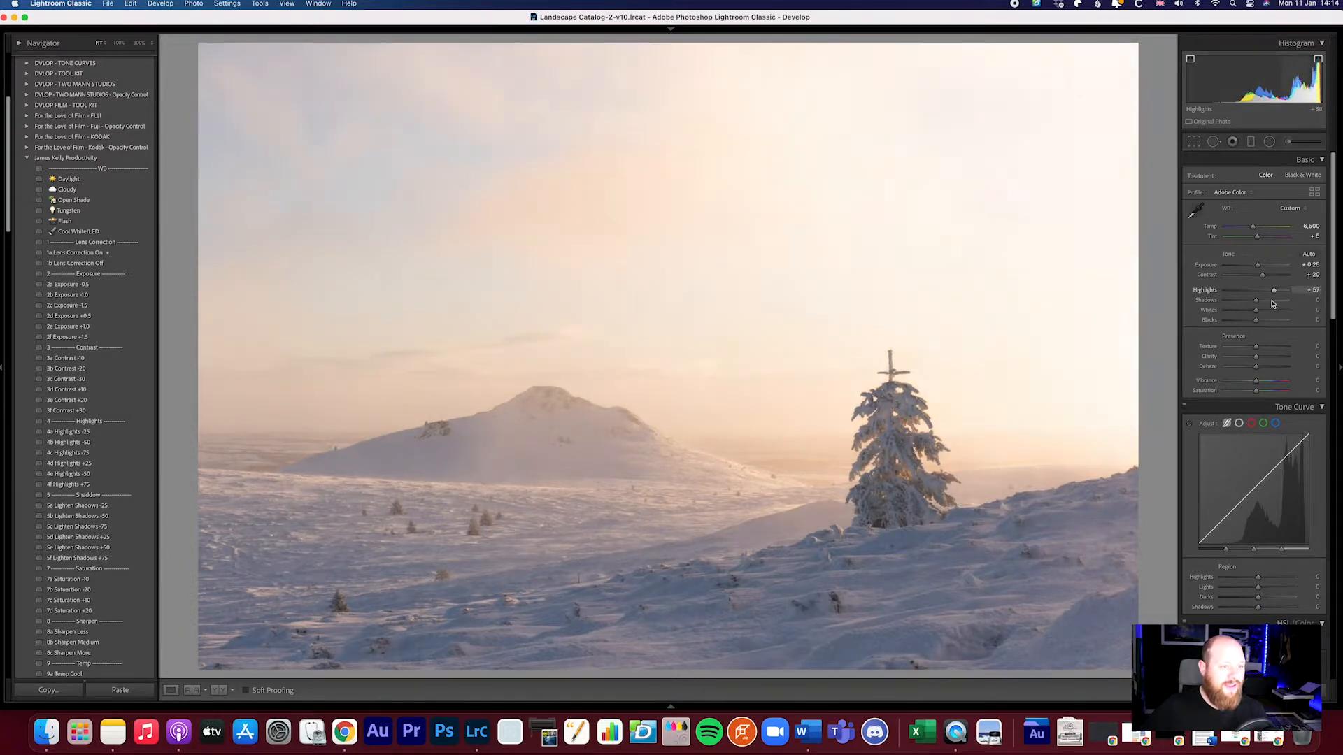
{"action": "left_click_drag", "start_coordinate": [1273, 290], "coordinate": [1287, 290]}
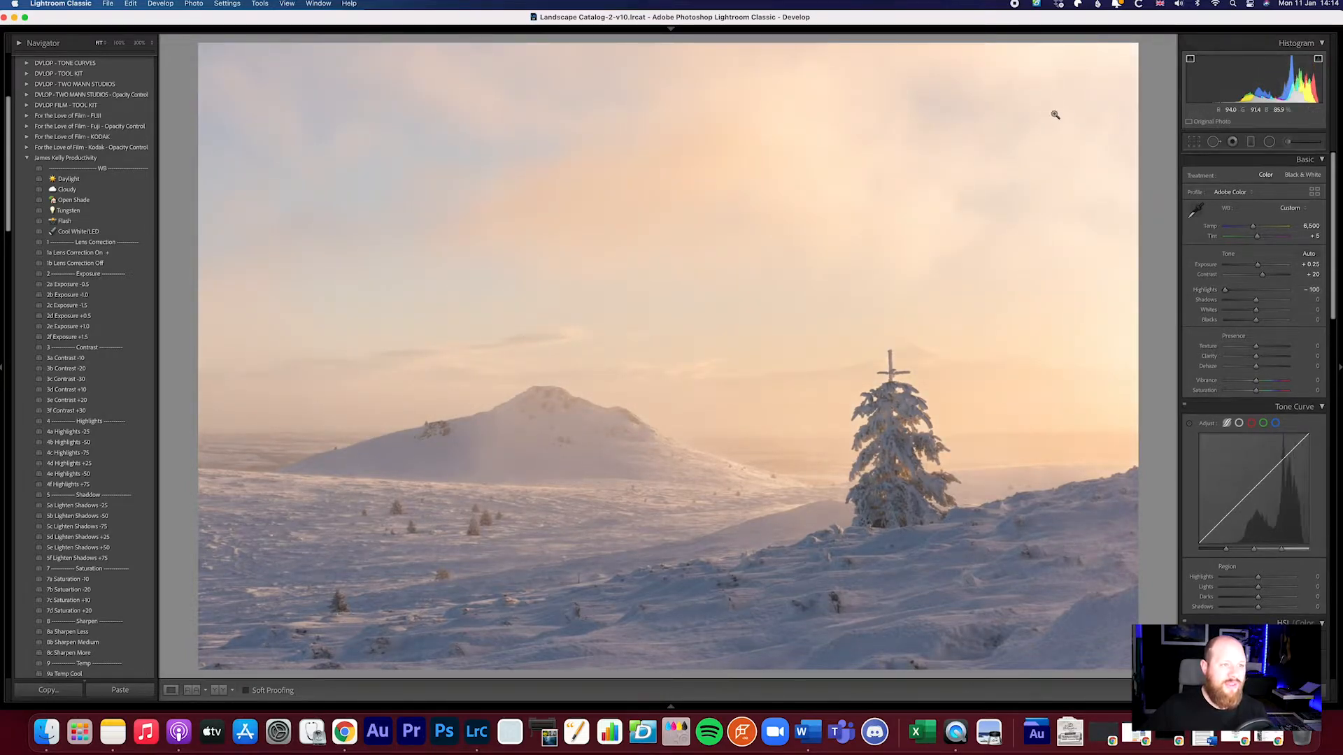
{"action": "mouse_move", "coordinate": [1130, 260]}
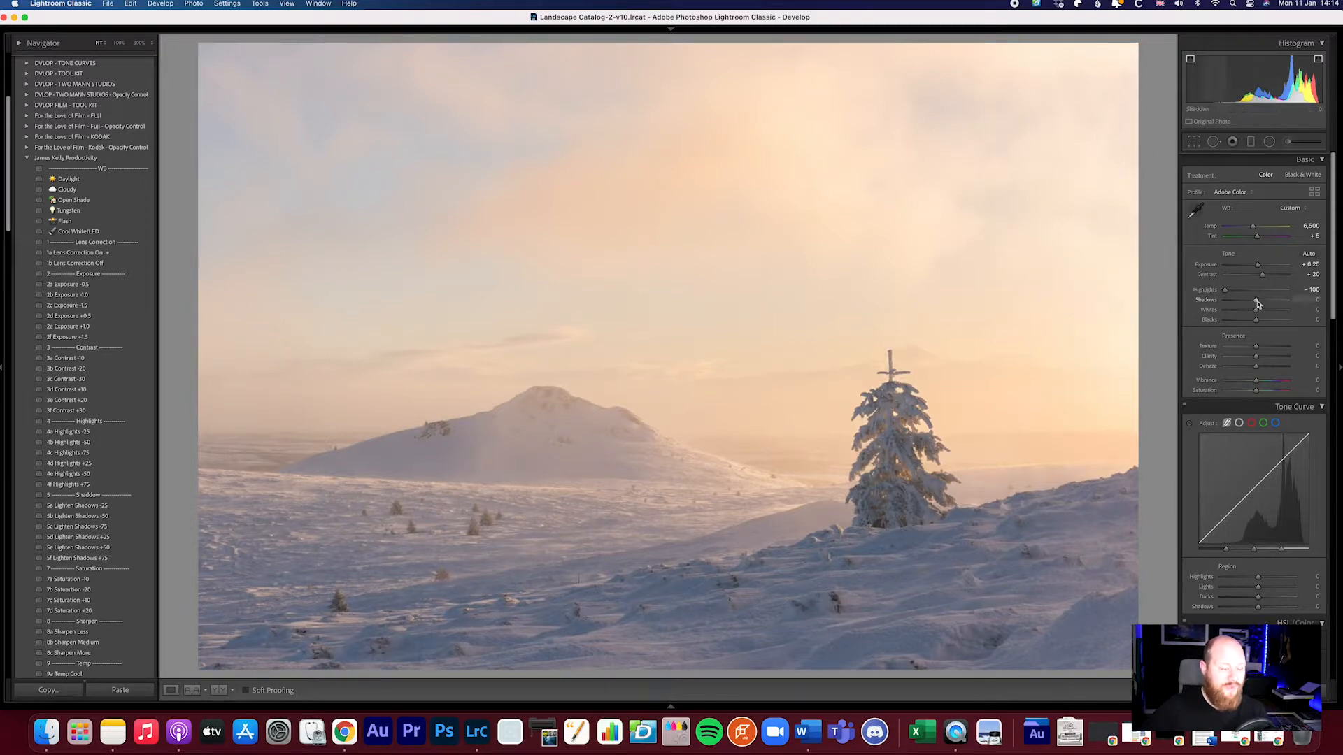
{"action": "left_click_drag", "start_coordinate": [1256, 300], "coordinate": [1261, 300]}
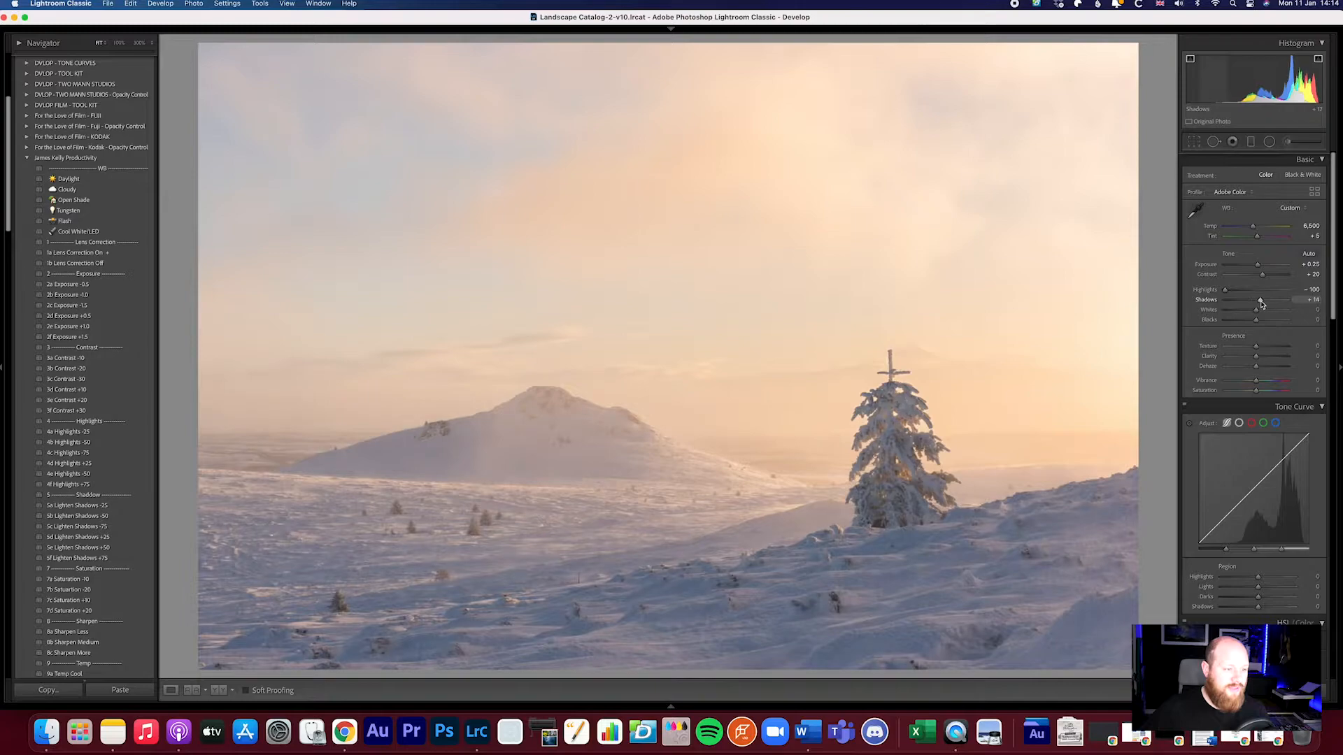
{"action": "left_click_drag", "start_coordinate": [1256, 300], "coordinate": [1285, 300]}
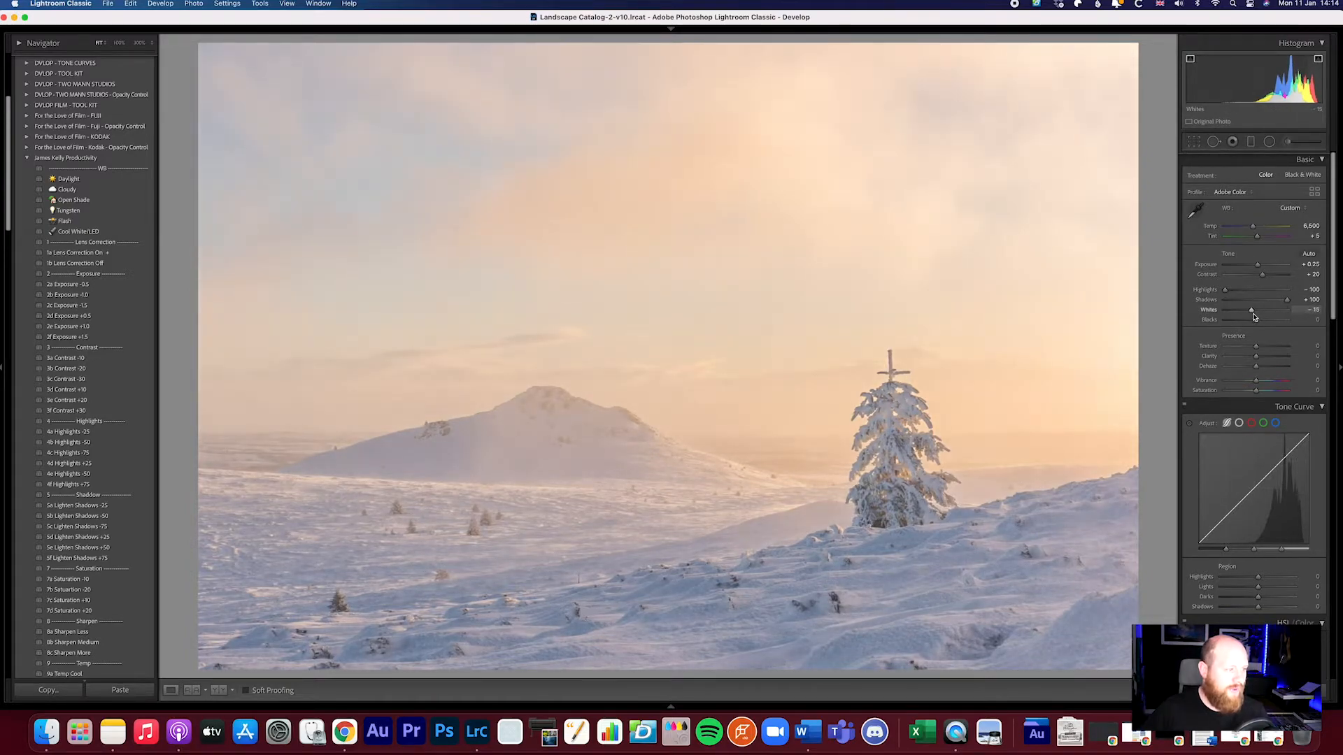
Set Whites to +11 and Blacks to -3
{"action": "left_click_drag", "start_coordinate": [1251, 309], "coordinate": [1248, 309]}
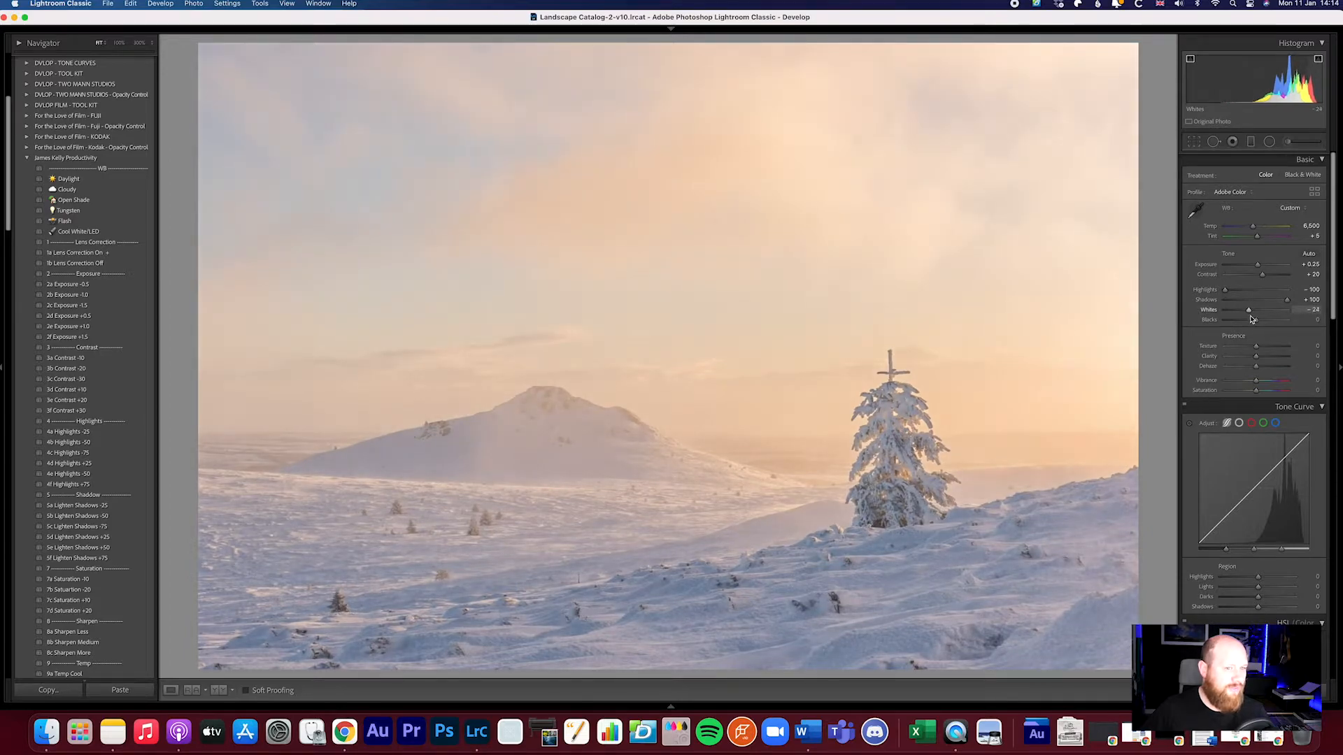
{"action": "left_click_drag", "start_coordinate": [1248, 310], "coordinate": [1255, 310]}
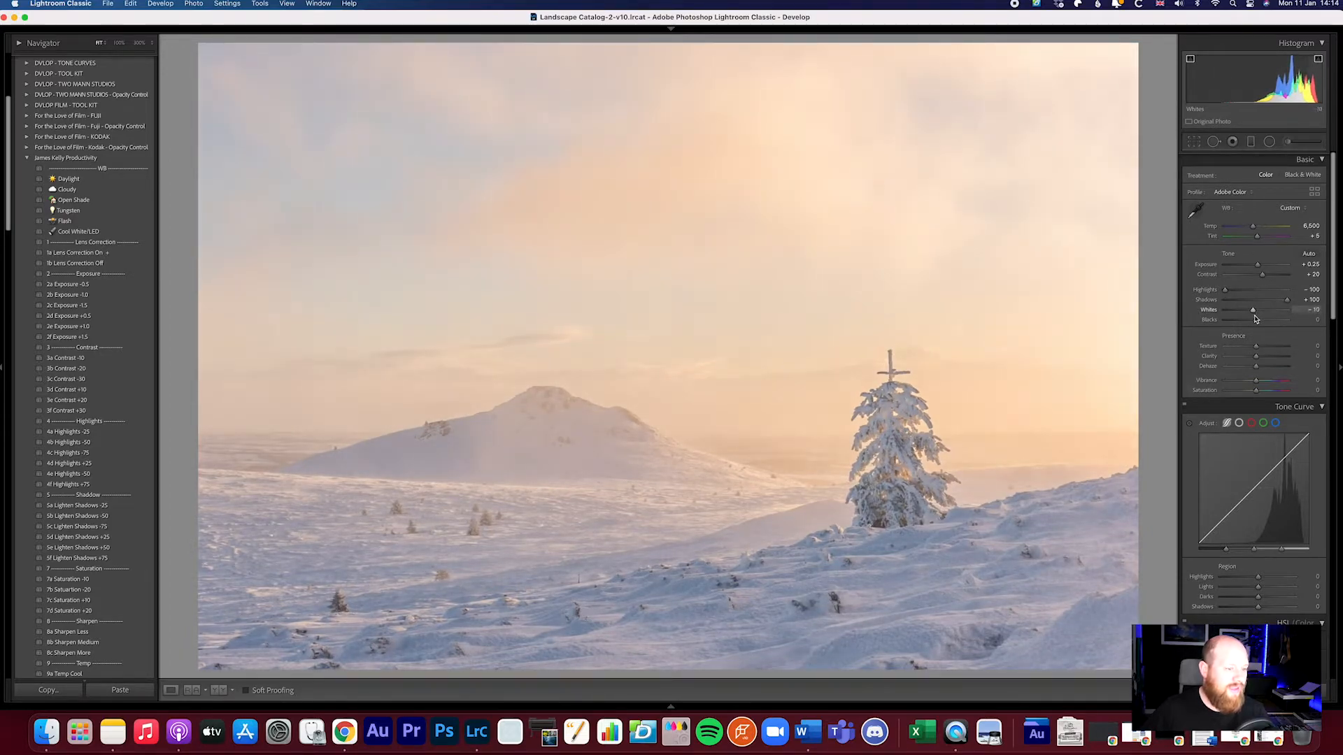
{"action": "left_click_drag", "start_coordinate": [1252, 310], "coordinate": [1242, 309]}
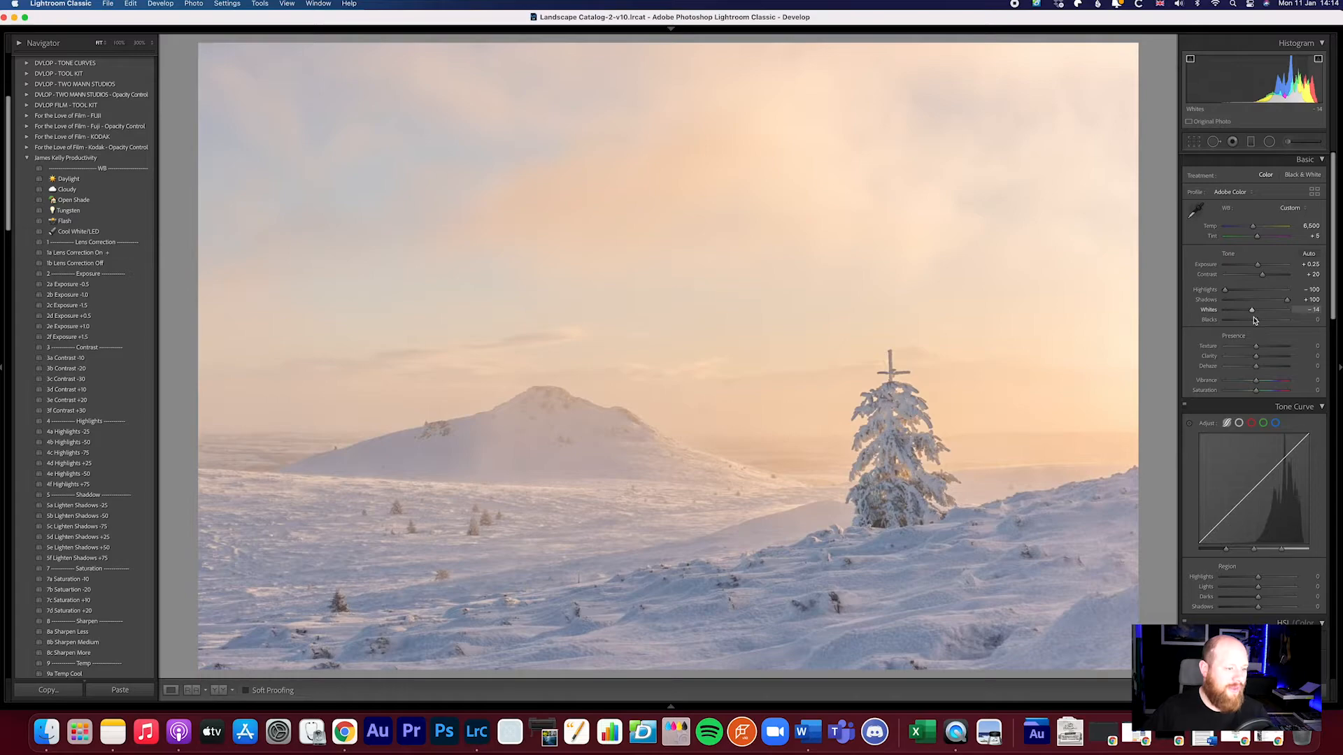
{"action": "left_click_drag", "start_coordinate": [1259, 309], "coordinate": [1289, 309]}
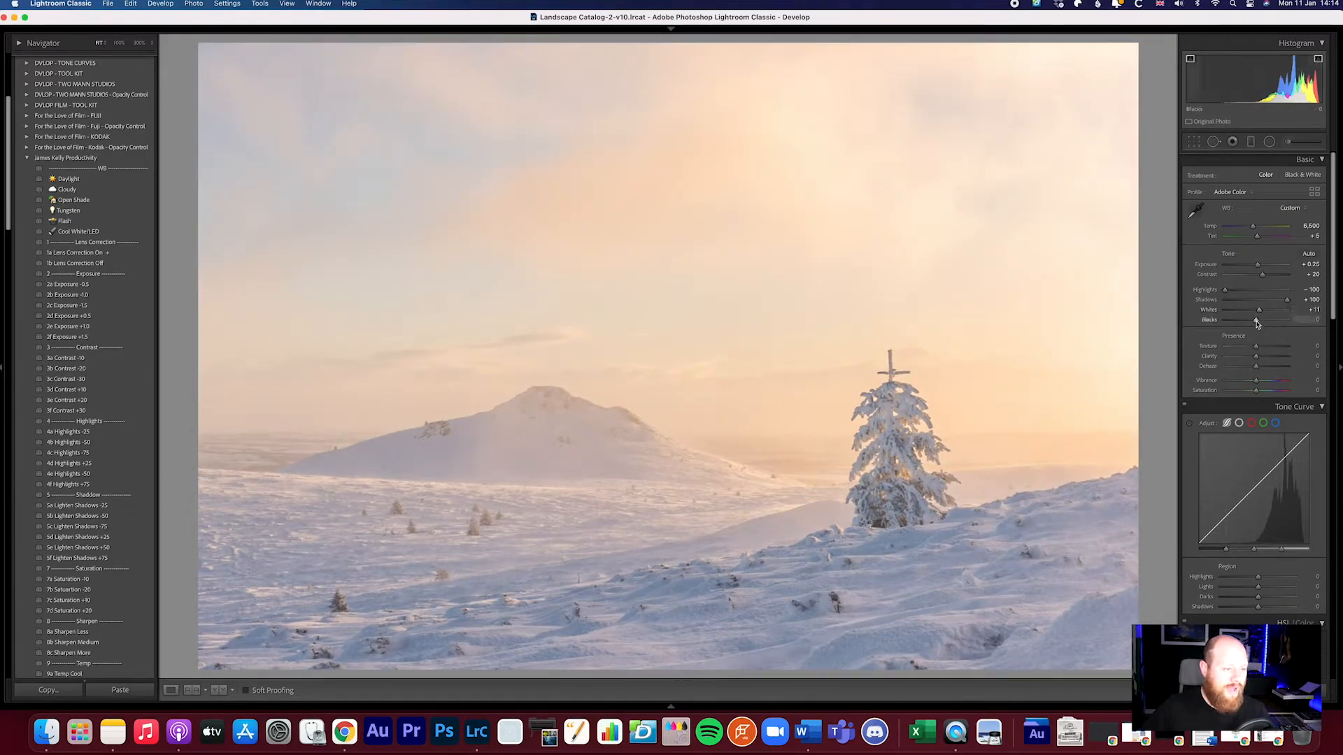
{"action": "left_click_drag", "start_coordinate": [1280, 320], "coordinate": [1276, 320]}
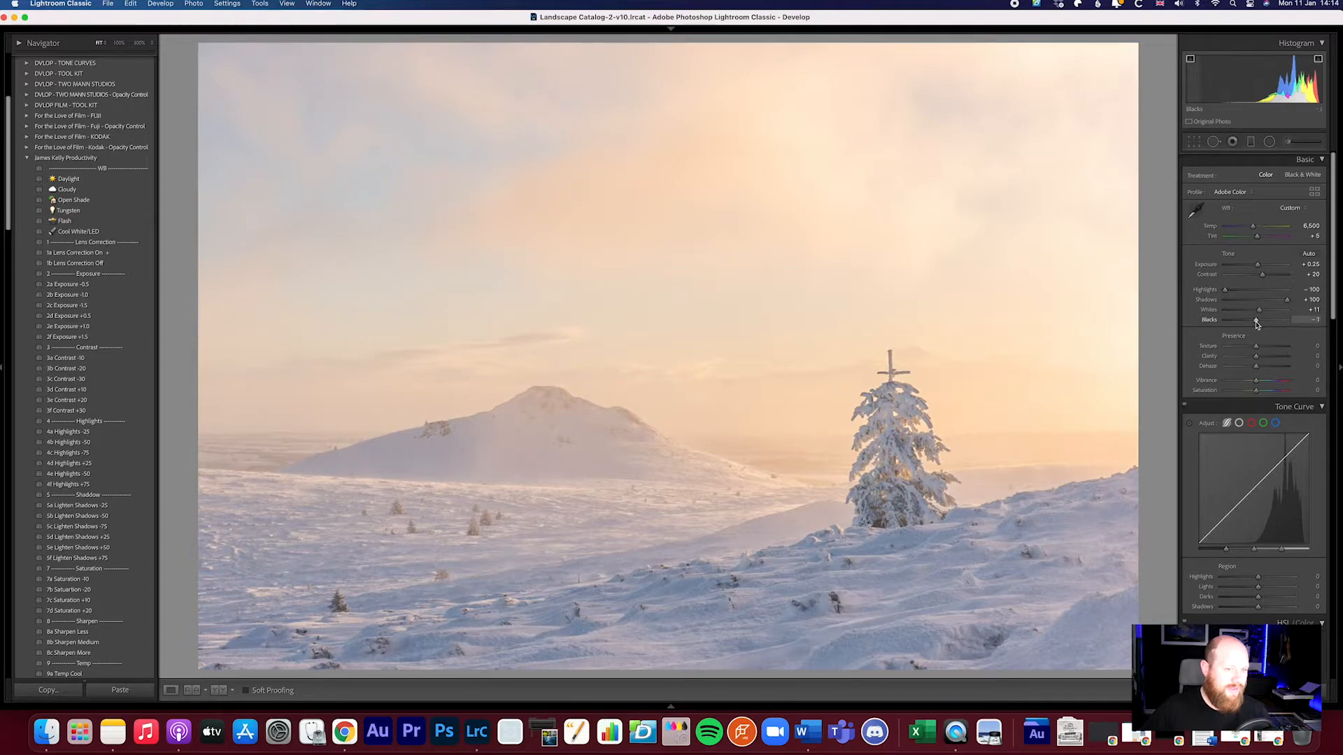
{"action": "left_click_drag", "start_coordinate": [1259, 319], "coordinate": [1255, 319]}
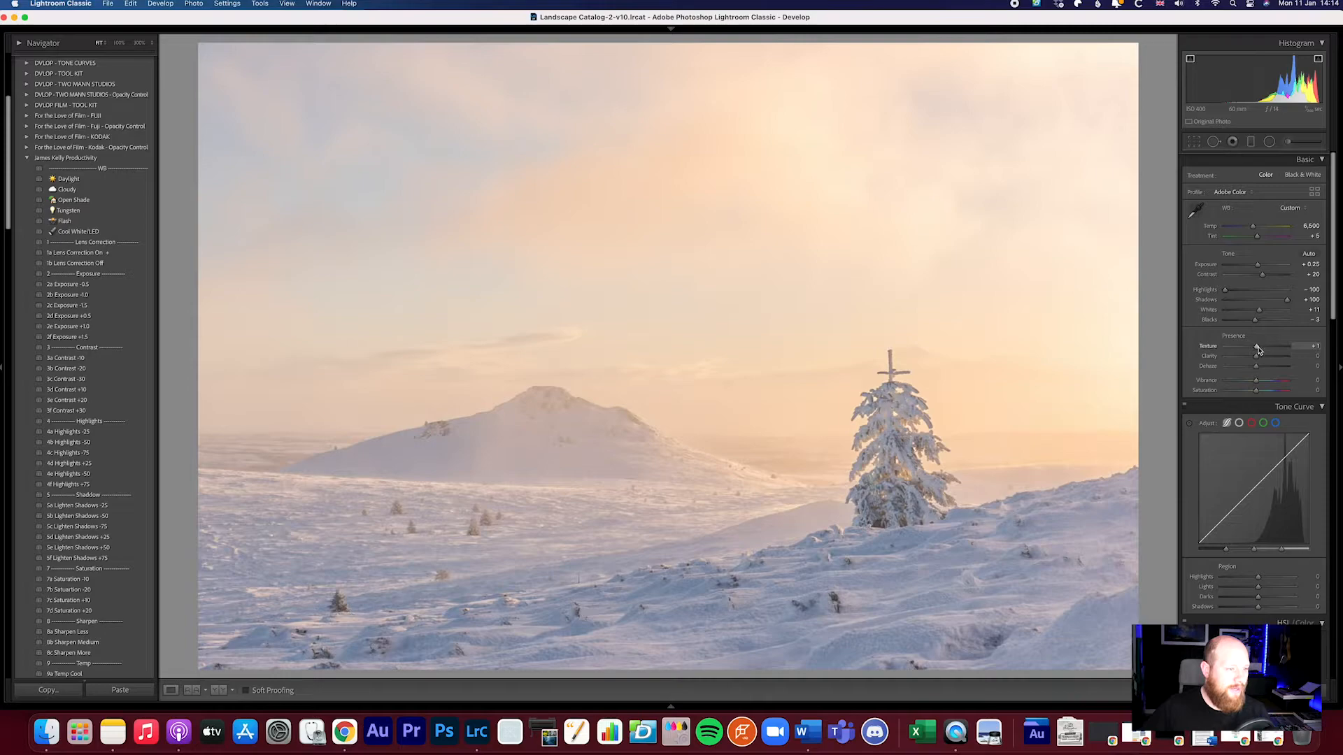
Add subtle Texture (+8) and Clarity (+12) to the snow detail
{"action": "left_click_drag", "start_coordinate": [1275, 346], "coordinate": [1294, 346]}
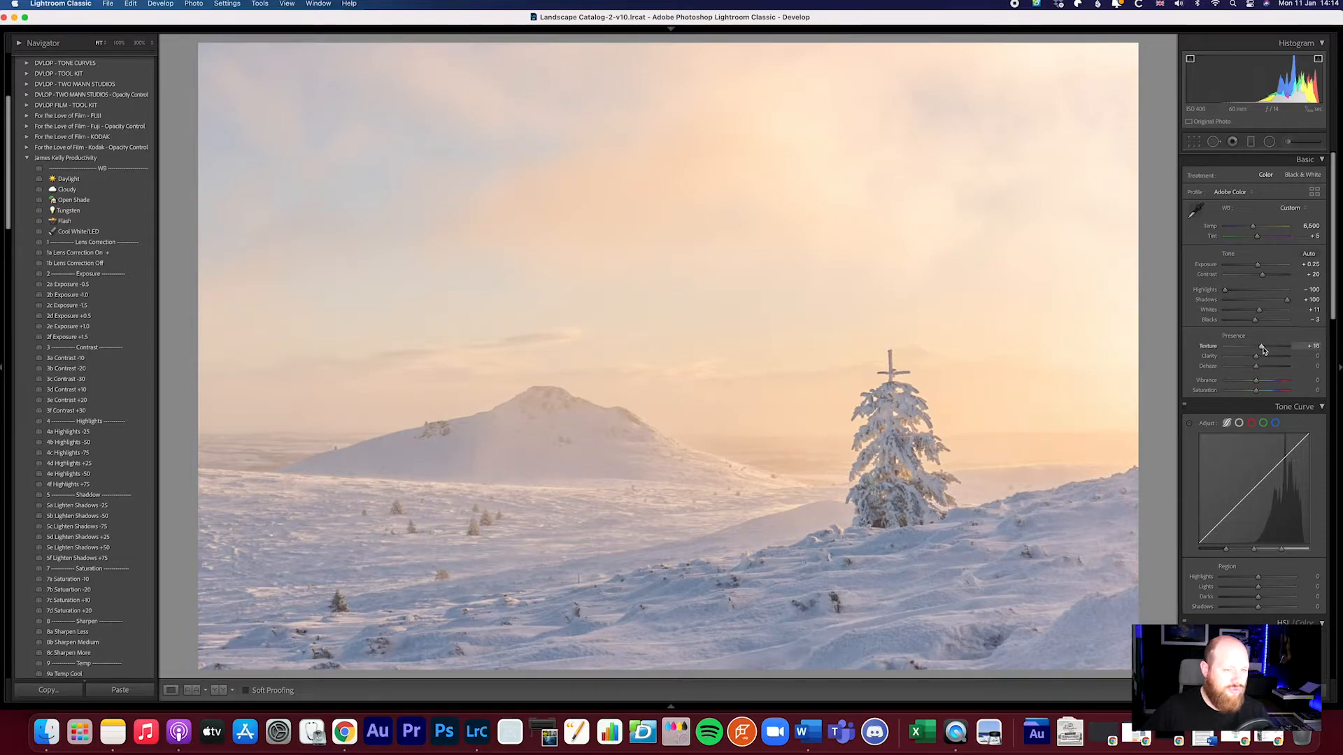
{"action": "left_click_drag", "start_coordinate": [1259, 346], "coordinate": [1285, 346]}
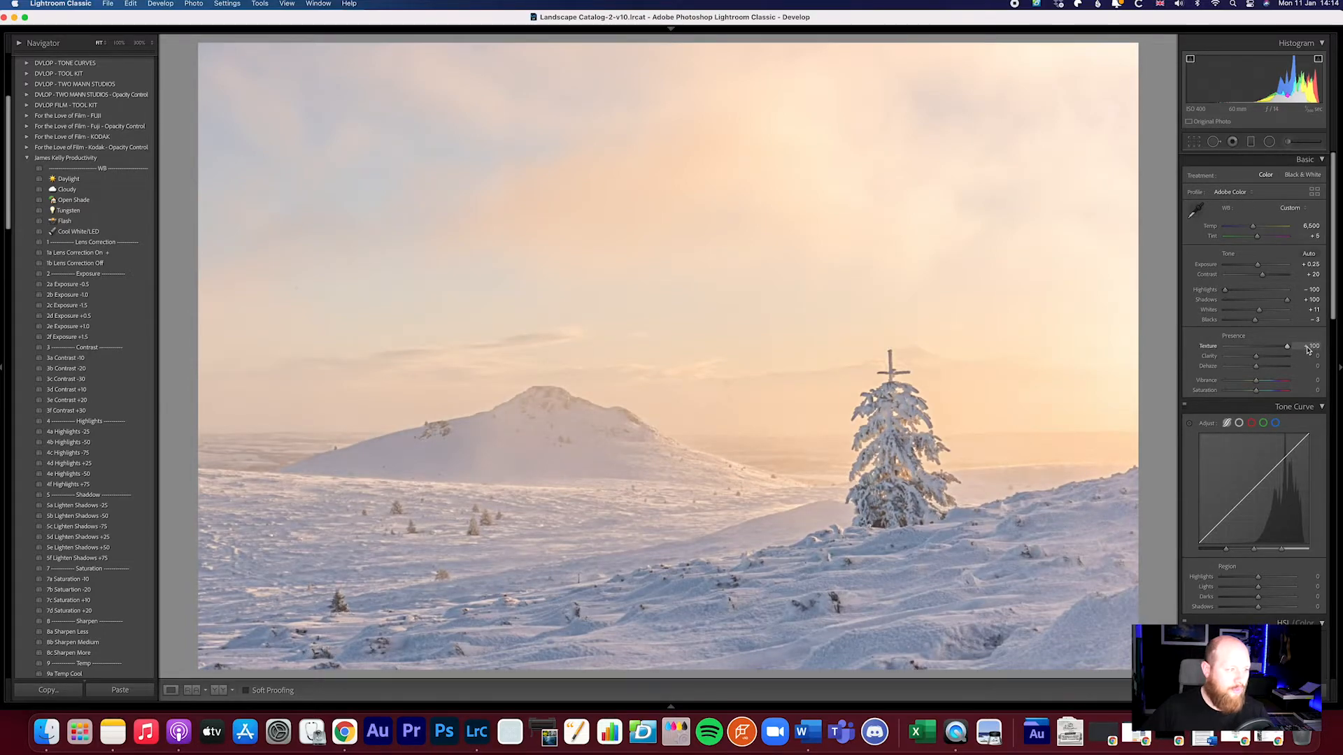
{"action": "left_click_drag", "start_coordinate": [1287, 346], "coordinate": [1256, 346]}
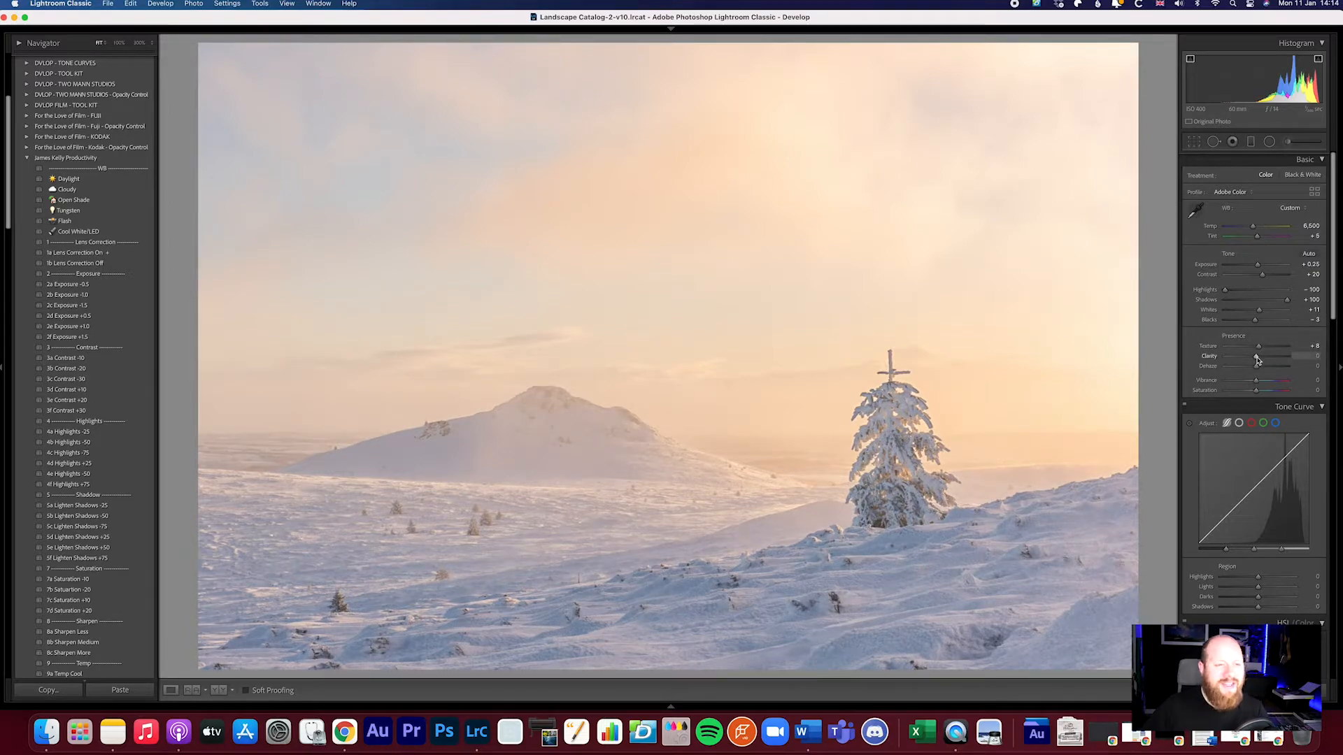
{"action": "left_click_drag", "start_coordinate": [1276, 356], "coordinate": [1293, 356]}
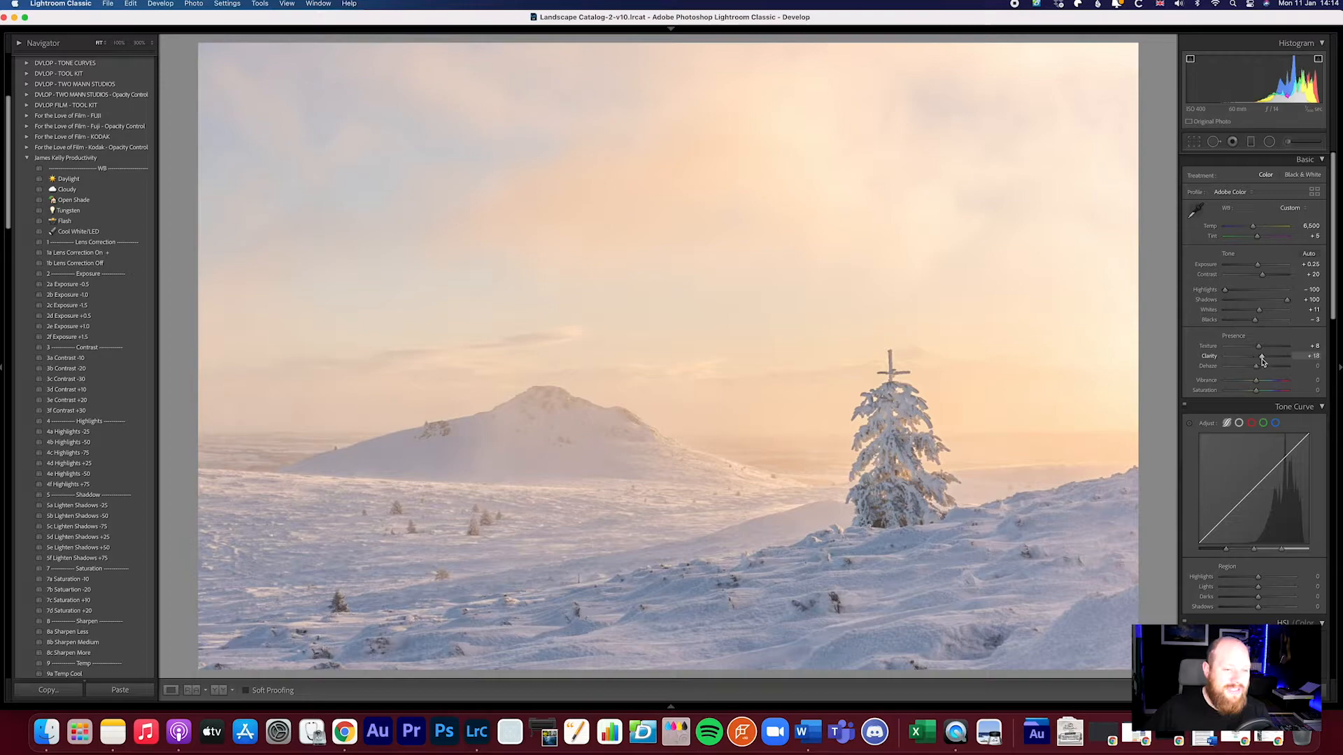
{"action": "left_click_drag", "start_coordinate": [1276, 366], "coordinate": [1283, 367]}
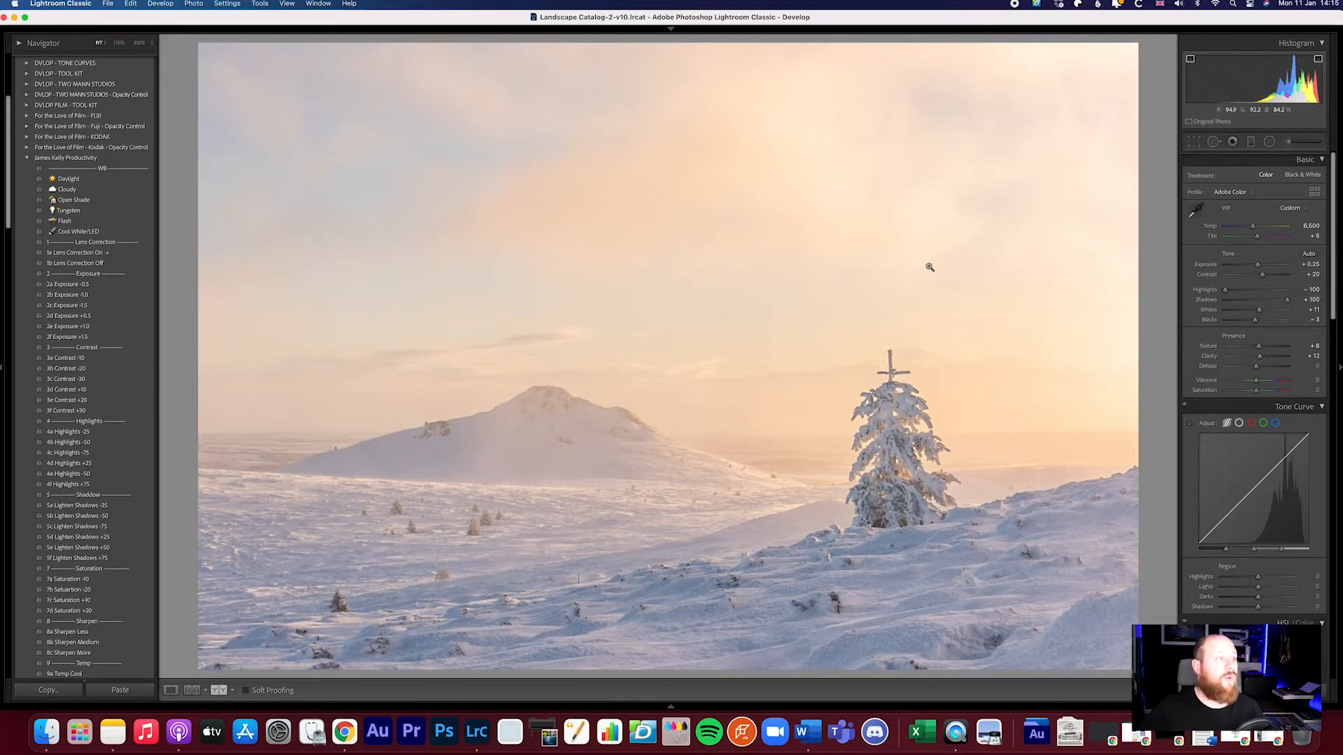
{"action": "mouse_move", "coordinate": [789, 198]}
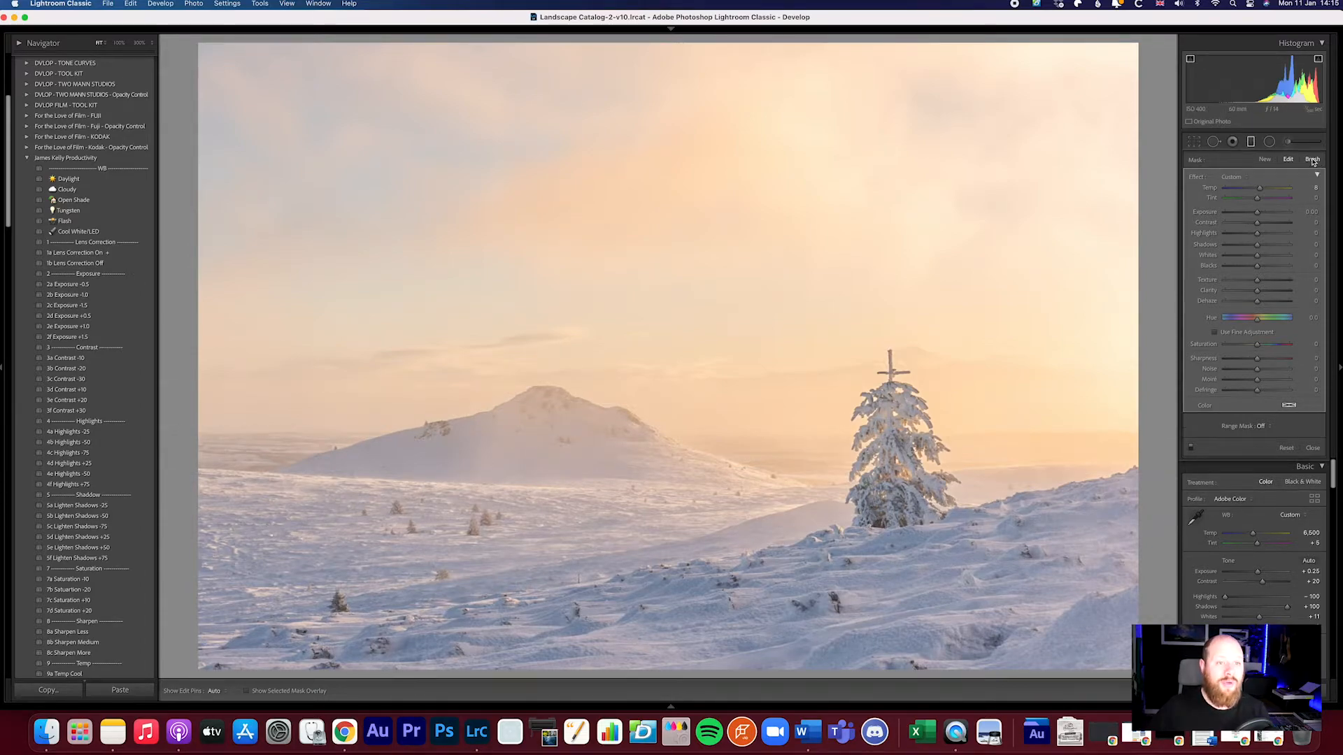
Turn on the mask overlay and brush a mask over the glowing sky and distant hill
{"action": "left_click", "coordinate": [1312, 160]}
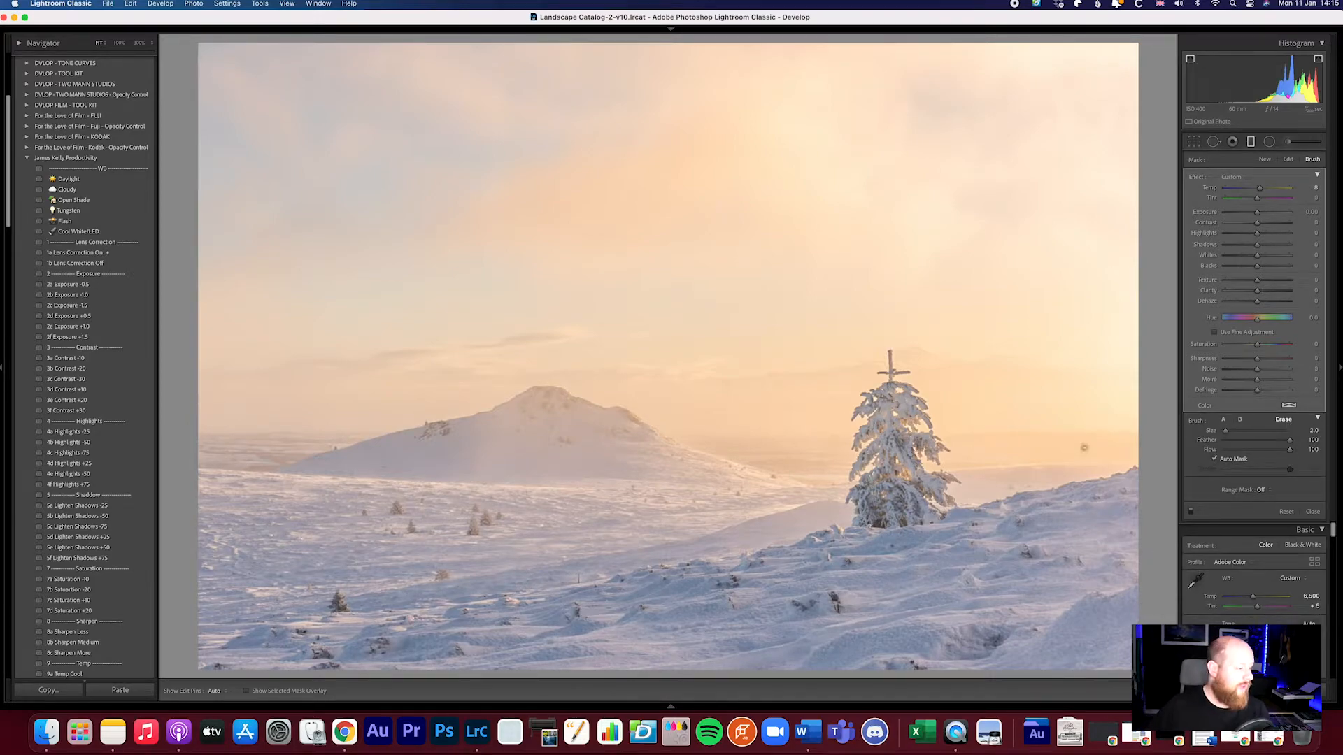
{"action": "left_click", "coordinate": [248, 691]}
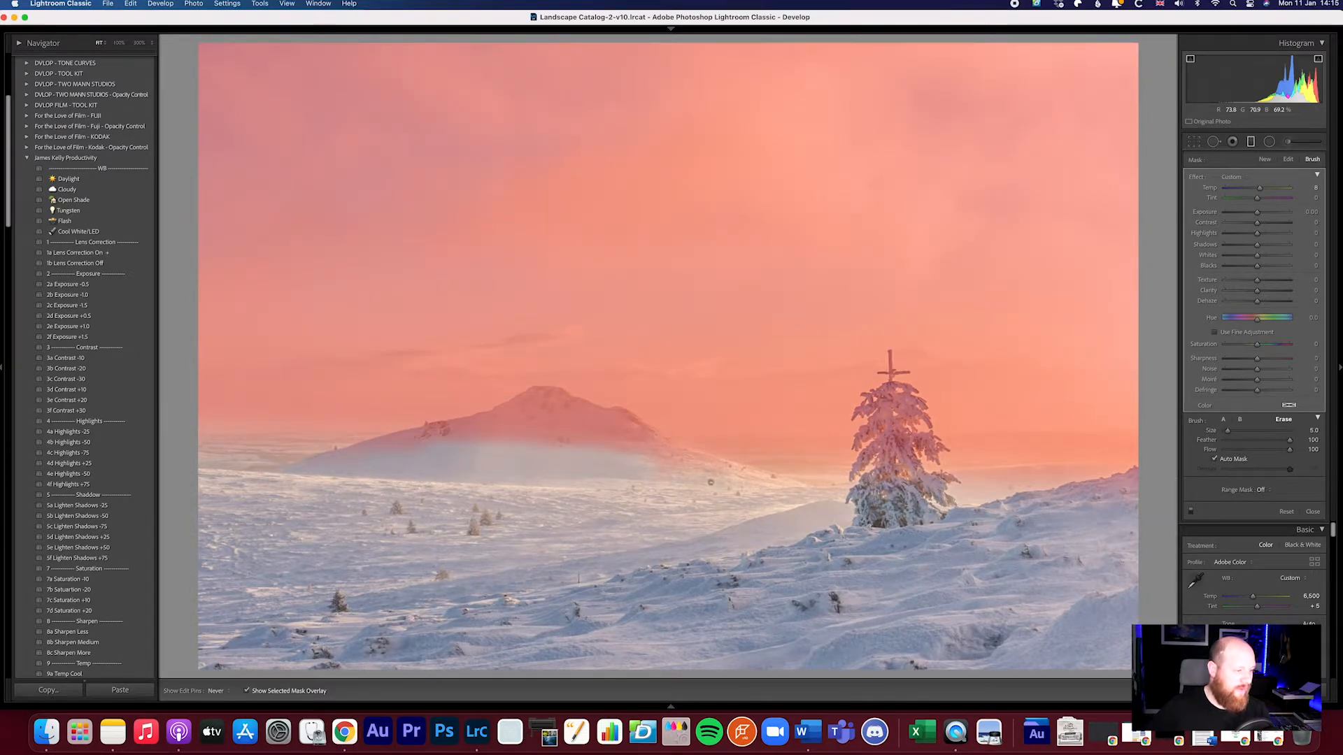
{"action": "left_click_drag", "start_coordinate": [608, 432], "coordinate": [711, 484]}
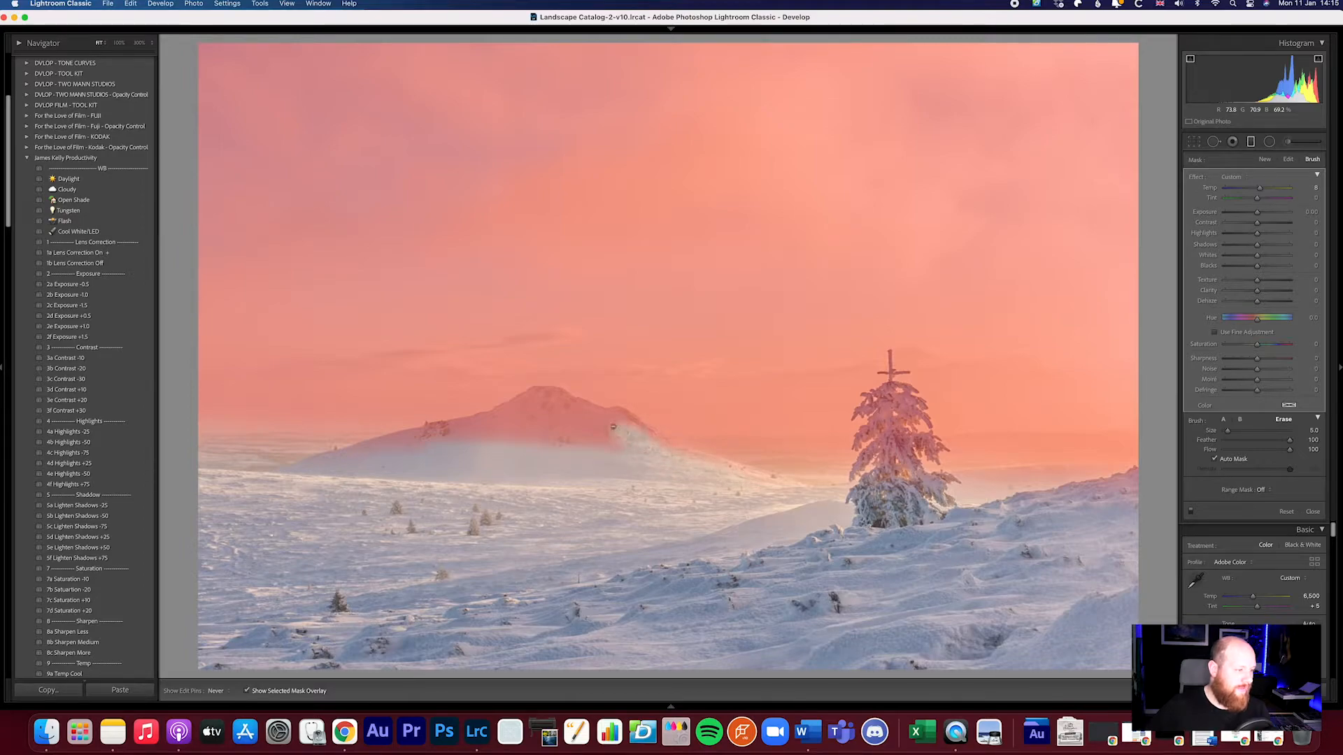
{"action": "left_click_drag", "start_coordinate": [557, 416], "coordinate": [617, 423]}
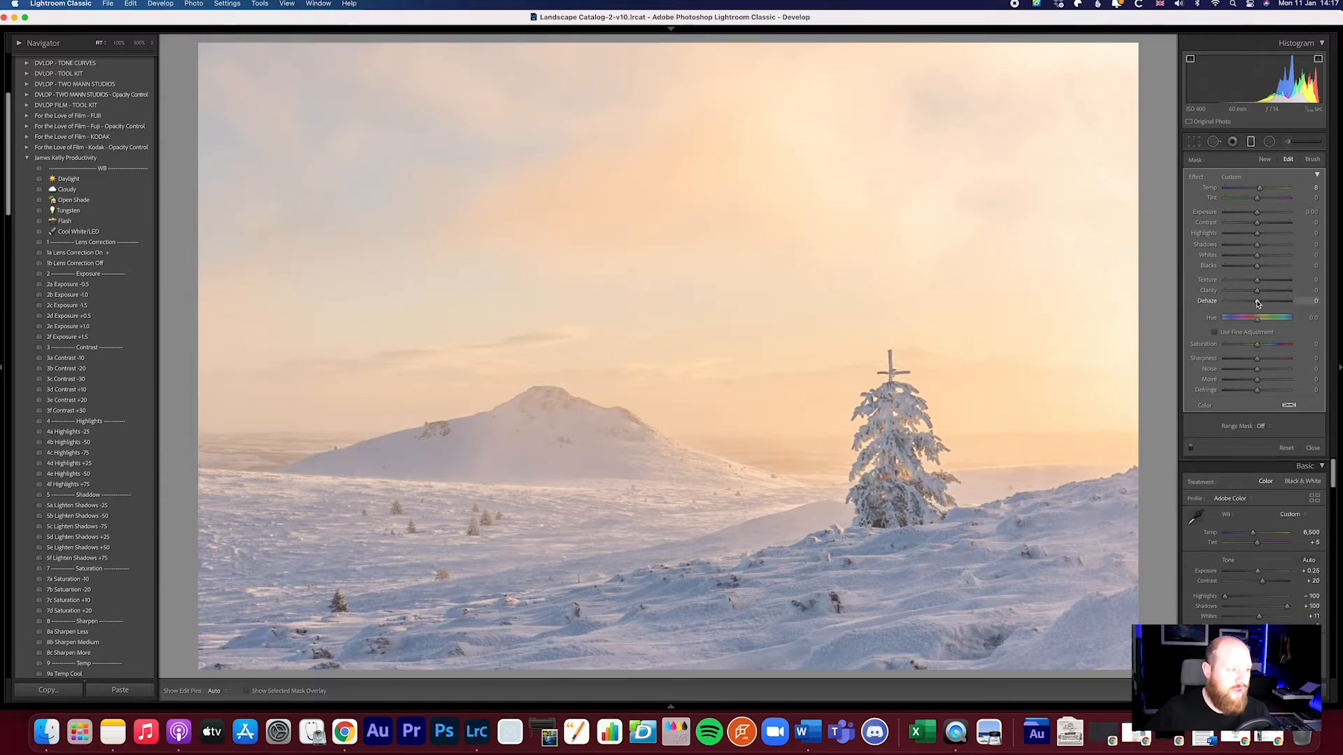
Raise dehaze and contrast and pull down highlights in the masked sky
{"action": "left_click_drag", "start_coordinate": [1281, 301], "coordinate": [1302, 301]}
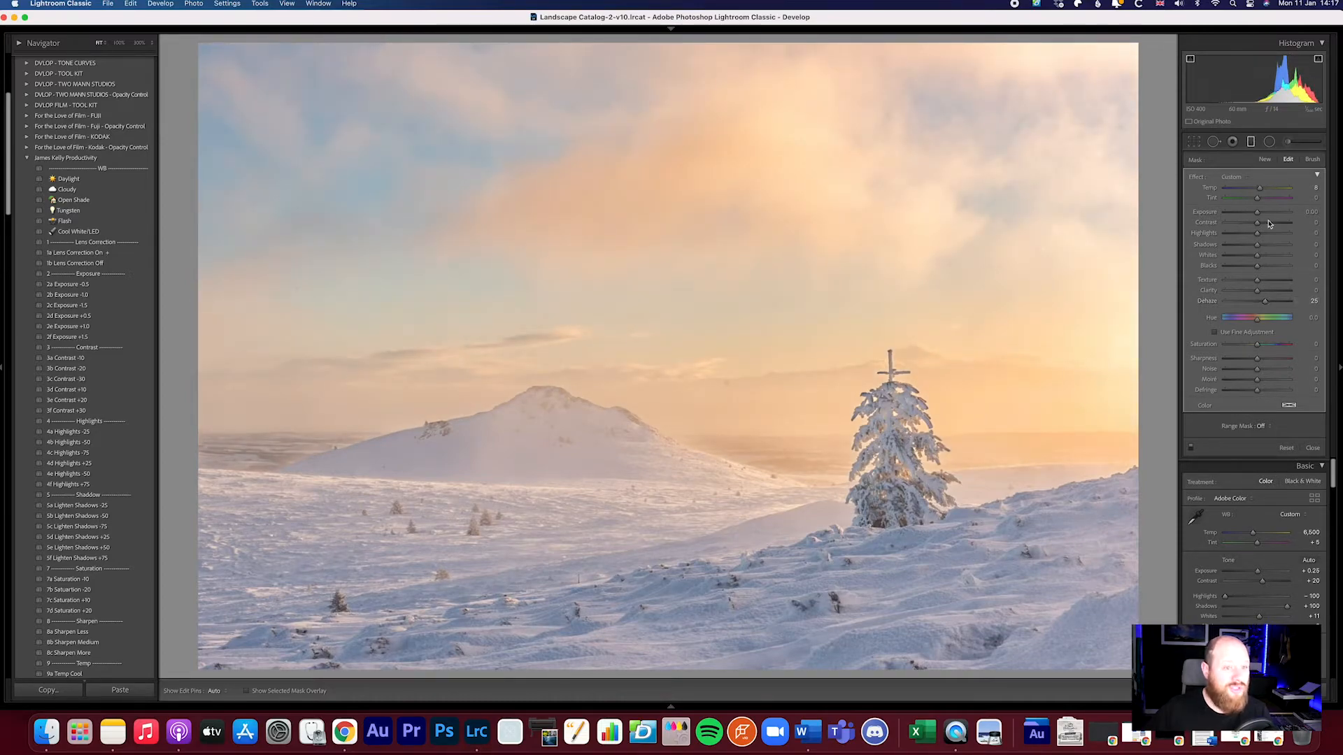
{"action": "left_click_drag", "start_coordinate": [1259, 222], "coordinate": [1266, 222]}
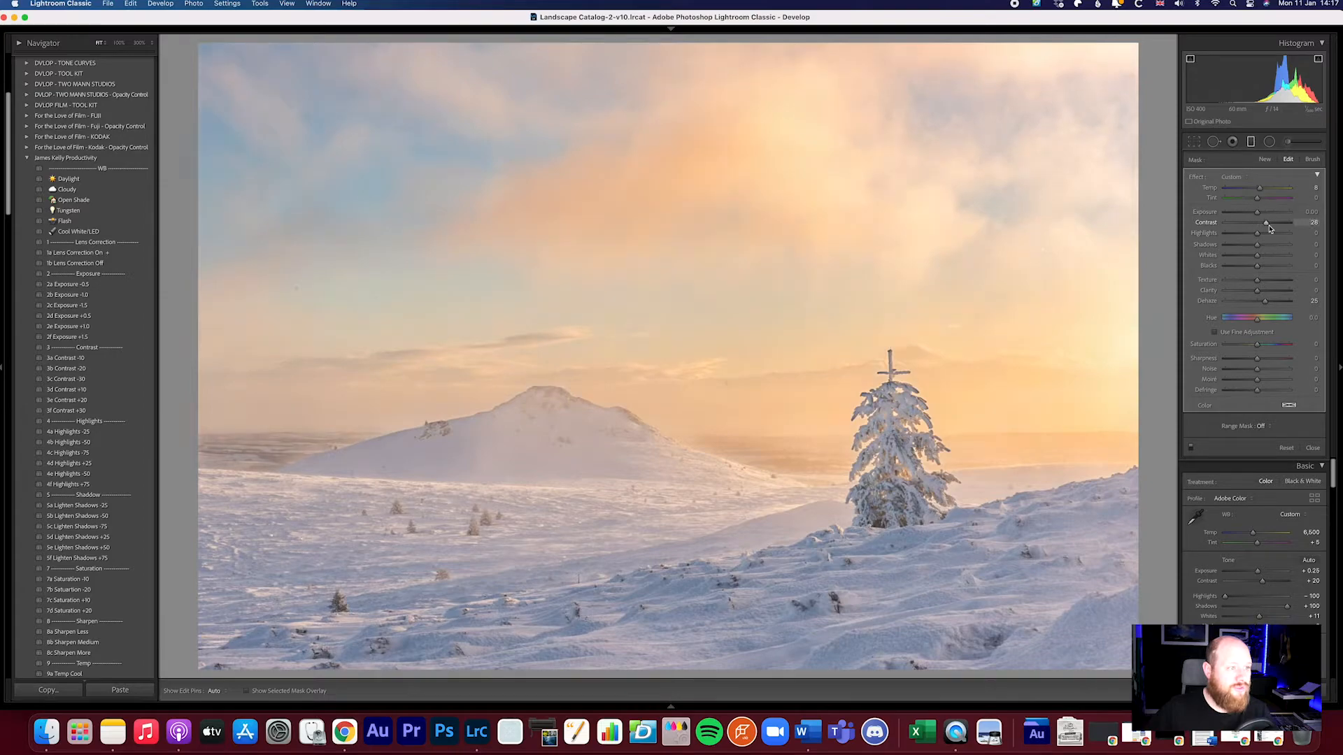
{"action": "left_click_drag", "start_coordinate": [1264, 221], "coordinate": [1271, 222]}
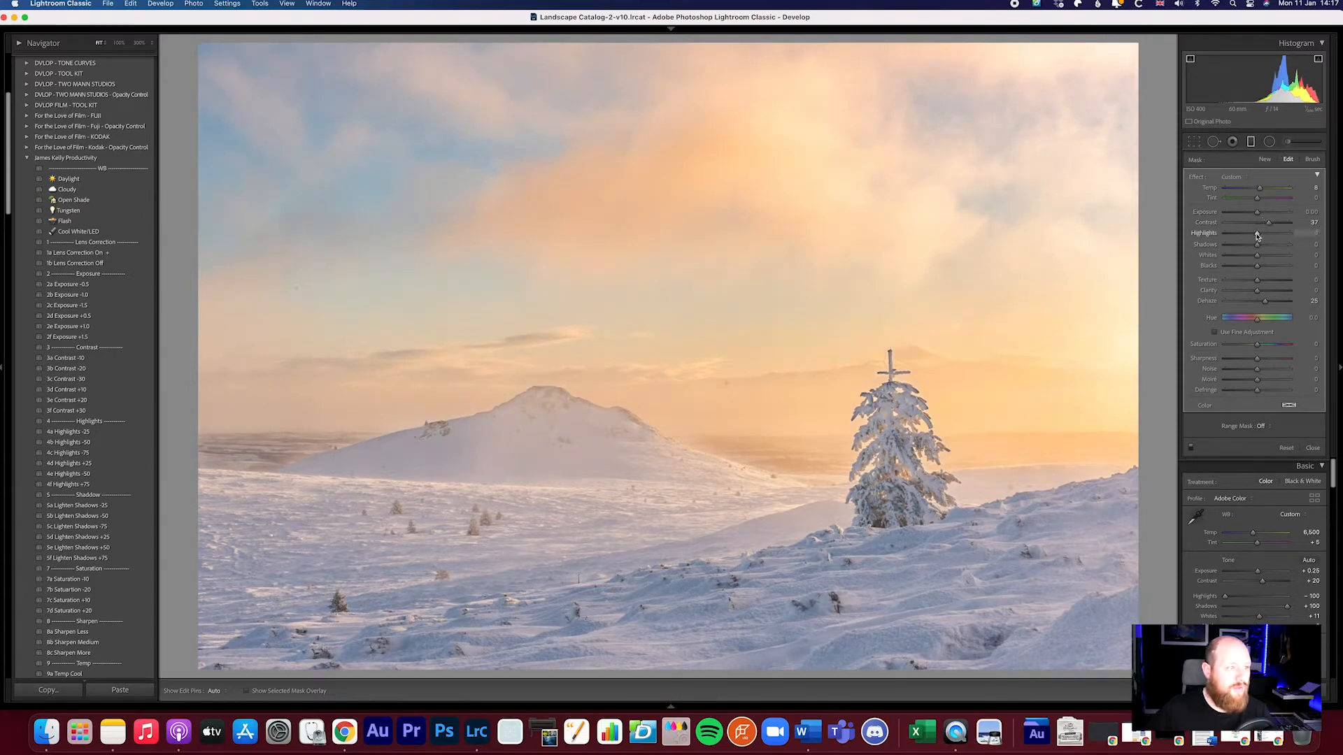
{"action": "left_click_drag", "start_coordinate": [1271, 232], "coordinate": [1254, 233]}
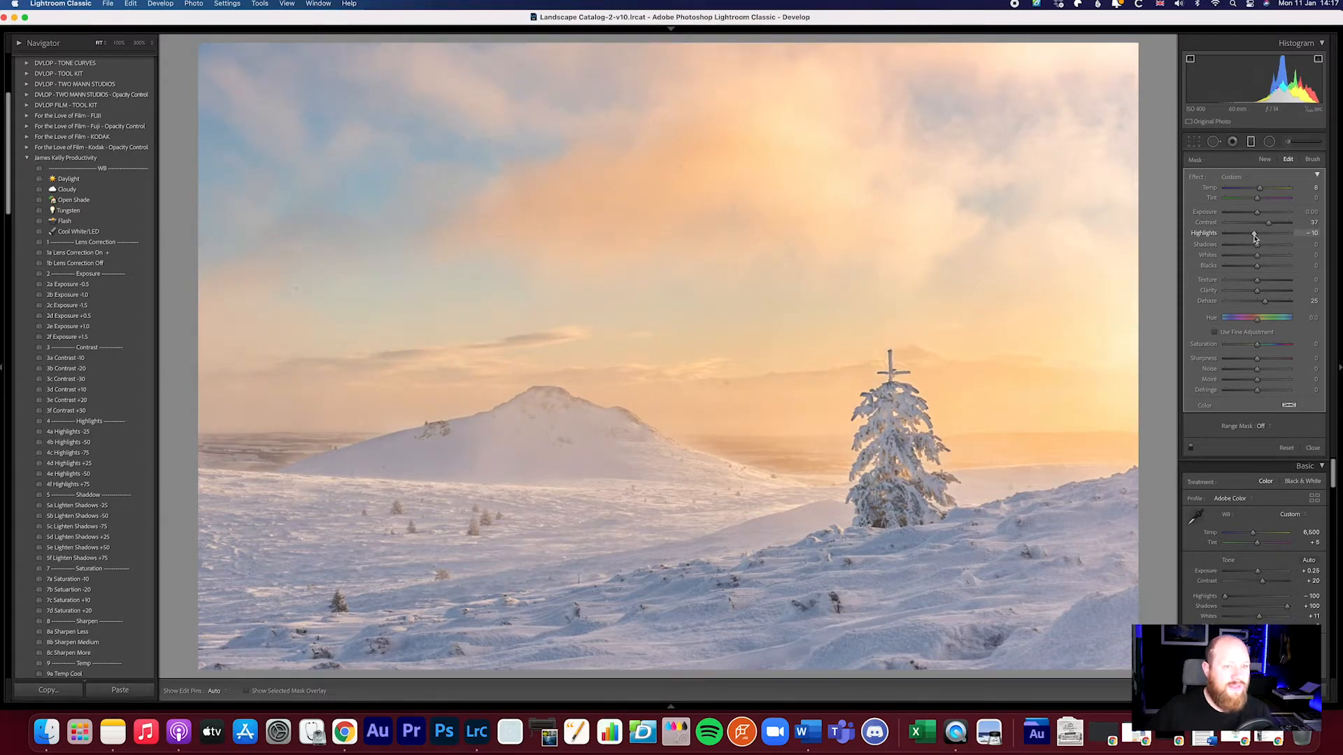
{"action": "left_click_drag", "start_coordinate": [1276, 301], "coordinate": [1267, 301]}
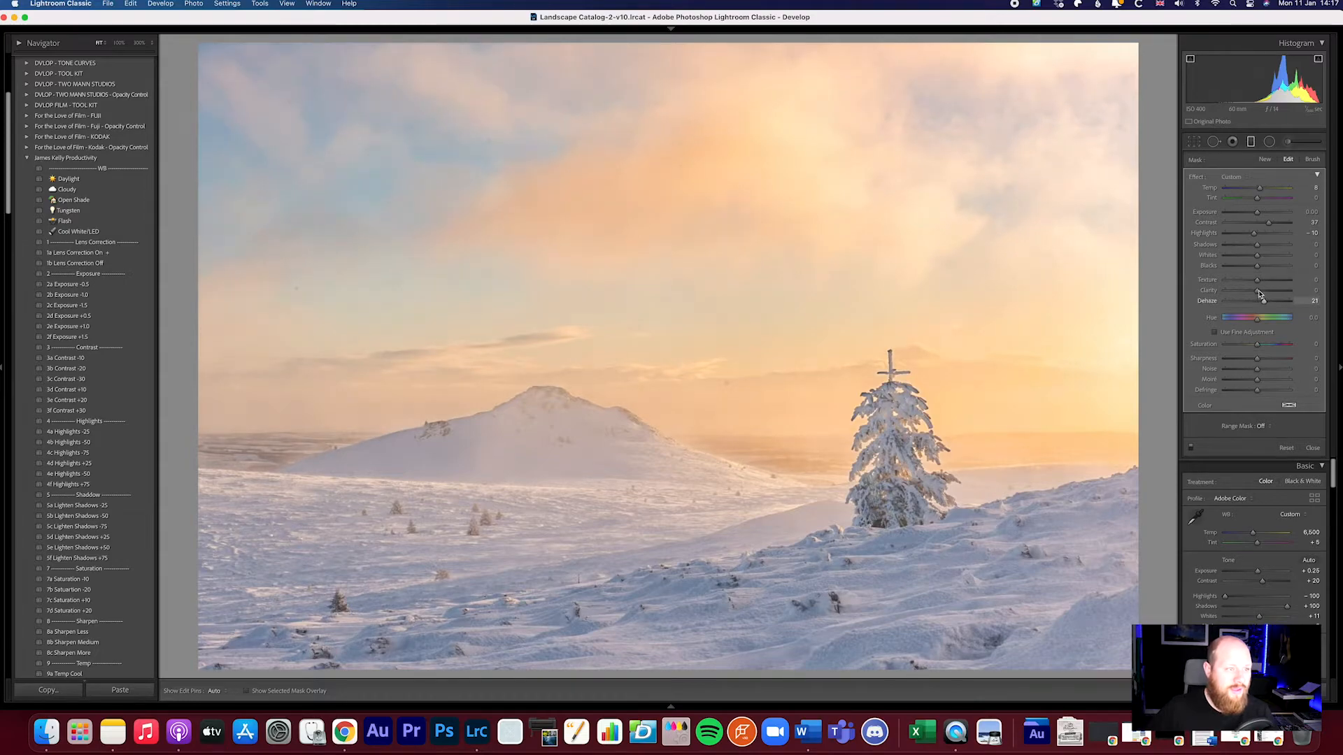
{"action": "left_click_drag", "start_coordinate": [1276, 301], "coordinate": [1259, 301]}
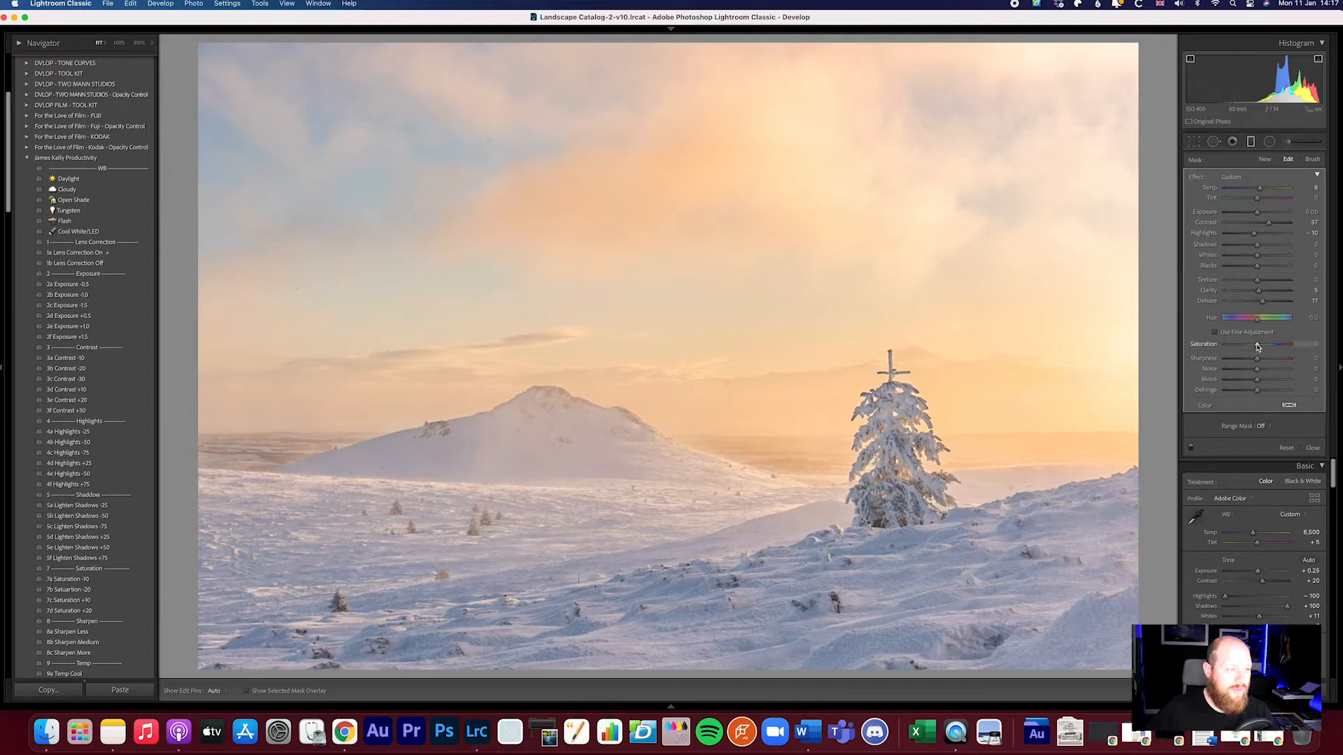
Add slight saturation, fine-tune exposure and soften dehaze, then start a new brush
{"action": "left_click_drag", "start_coordinate": [1258, 343], "coordinate": [1263, 343]}
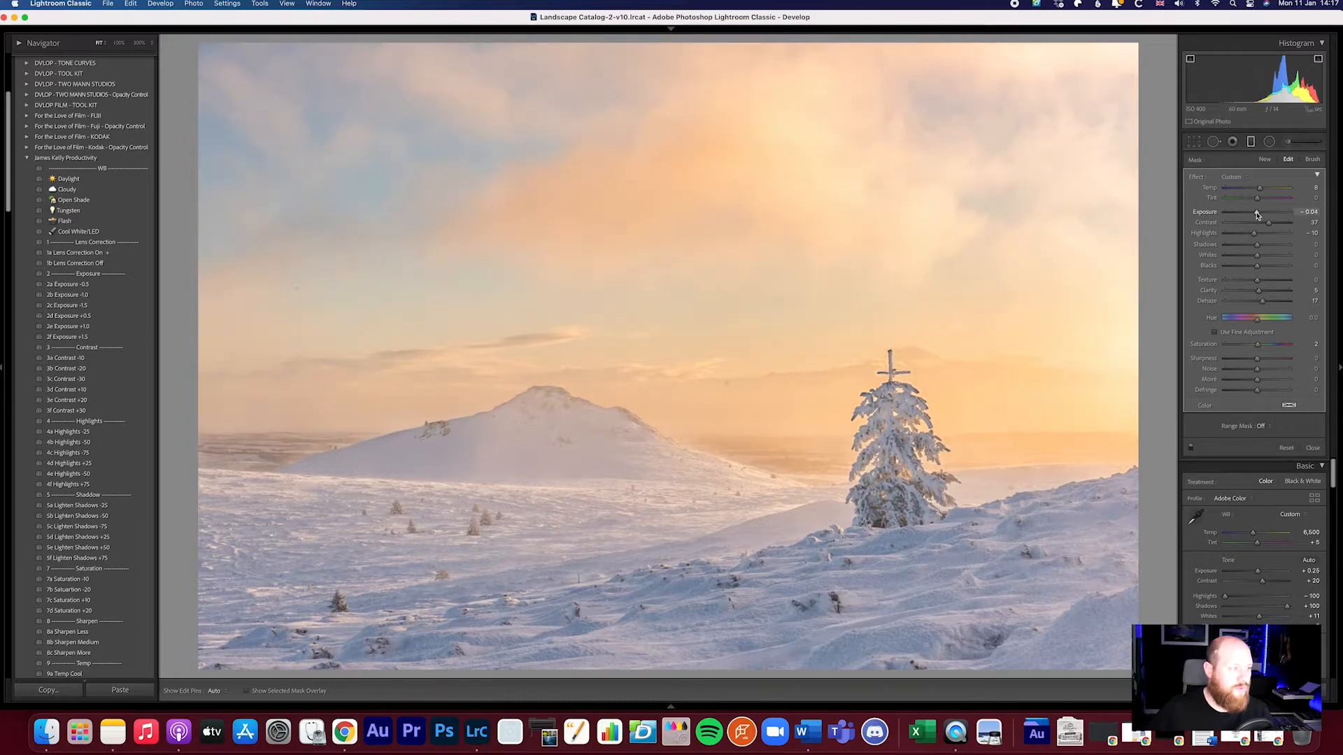
{"action": "left_click_drag", "start_coordinate": [1267, 223], "coordinate": [1274, 222]}
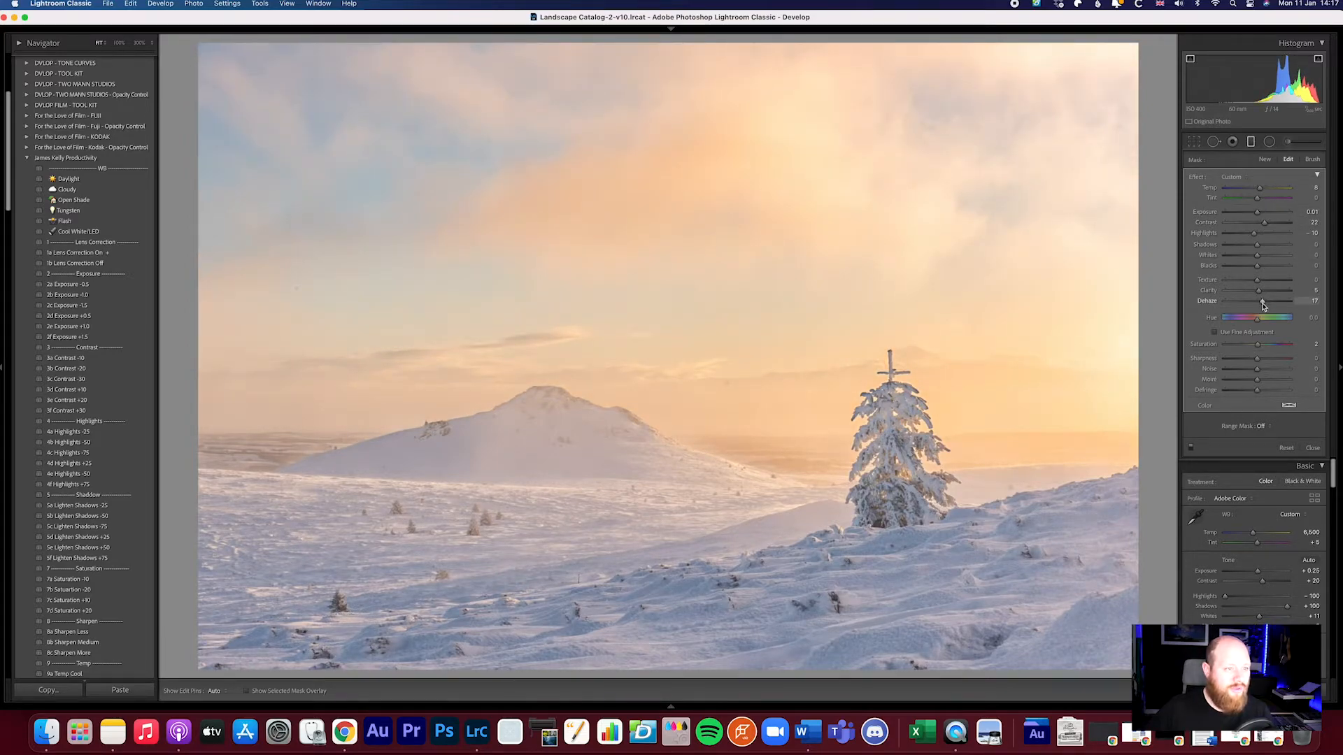
{"action": "left_click_drag", "start_coordinate": [1268, 300], "coordinate": [1259, 300]}
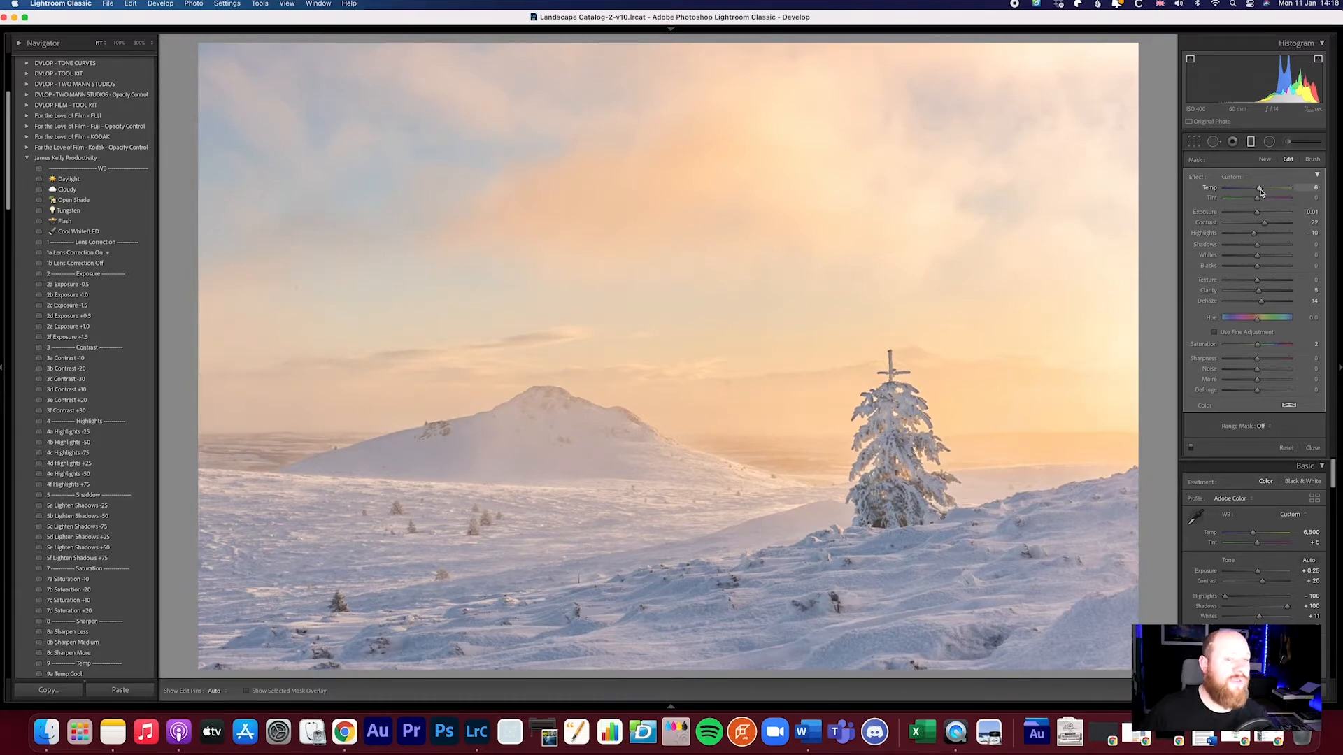
{"action": "left_click", "coordinate": [1313, 141]}
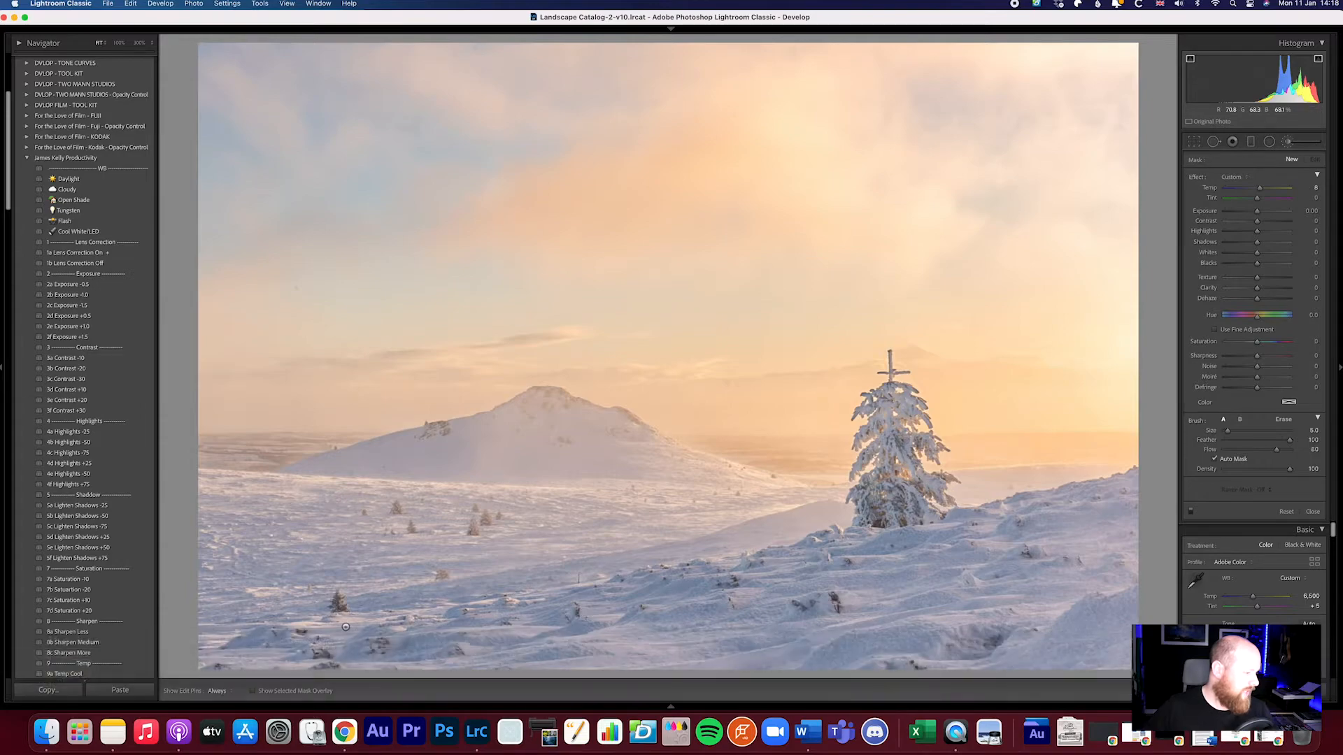
Paint the new mask and give it slight dehaze, local contrast and warmth
{"action": "left_click", "coordinate": [253, 691]}
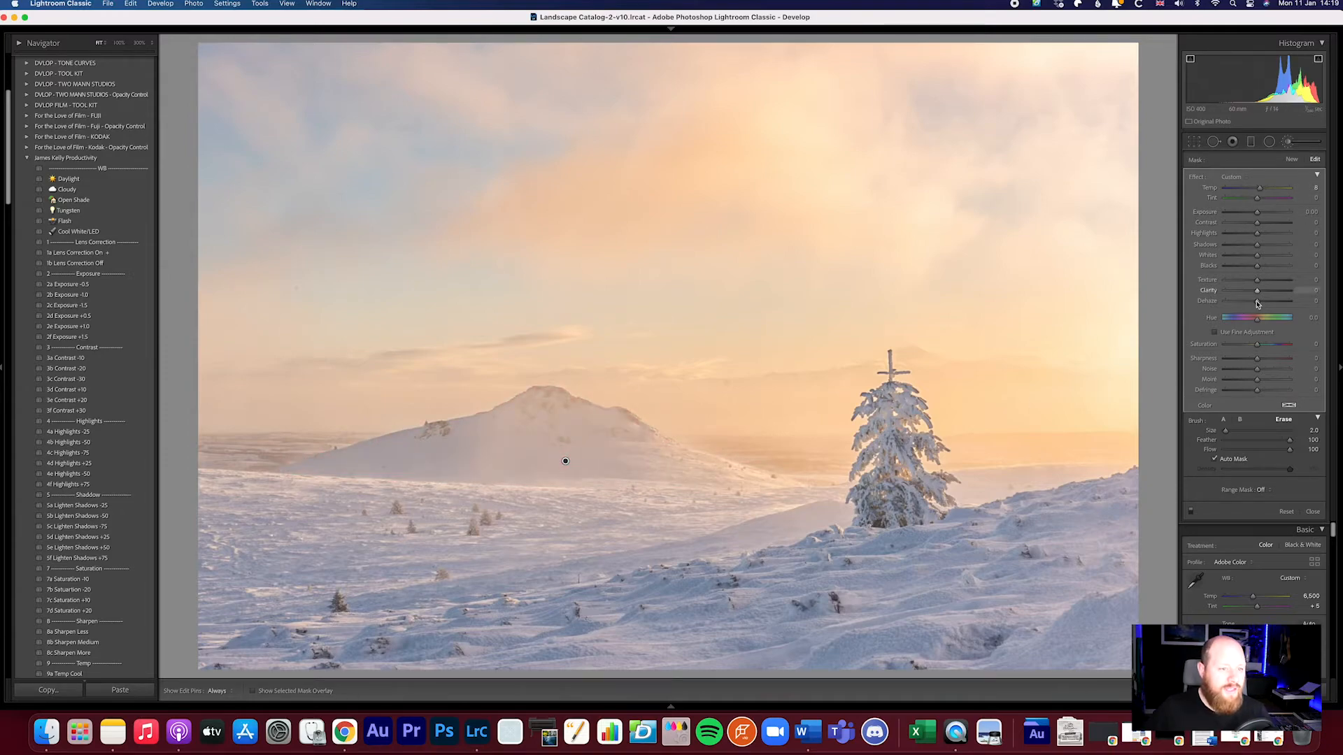
{"action": "left_click_drag", "start_coordinate": [1258, 301], "coordinate": [1267, 301]}
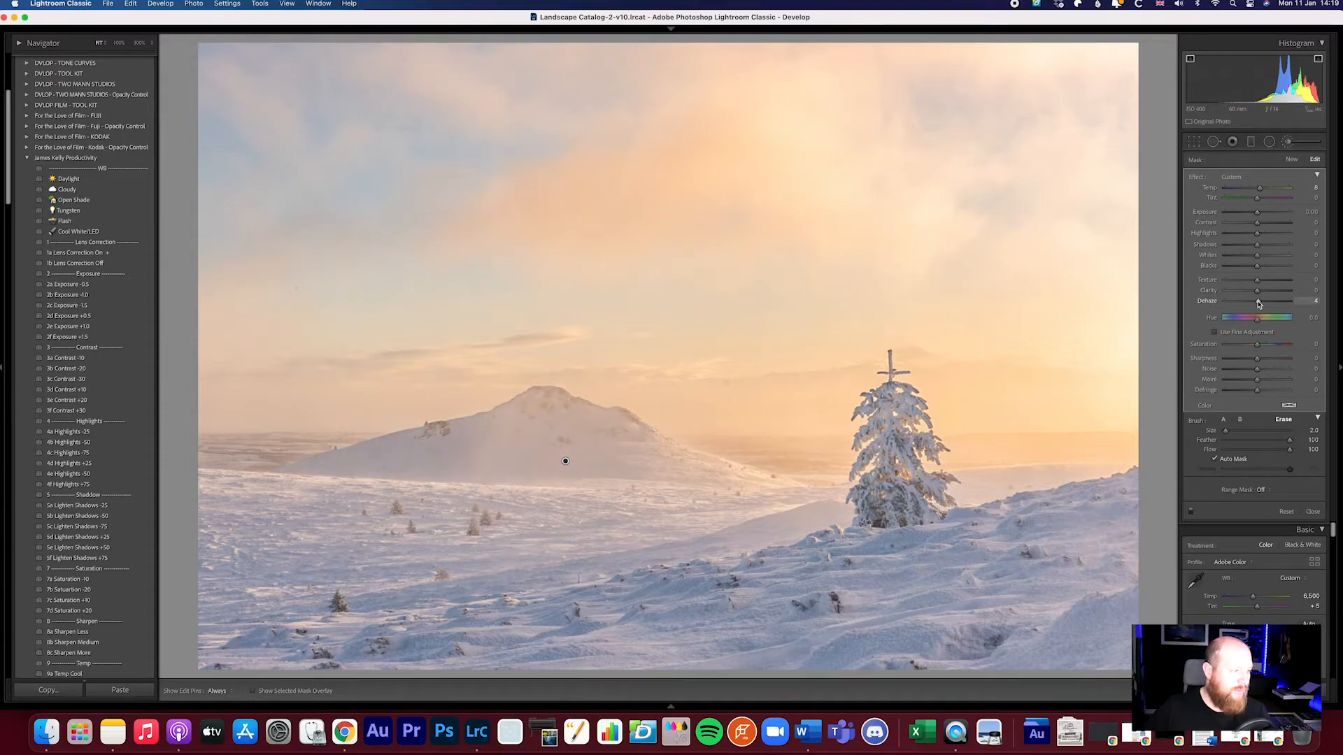
{"action": "left_click_drag", "start_coordinate": [1276, 289], "coordinate": [1285, 290]}
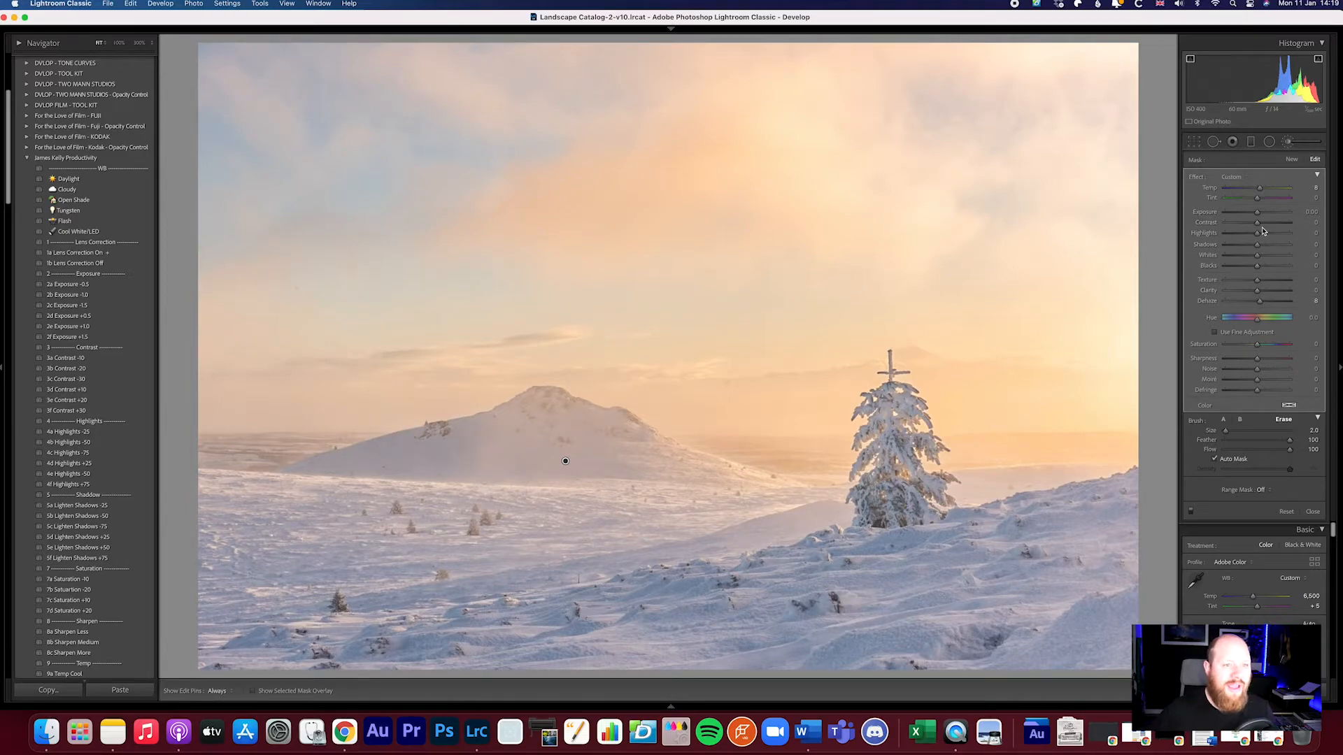
{"action": "left_click_drag", "start_coordinate": [1259, 222], "coordinate": [1275, 221]}
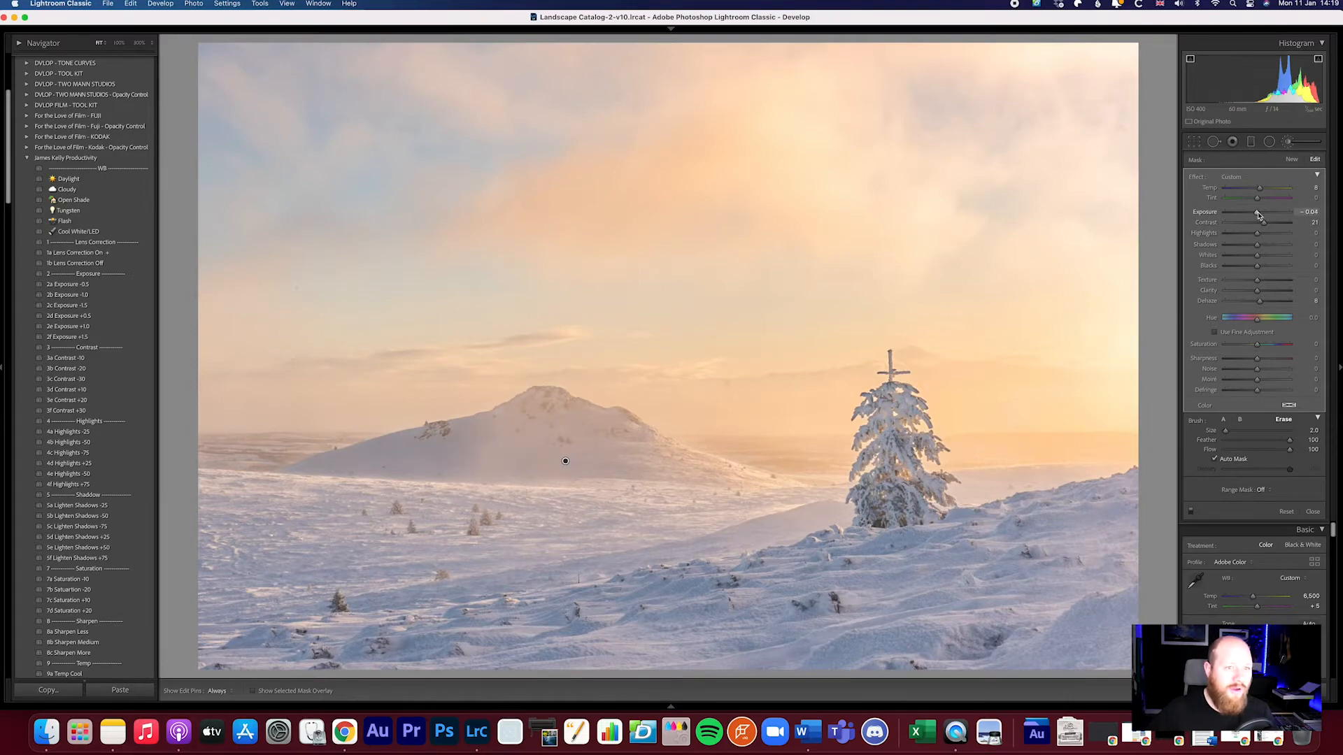
{"action": "left_click_drag", "start_coordinate": [1258, 187], "coordinate": [1267, 186]}
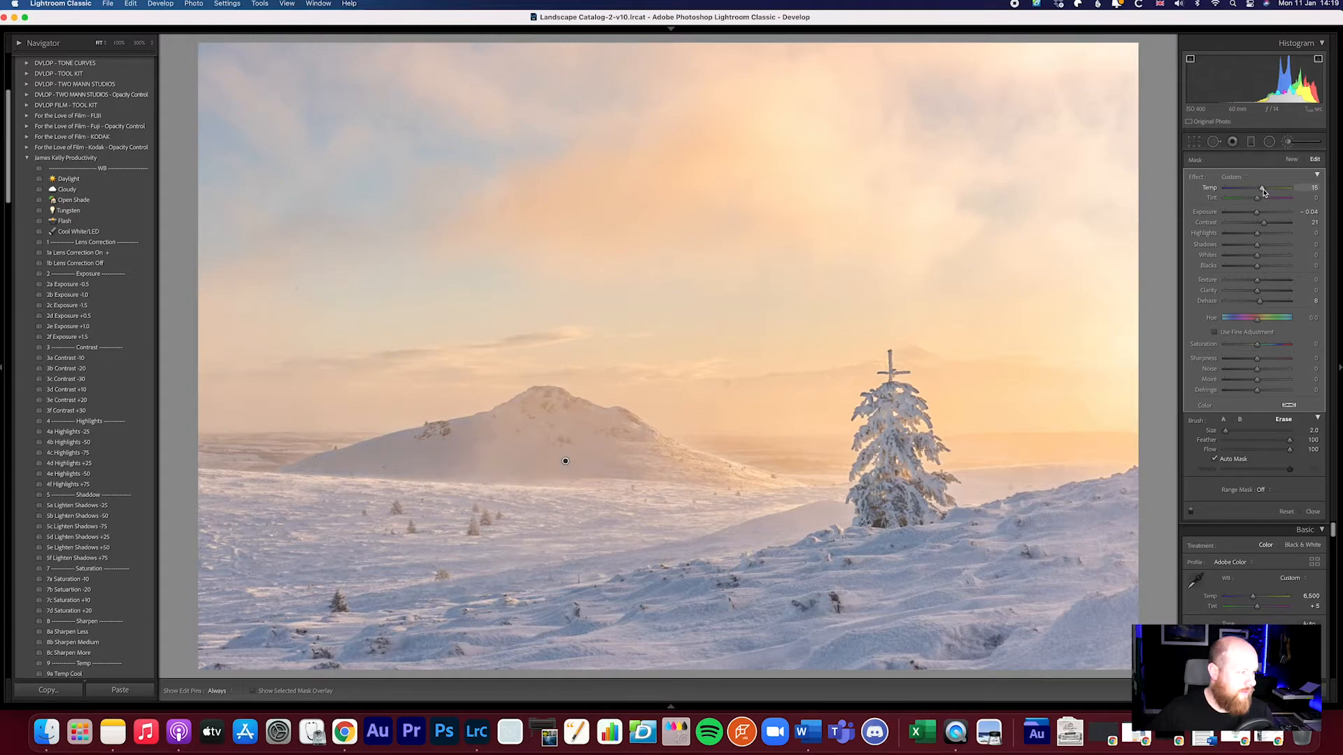
{"action": "left_click_drag", "start_coordinate": [1262, 187], "coordinate": [1259, 188]}
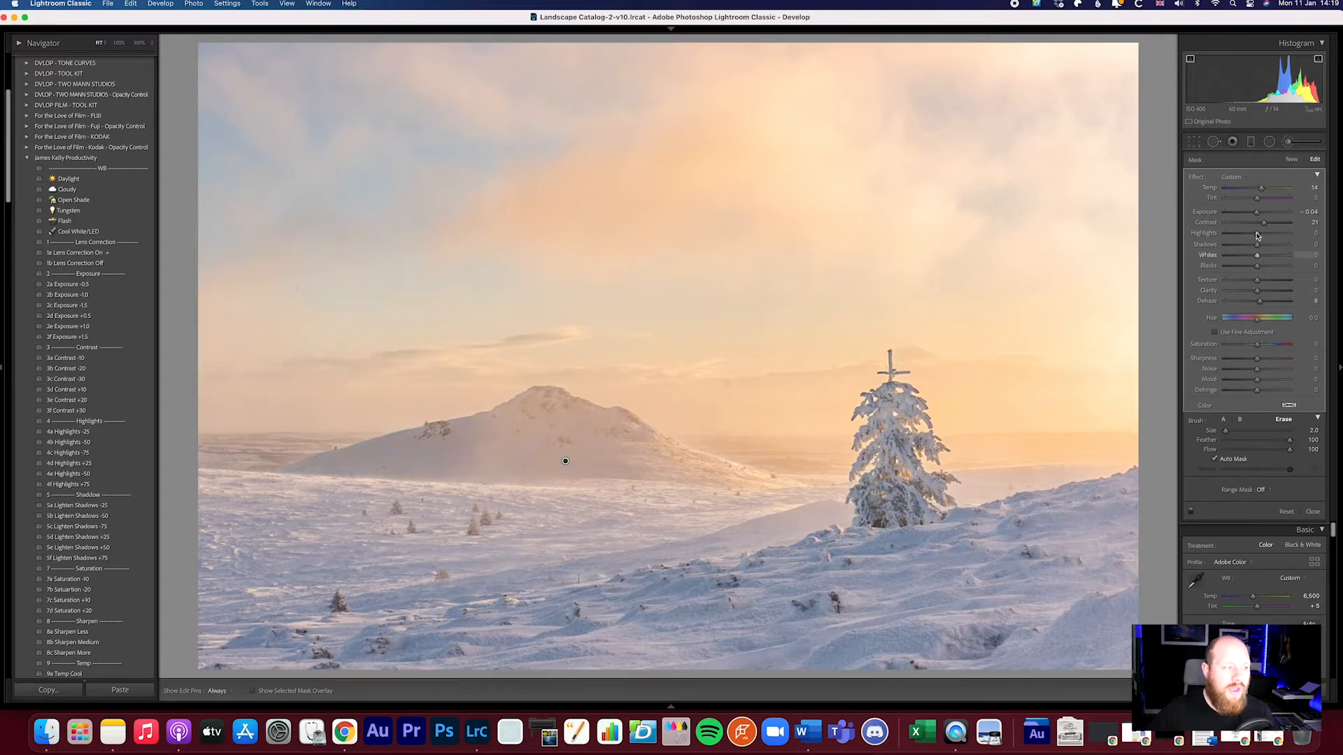
Lower highlights, lift shadows and whites, and settle the mask's dehaze low
{"action": "left_click_drag", "start_coordinate": [1276, 233], "coordinate": [1254, 233]}
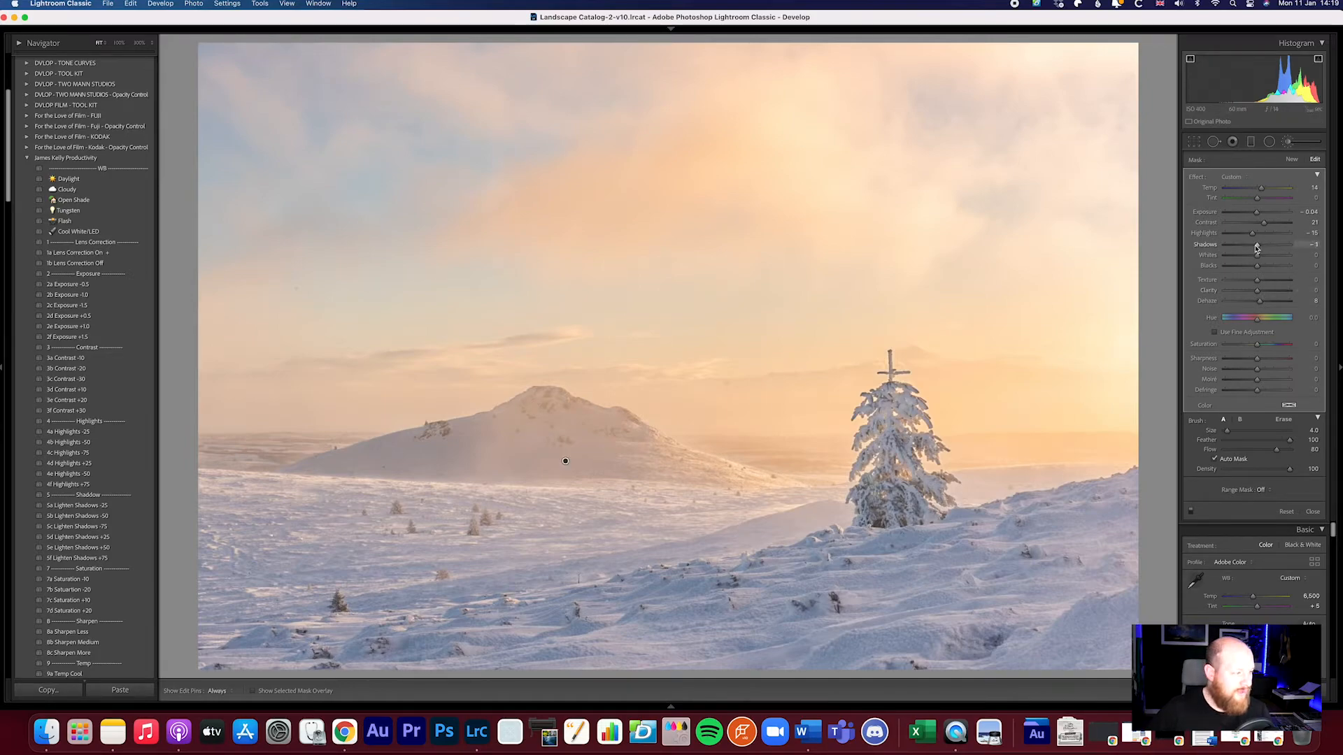
{"action": "left_click_drag", "start_coordinate": [1255, 248], "coordinate": [1260, 248]}
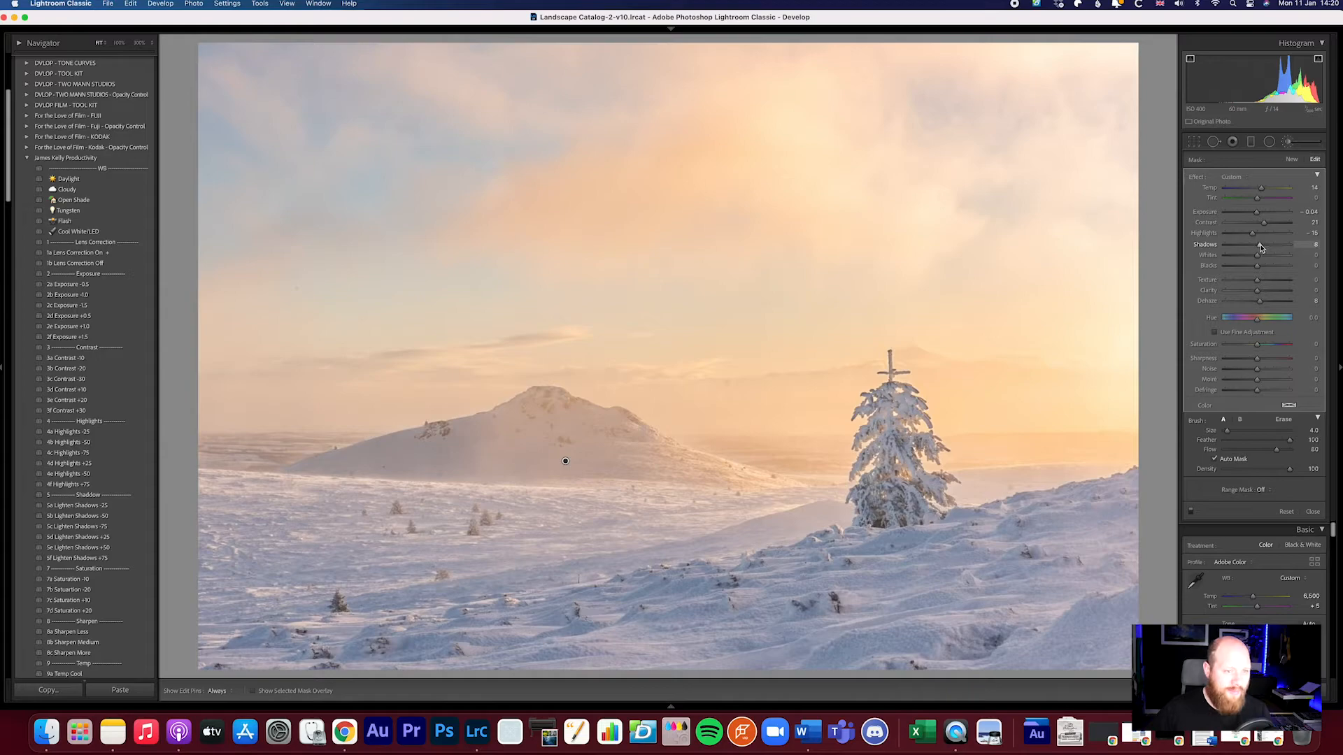
{"action": "left_click_drag", "start_coordinate": [1255, 254], "coordinate": [1275, 254]}
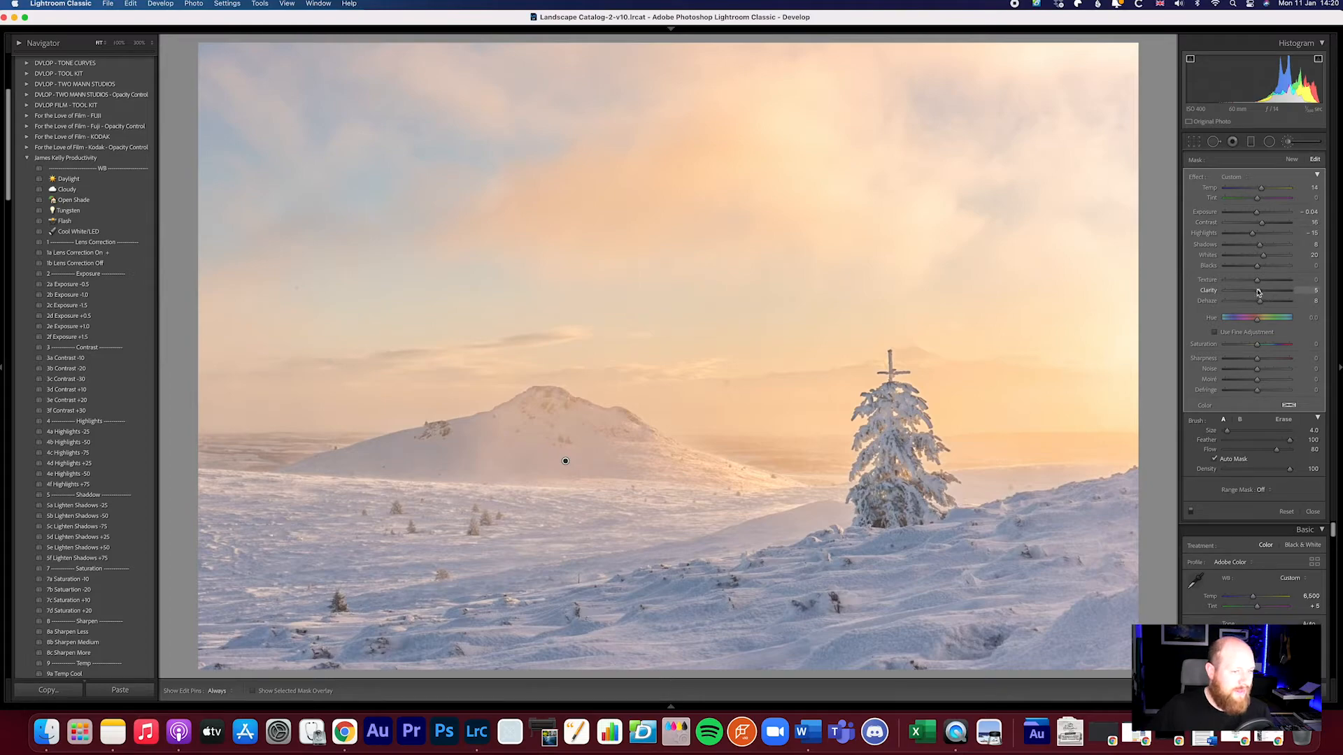
{"action": "left_click_drag", "start_coordinate": [1259, 302], "coordinate": [1266, 302]}
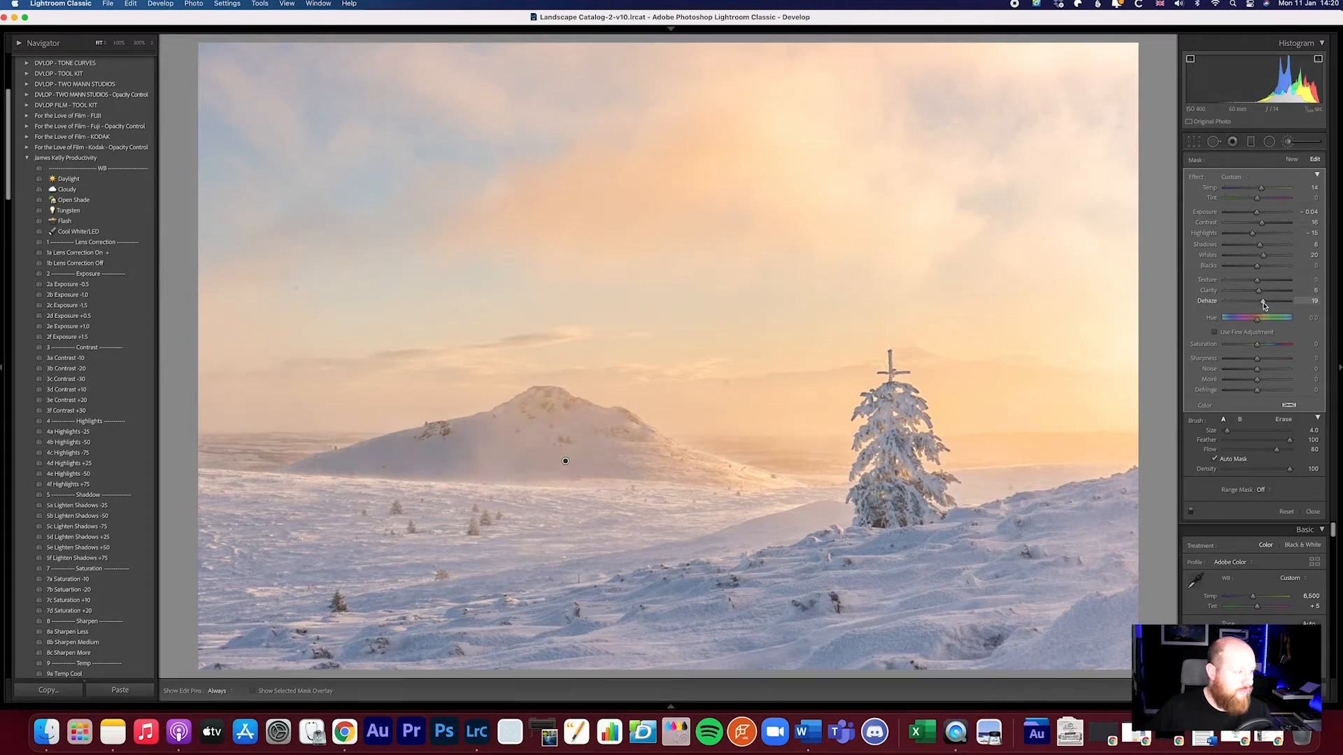
{"action": "left_click_drag", "start_coordinate": [1275, 301], "coordinate": [1259, 301]}
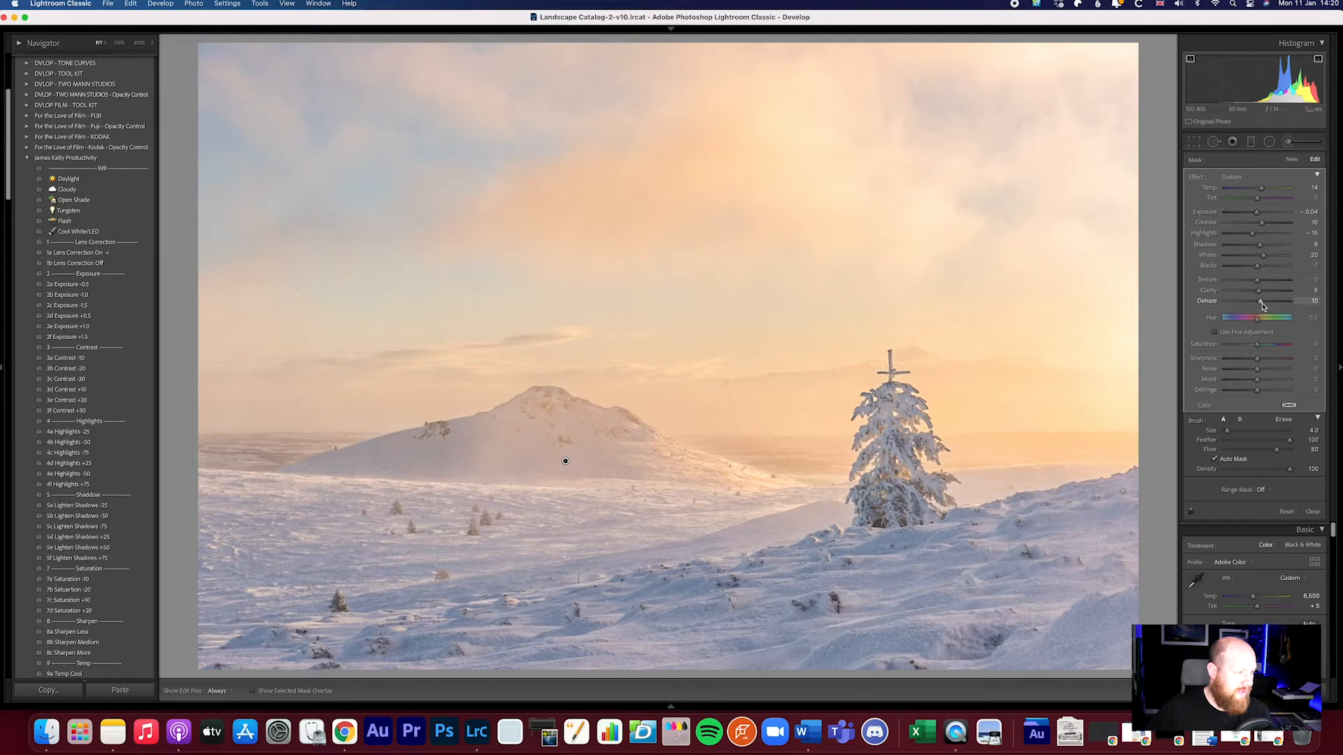
{"action": "left_click_drag", "start_coordinate": [1259, 301], "coordinate": [1266, 301]}
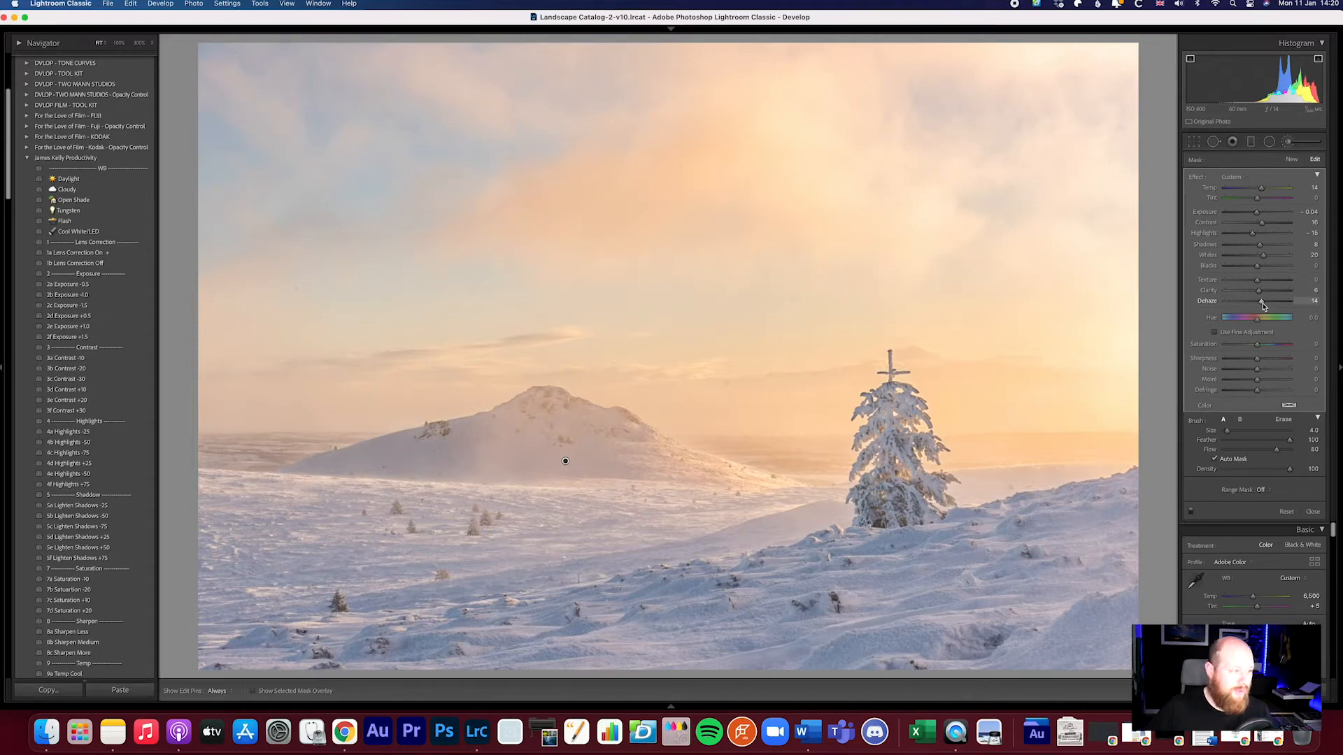
{"action": "left_click_drag", "start_coordinate": [1264, 301], "coordinate": [1259, 301]}
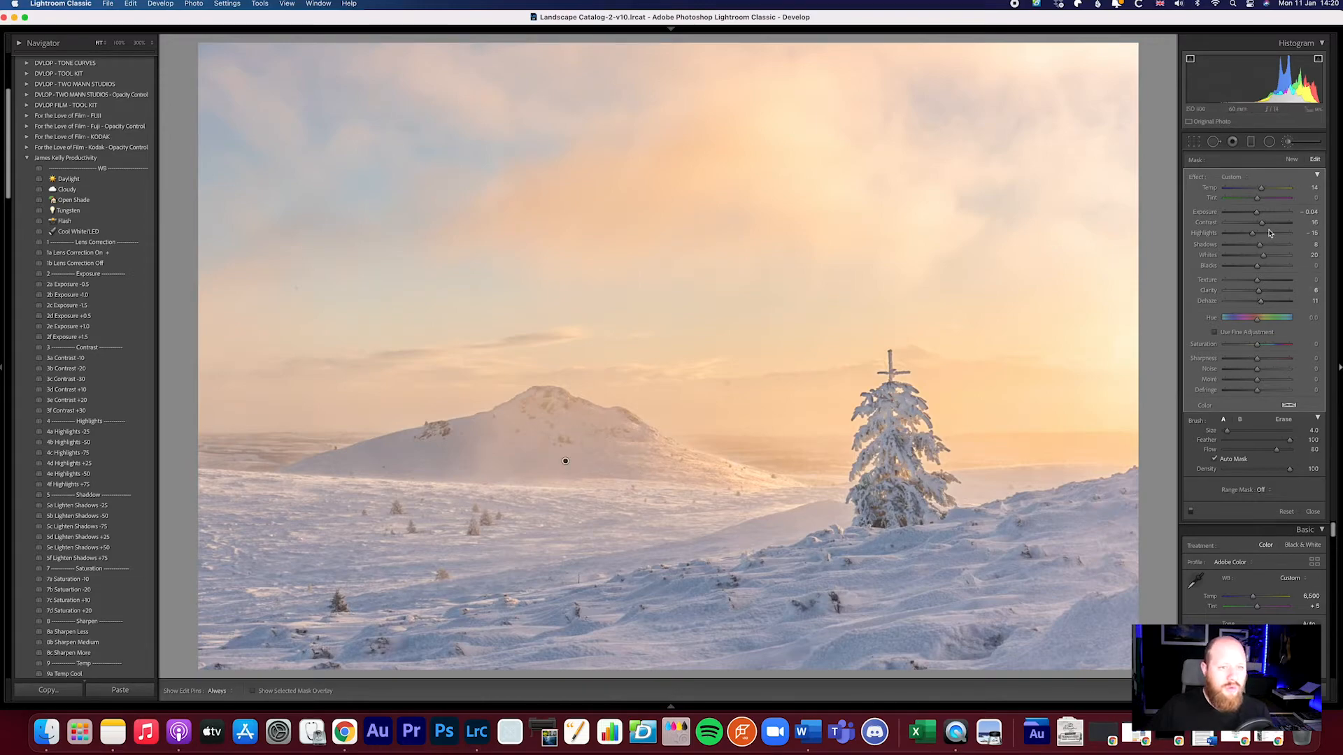
Refine the mask with lower contrast, brighter whites and moderate clarity
{"action": "left_click_drag", "start_coordinate": [1267, 222], "coordinate": [1259, 222]}
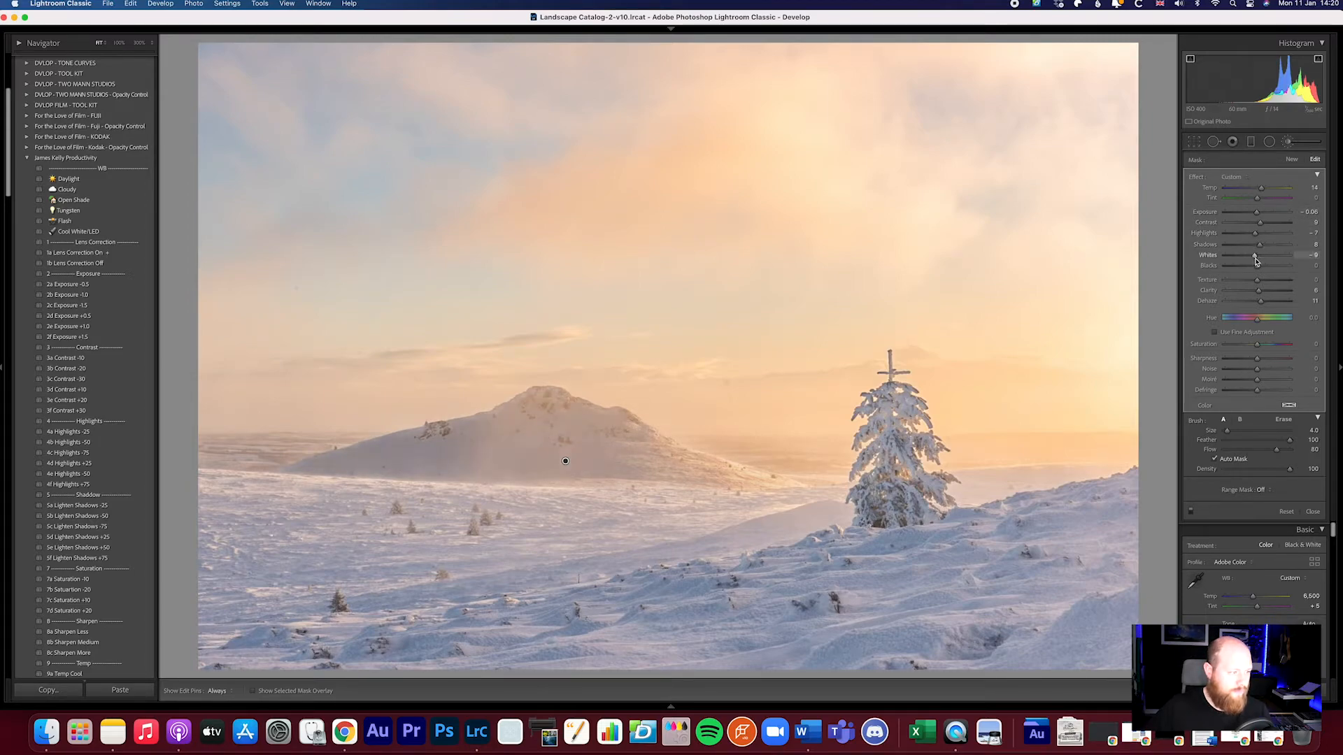
{"action": "left_click_drag", "start_coordinate": [1255, 255], "coordinate": [1272, 254]}
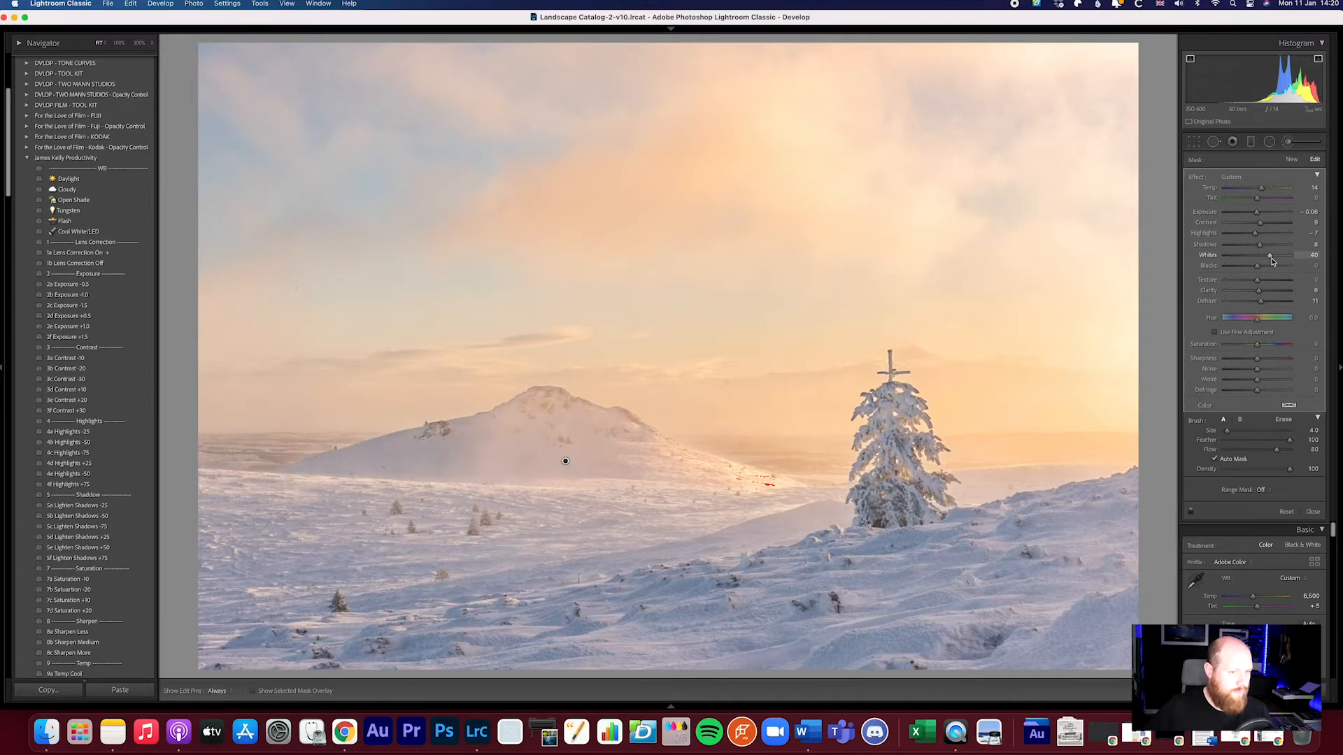
{"action": "left_click_drag", "start_coordinate": [1271, 255], "coordinate": [1270, 254]}
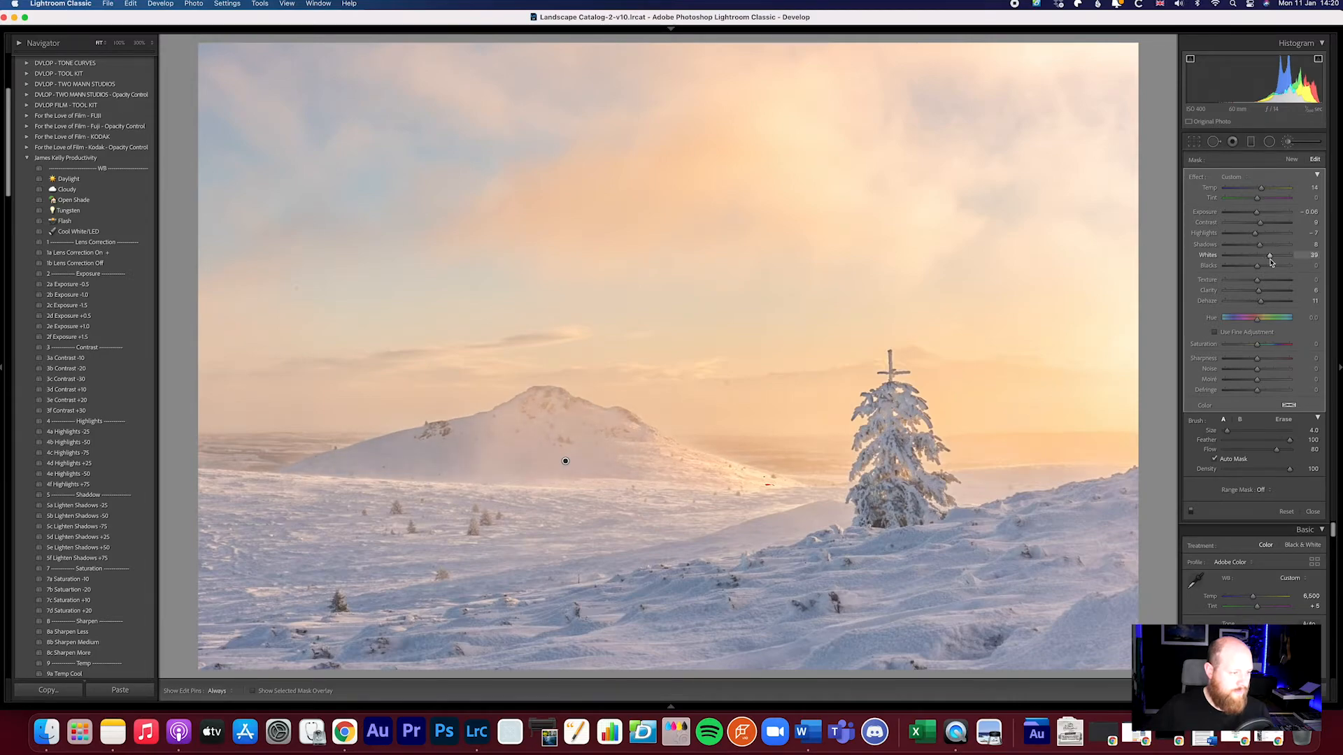
{"action": "left_click_drag", "start_coordinate": [1270, 256], "coordinate": [1263, 255]}
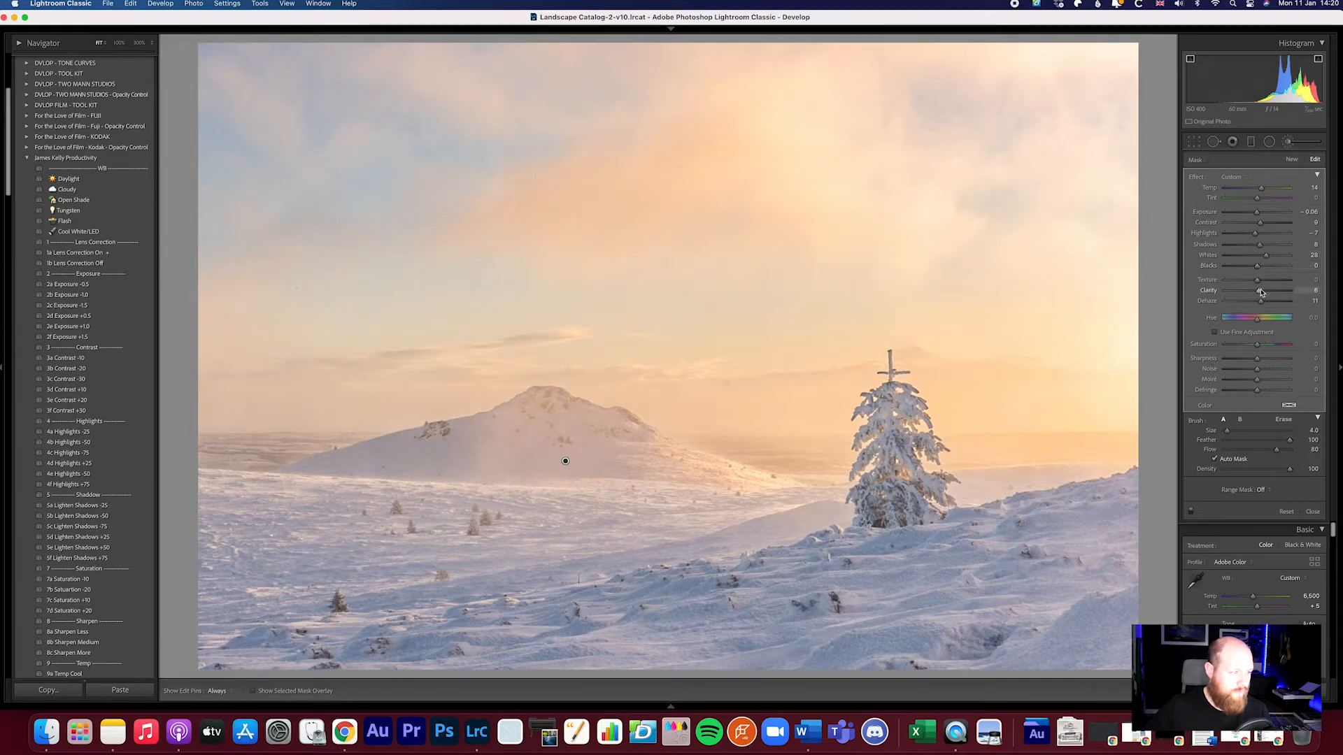
{"action": "left_click_drag", "start_coordinate": [1259, 291], "coordinate": [1276, 290]}
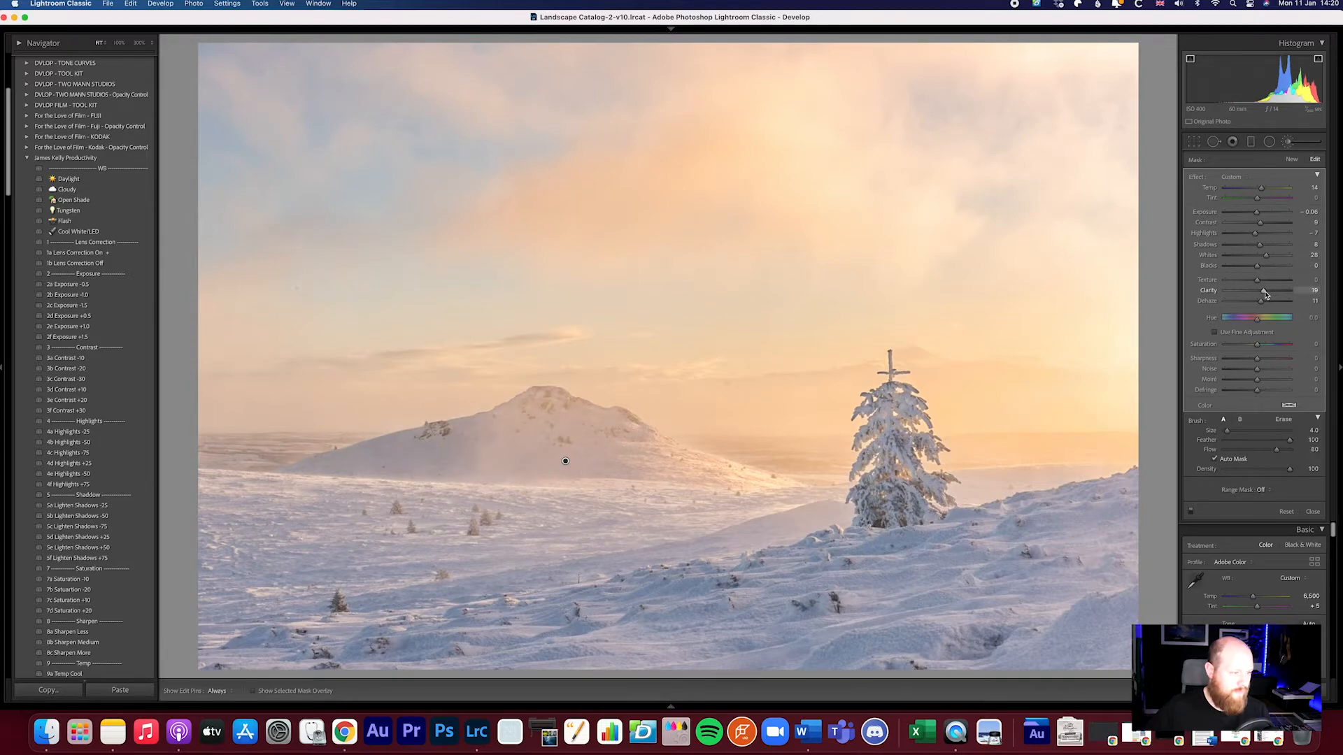
{"action": "left_click_drag", "start_coordinate": [1266, 300], "coordinate": [1260, 300]}
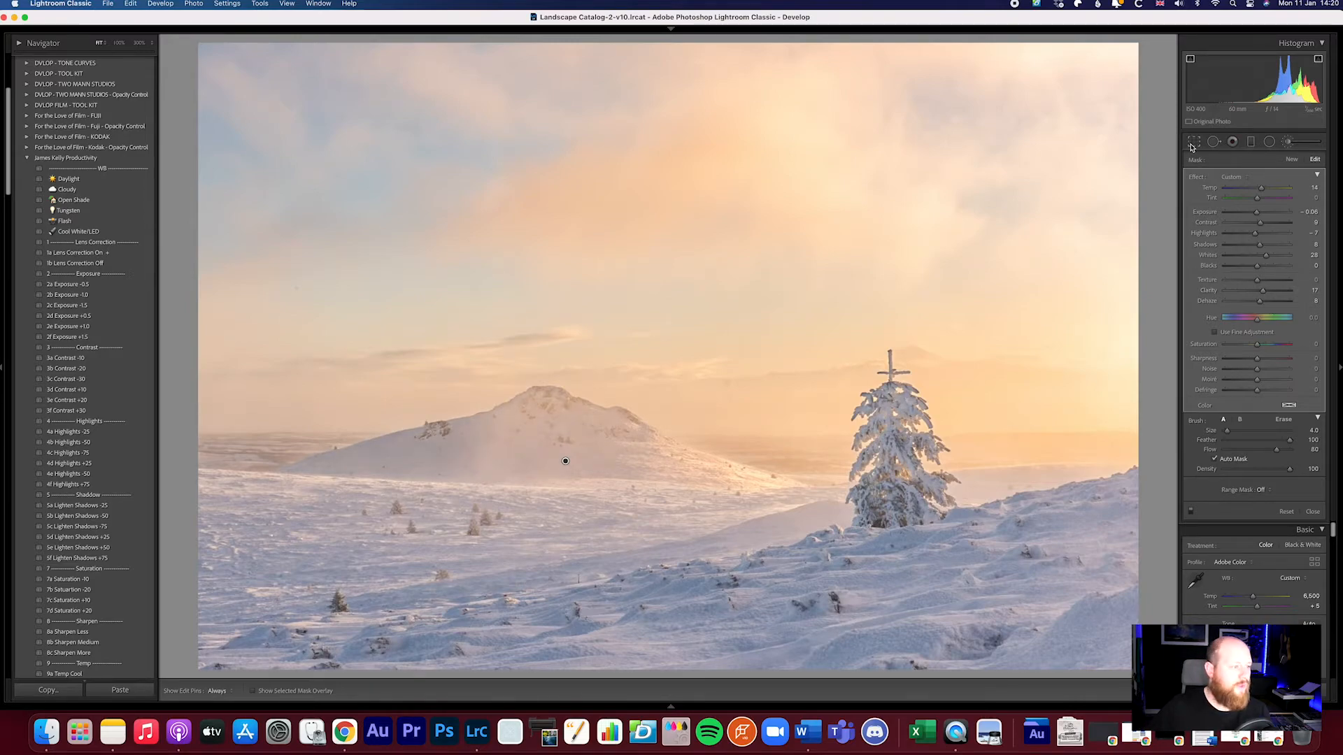
Re-crop tighter on the thirds grid so the frosted tree sits on the right third
{"action": "left_click", "coordinate": [1193, 141]}
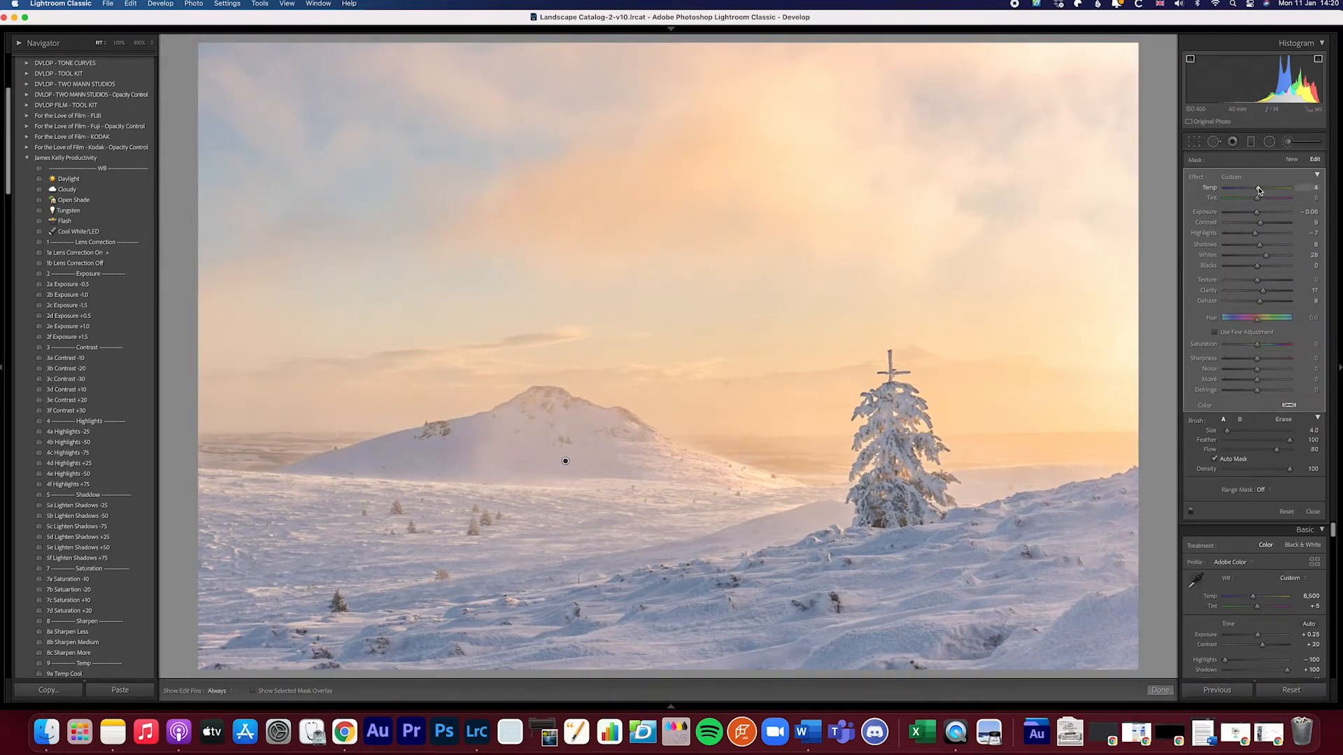
{"action": "key", "text": "d"}
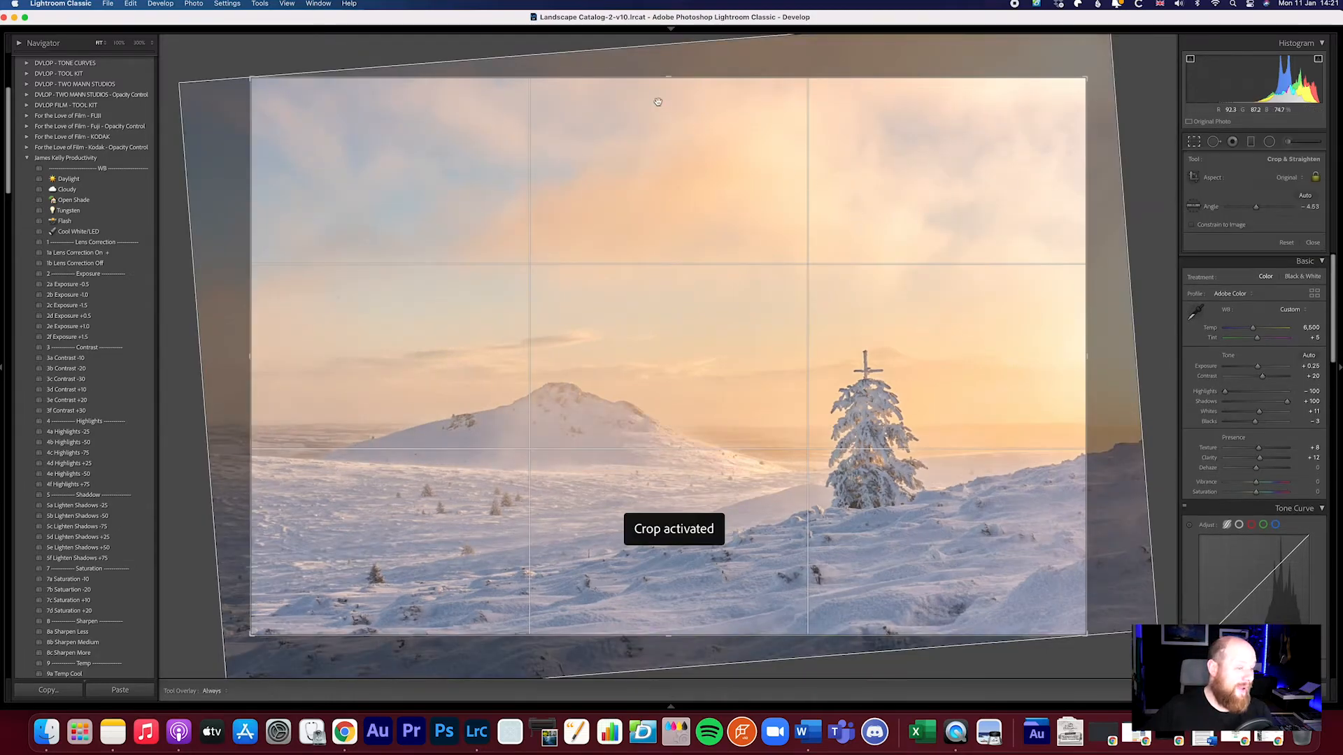
{"action": "left_click_drag", "start_coordinate": [657, 101], "coordinate": [668, 85]}
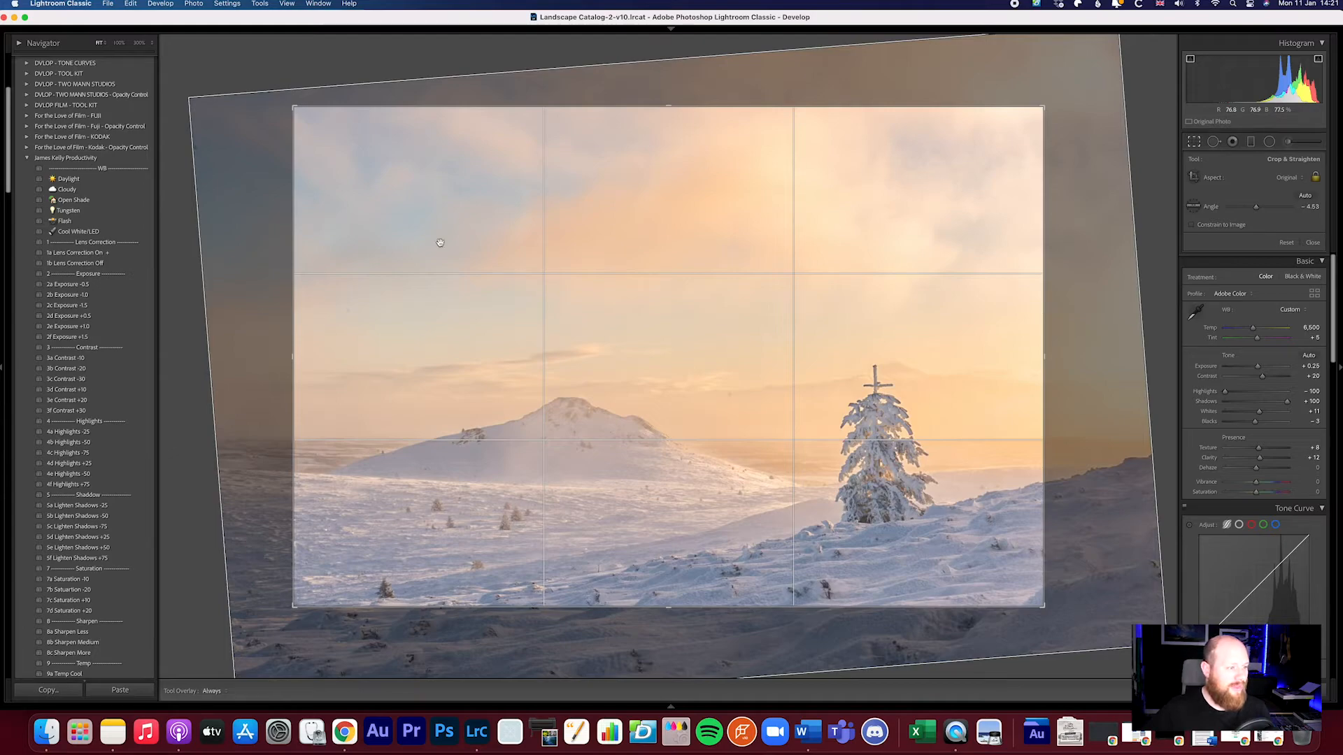
{"action": "mouse_move", "coordinate": [501, 394]}
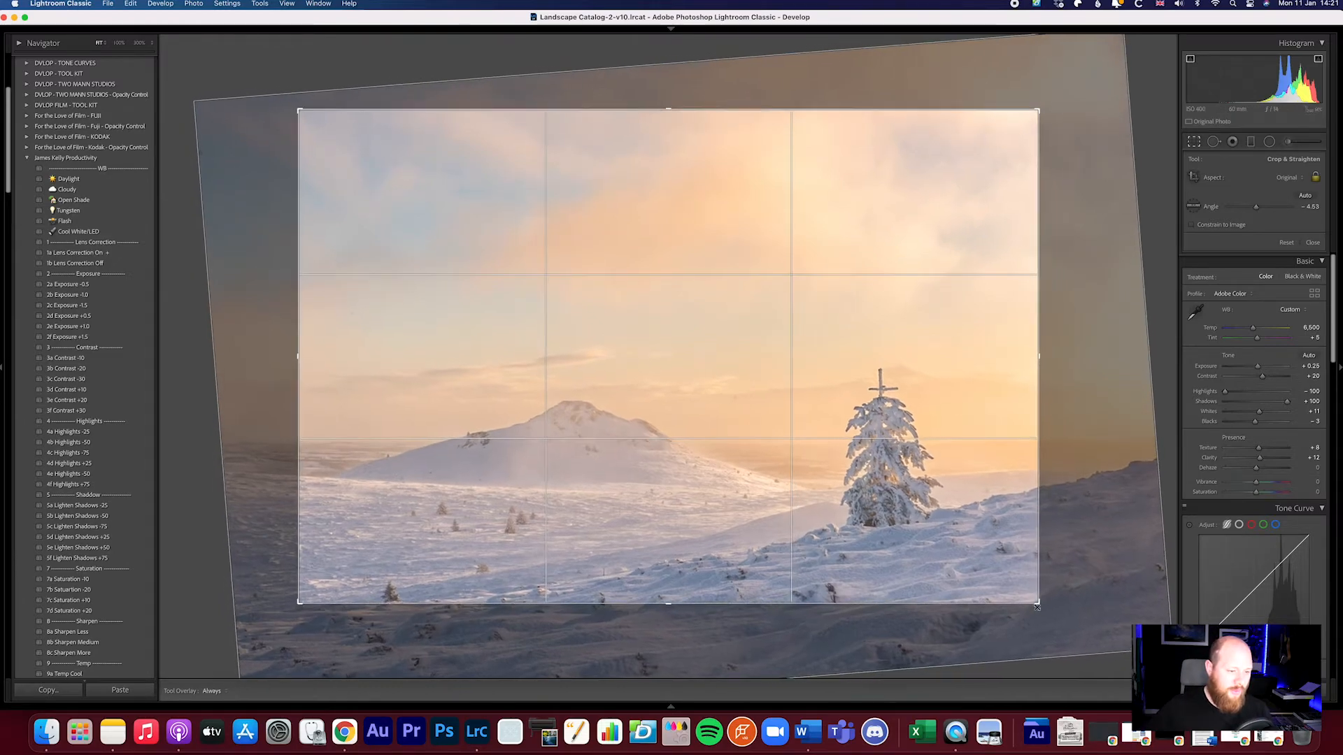
{"action": "left_click_drag", "start_coordinate": [1037, 604], "coordinate": [1073, 603]}
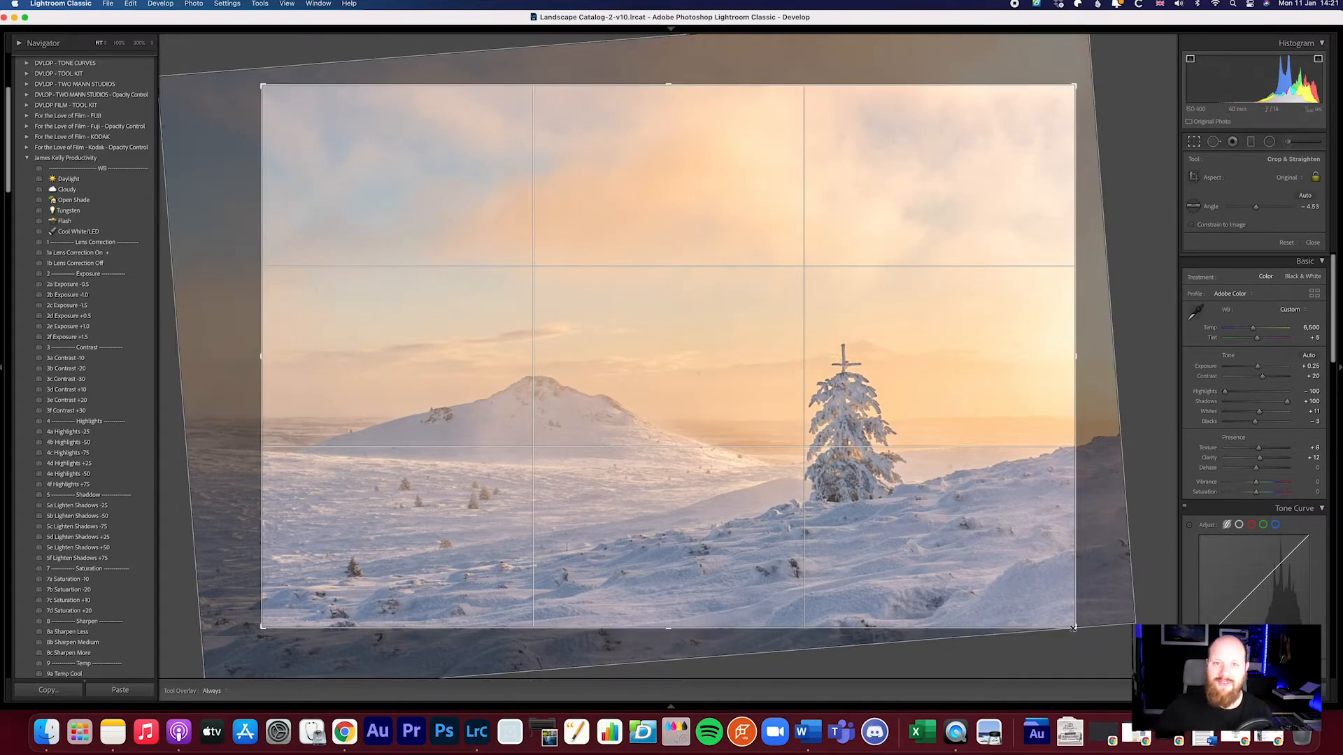
{"action": "left_click_drag", "start_coordinate": [1073, 629], "coordinate": [1043, 607]}
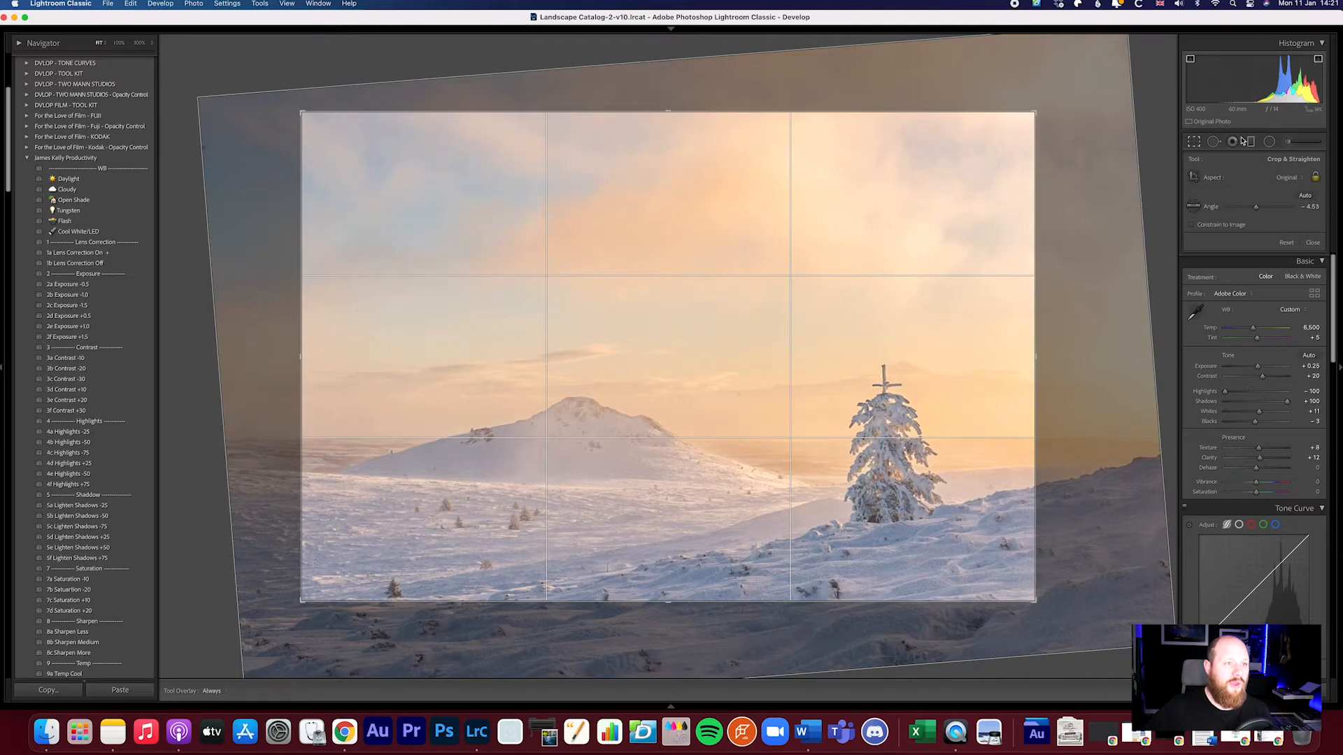
{"action": "left_click", "coordinate": [1232, 141]}
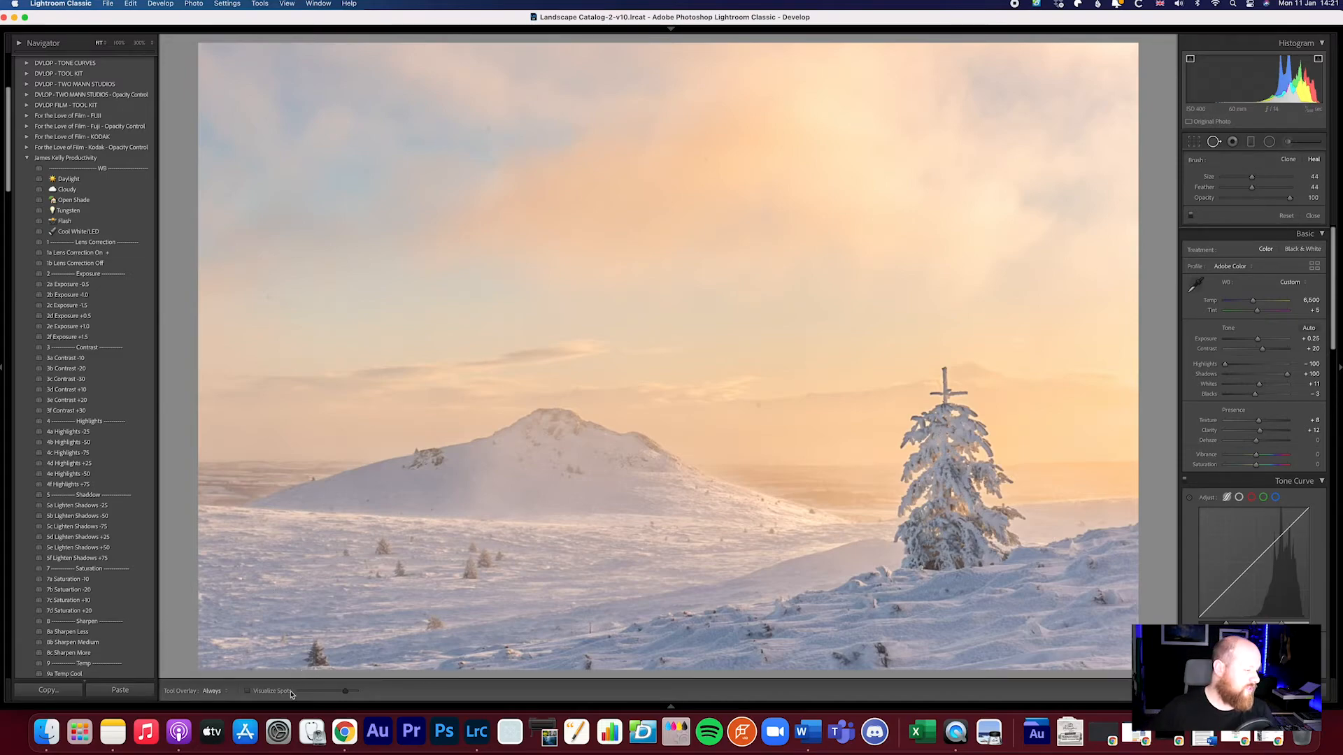
Reveal dust spots with Visualize Spots and heal them in the sky
{"action": "left_click", "coordinate": [248, 691]}
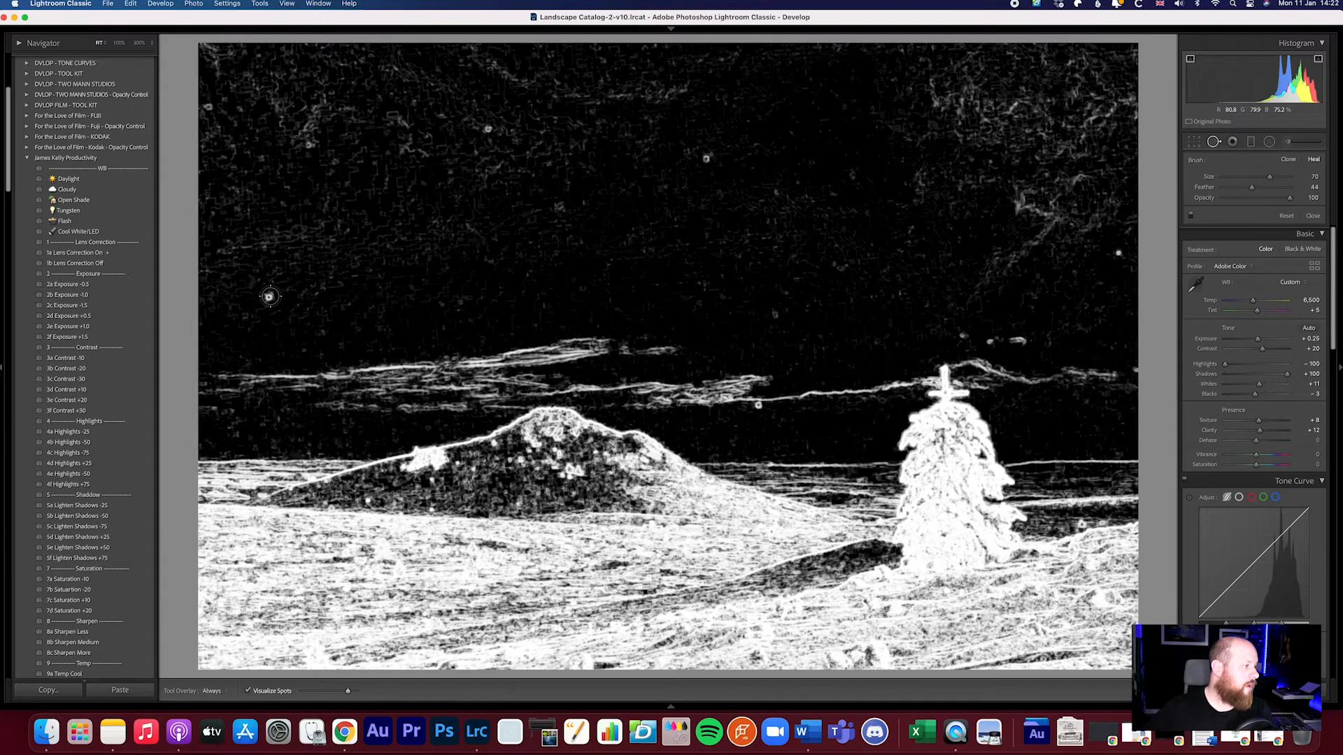
{"action": "left_click", "coordinate": [270, 295]}
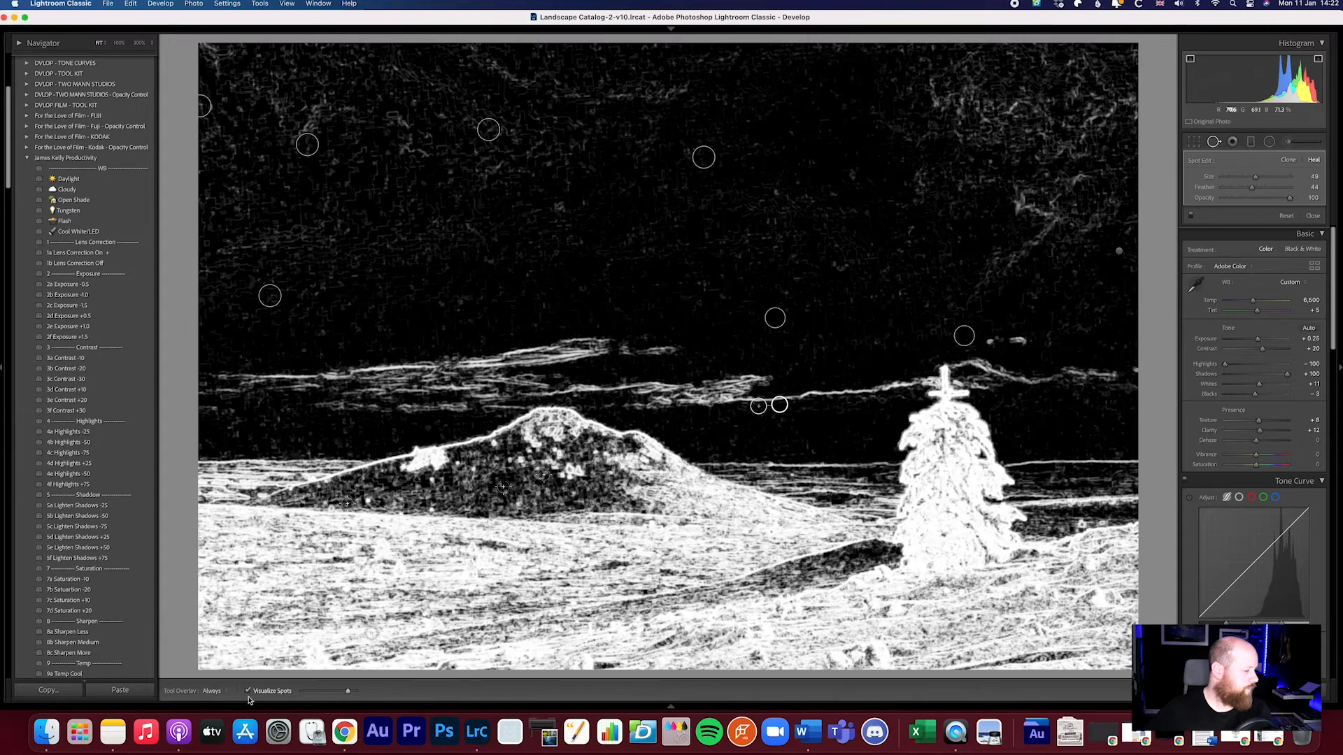
{"action": "left_click", "coordinate": [247, 691]}
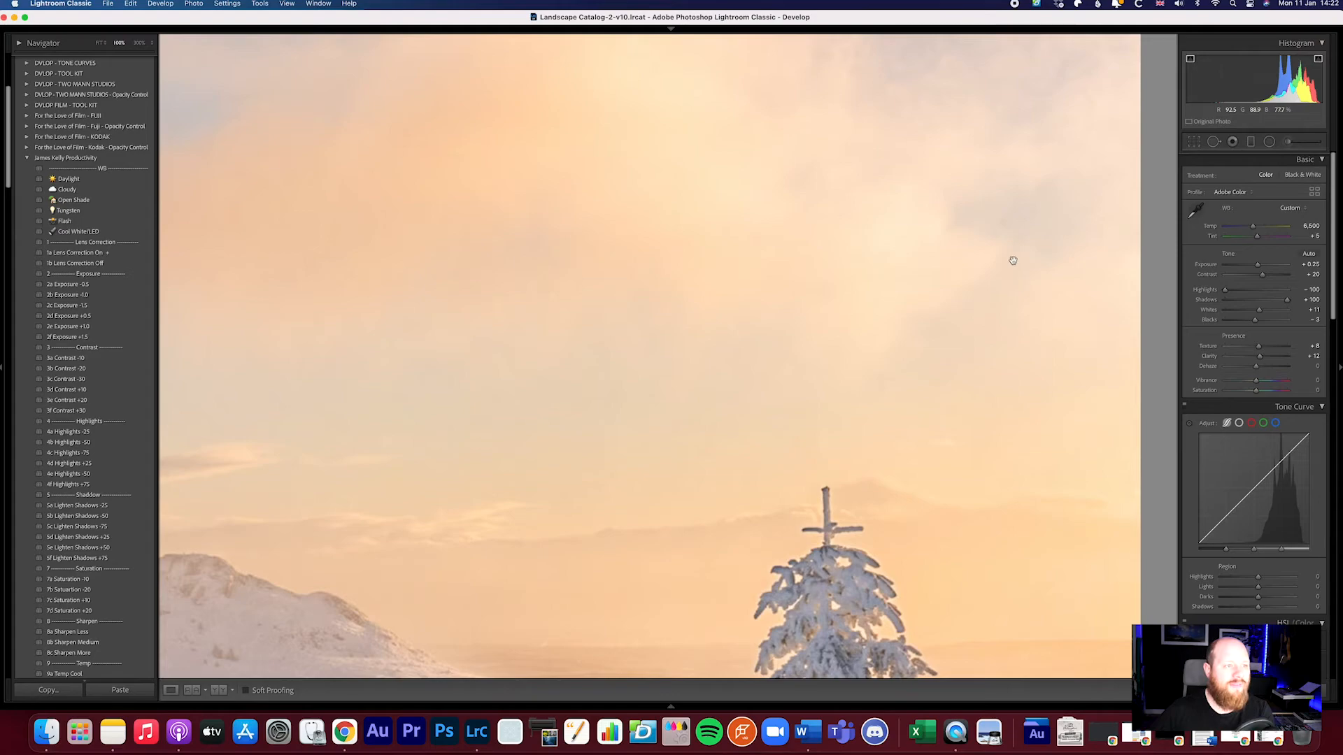
{"action": "mouse_move", "coordinate": [1044, 287]}
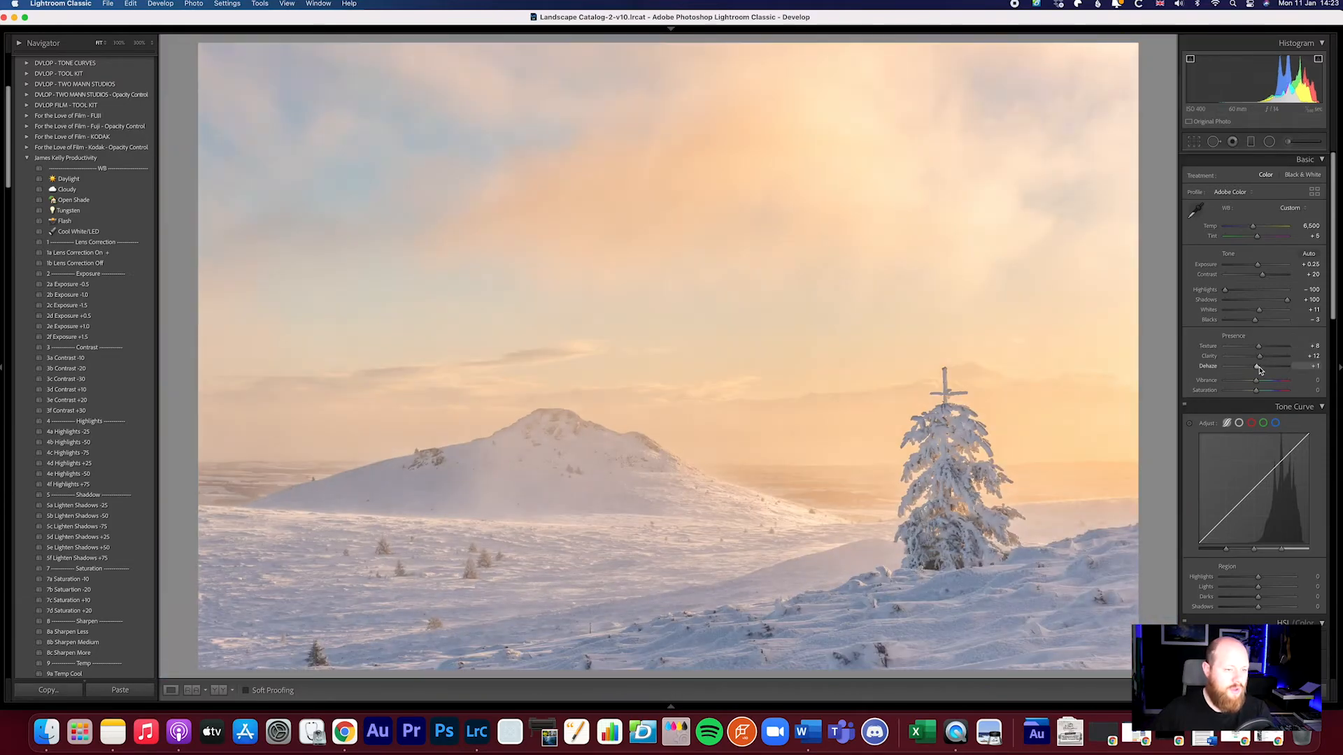
Reduce the Sharpening Amount and adjust Luminance noise reduction in the Detail panel
{"action": "scroll", "scroll_direction": "down", "scroll_amount": 3}
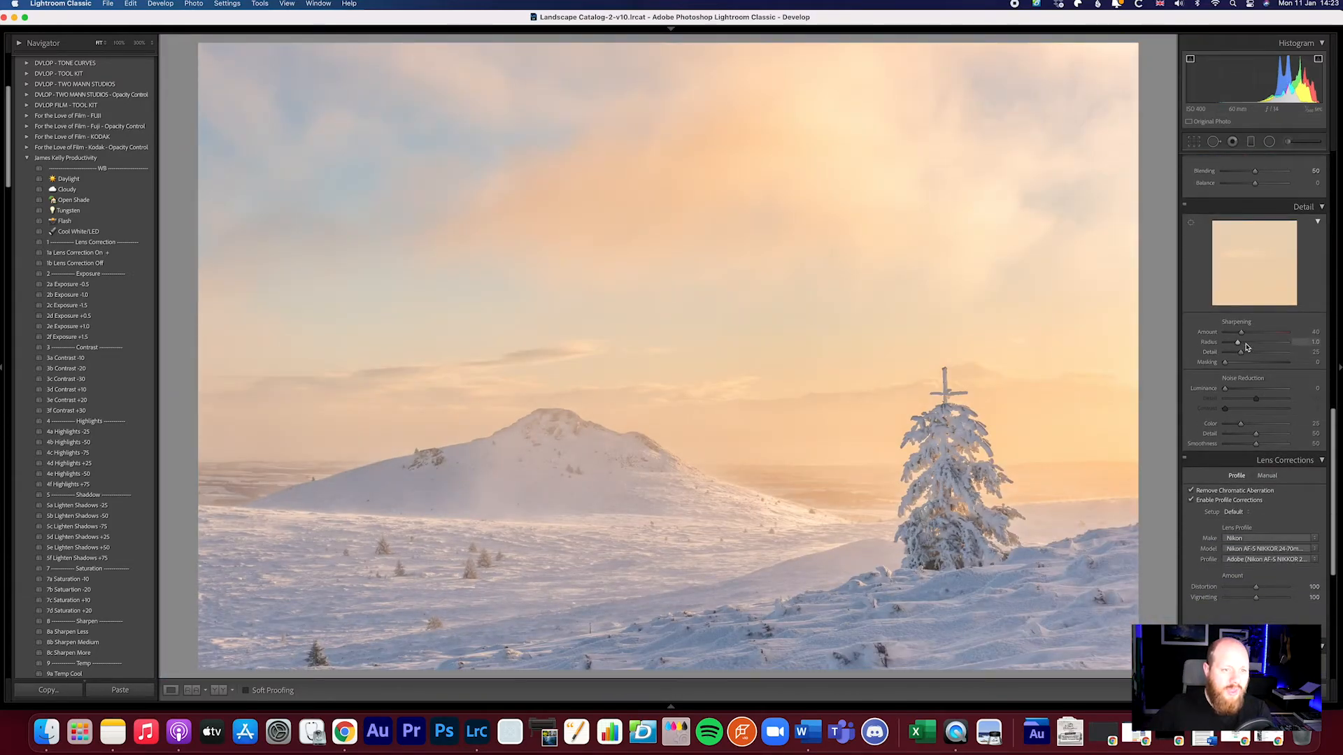
{"action": "left_click_drag", "start_coordinate": [1242, 332], "coordinate": [1237, 333]}
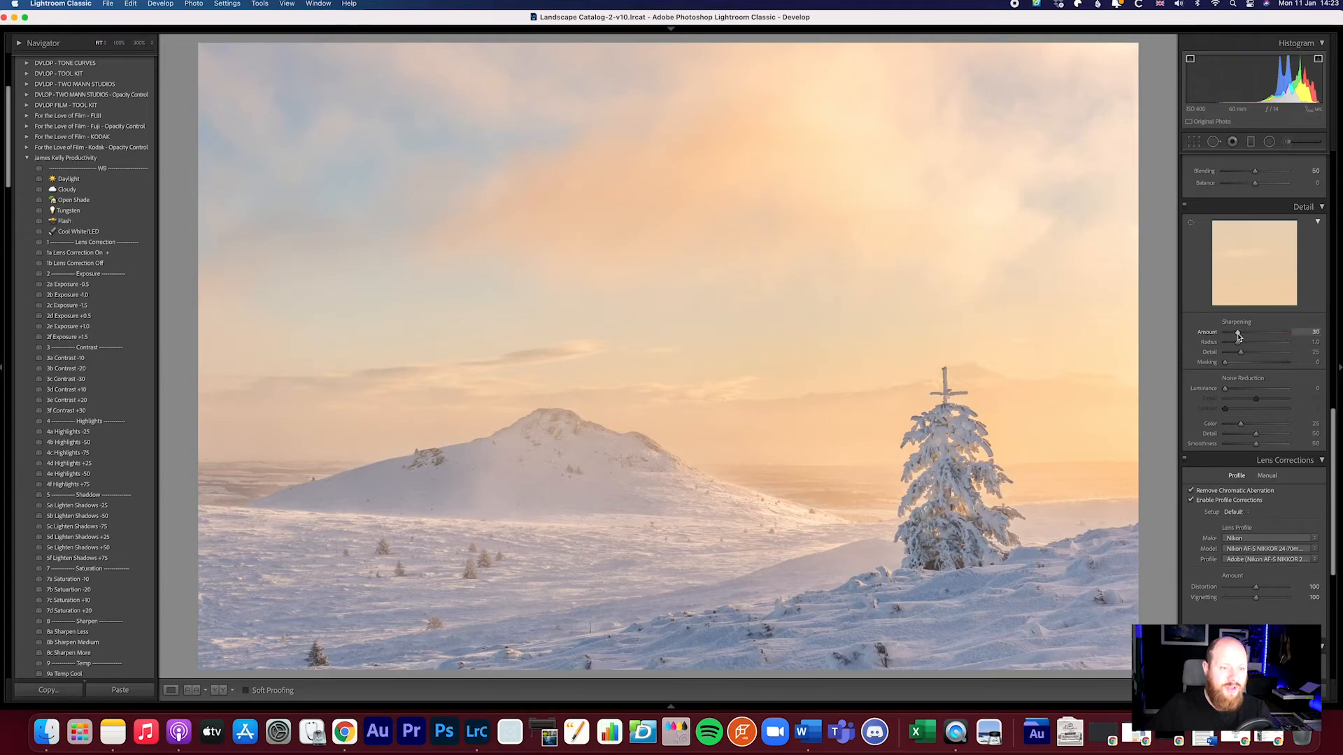
{"action": "left_click_drag", "start_coordinate": [1238, 332], "coordinate": [1235, 333]}
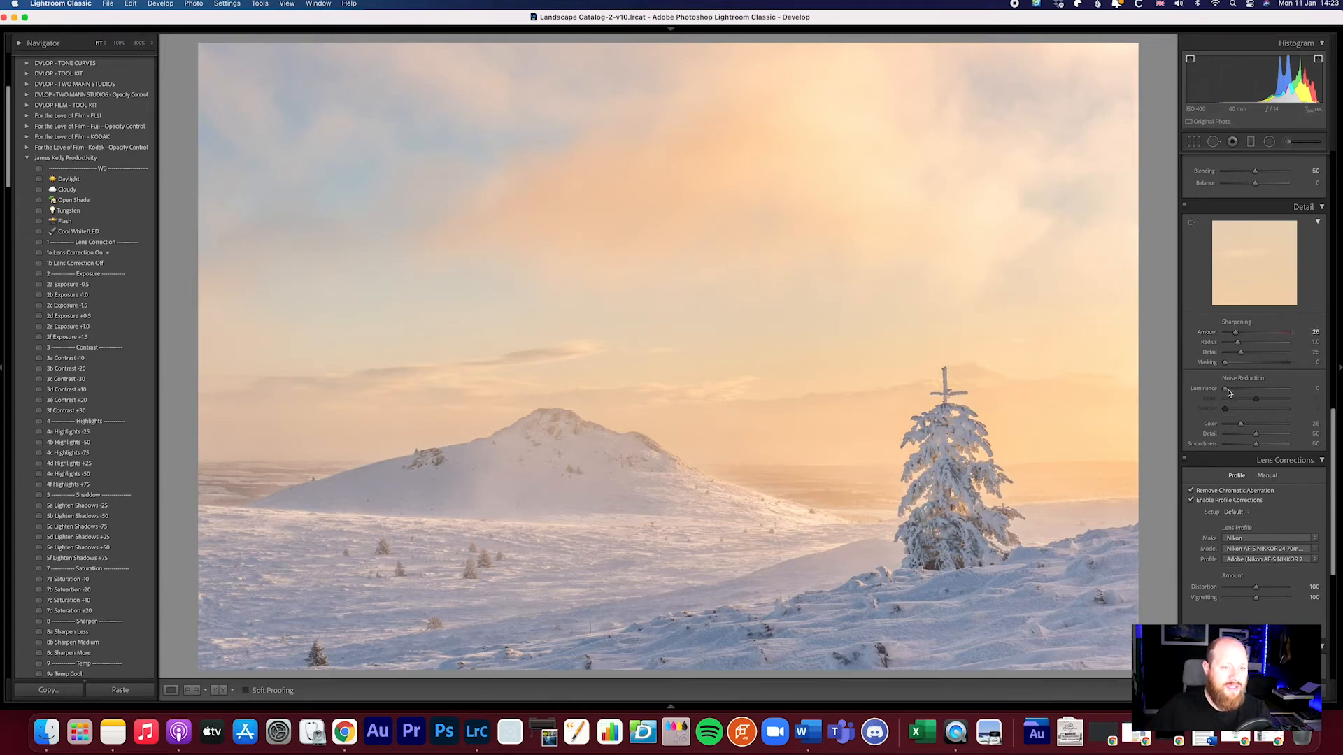
{"action": "left_click_drag", "start_coordinate": [1224, 388], "coordinate": [1231, 388]}
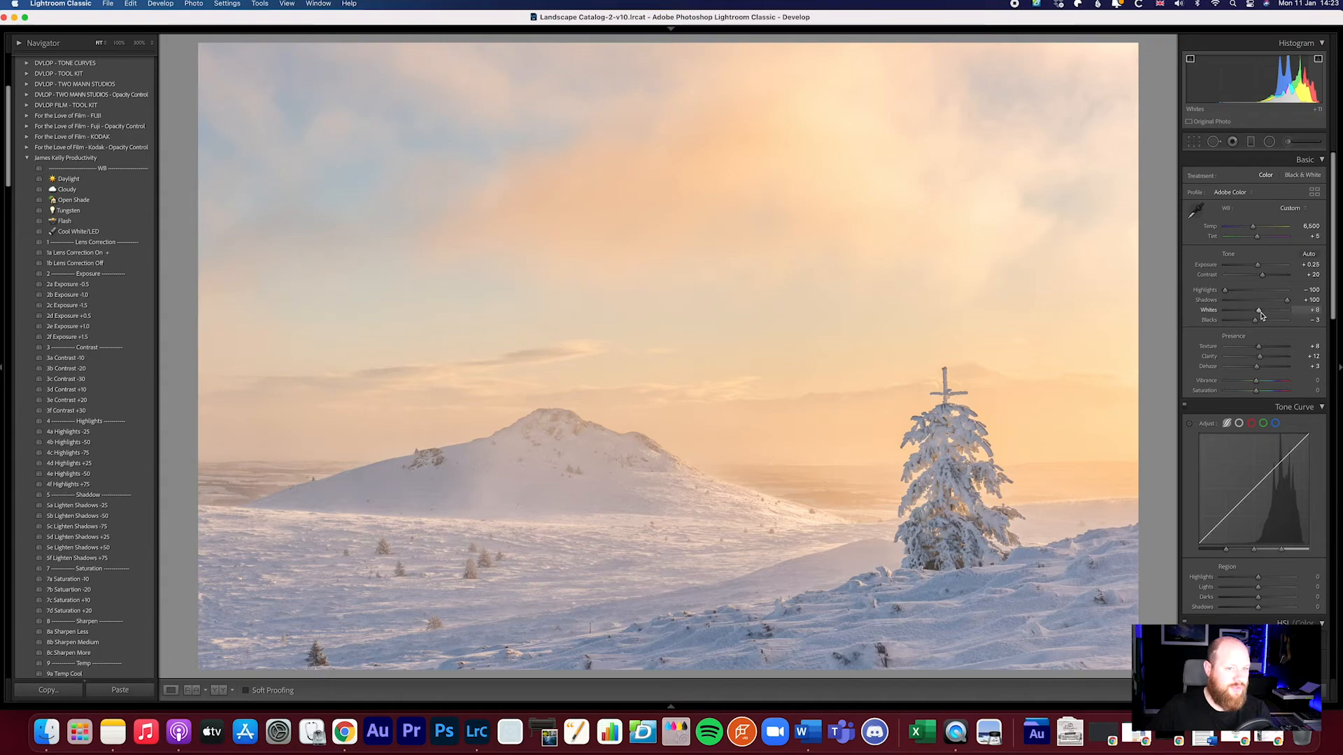
Apply the Adobe Landscape profile, lower vibrance and saturation, and start a graduated filter
{"action": "left_click", "coordinate": [1259, 192]}
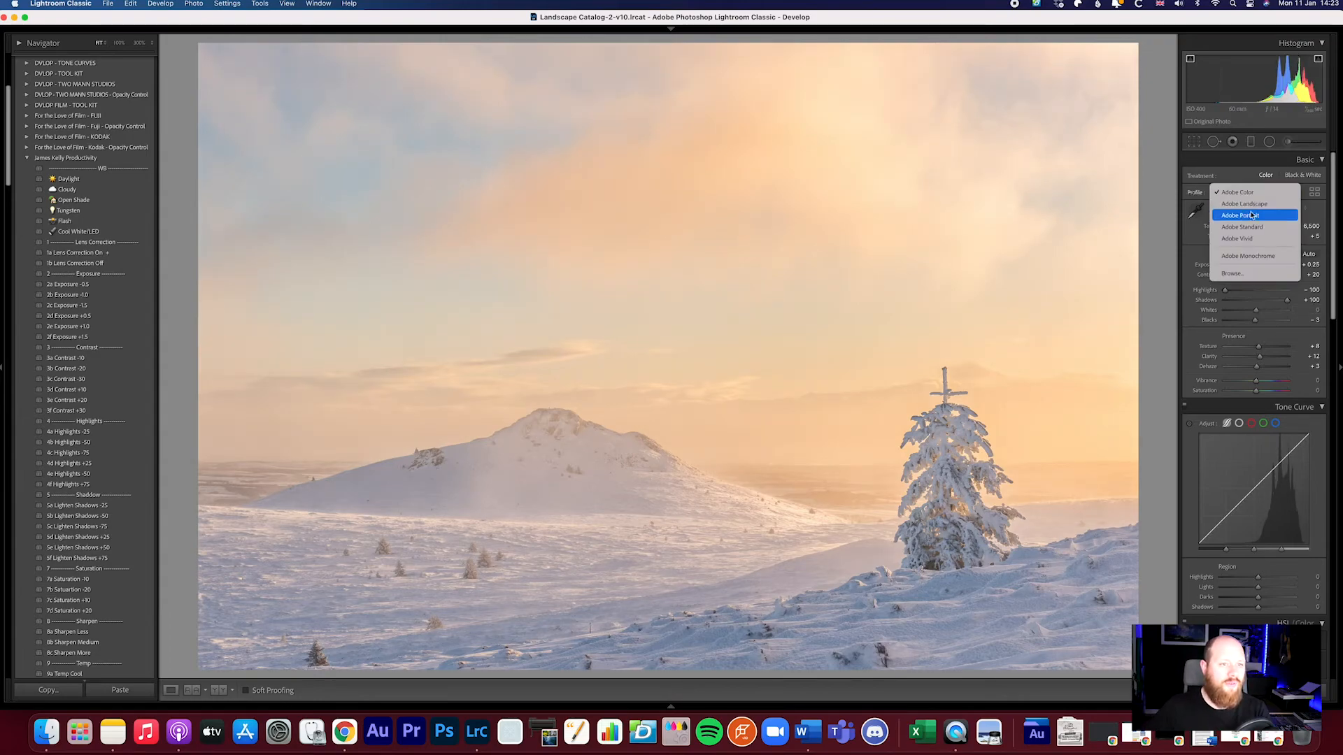
{"action": "left_click", "coordinate": [1243, 203]}
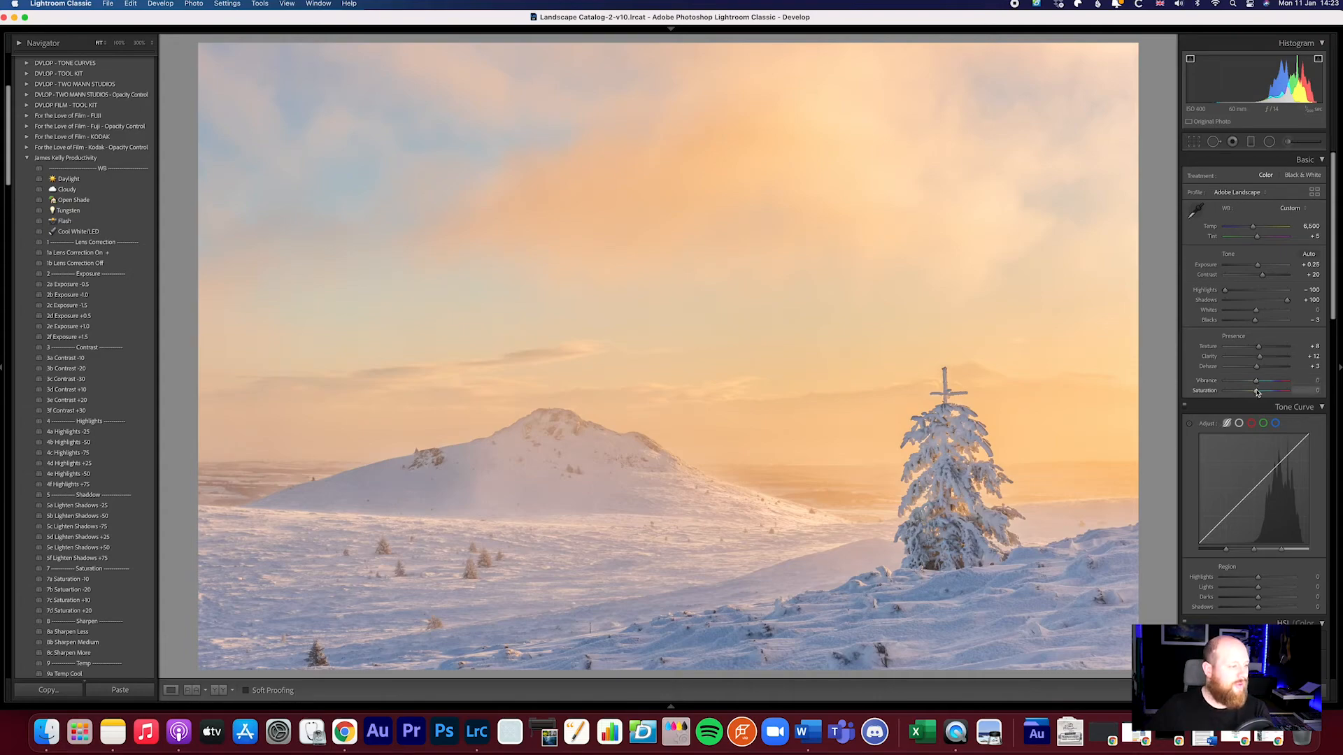
{"action": "left_click_drag", "start_coordinate": [1282, 390], "coordinate": [1254, 391]}
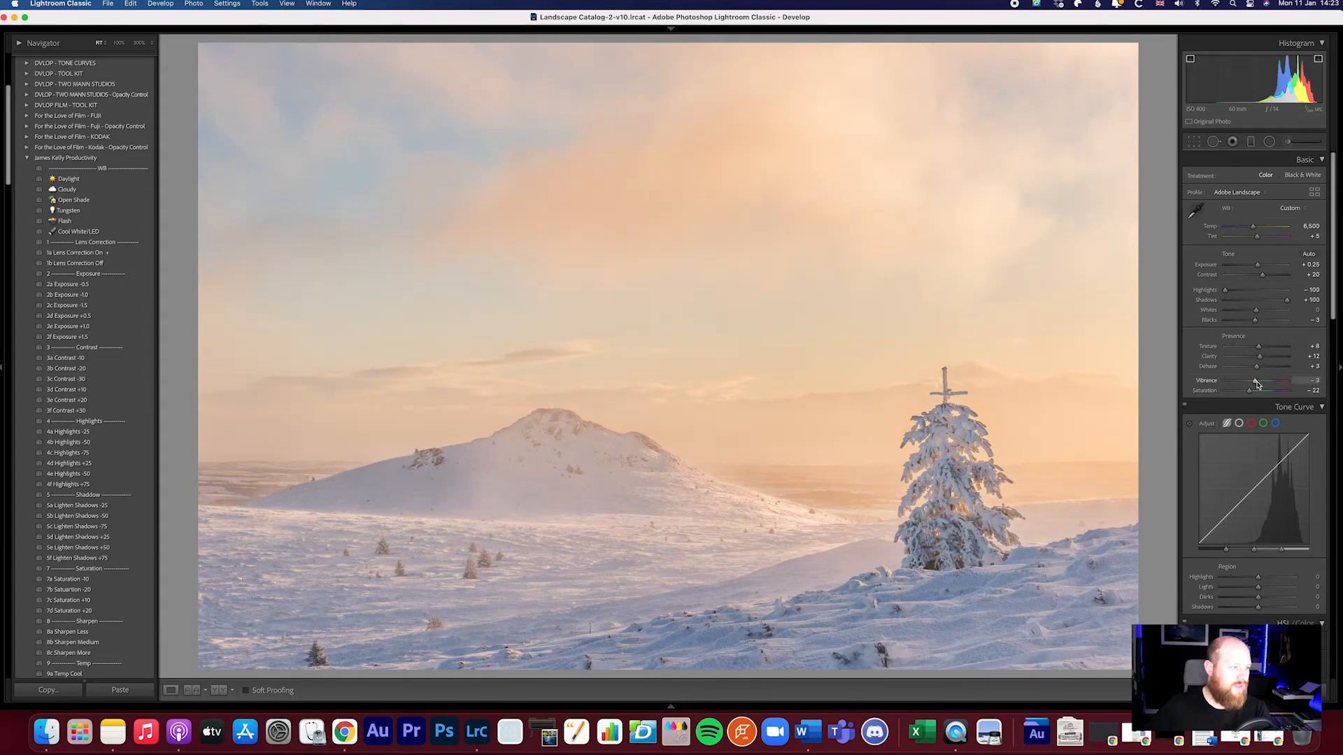
{"action": "left_click_drag", "start_coordinate": [1258, 382], "coordinate": [1253, 382]}
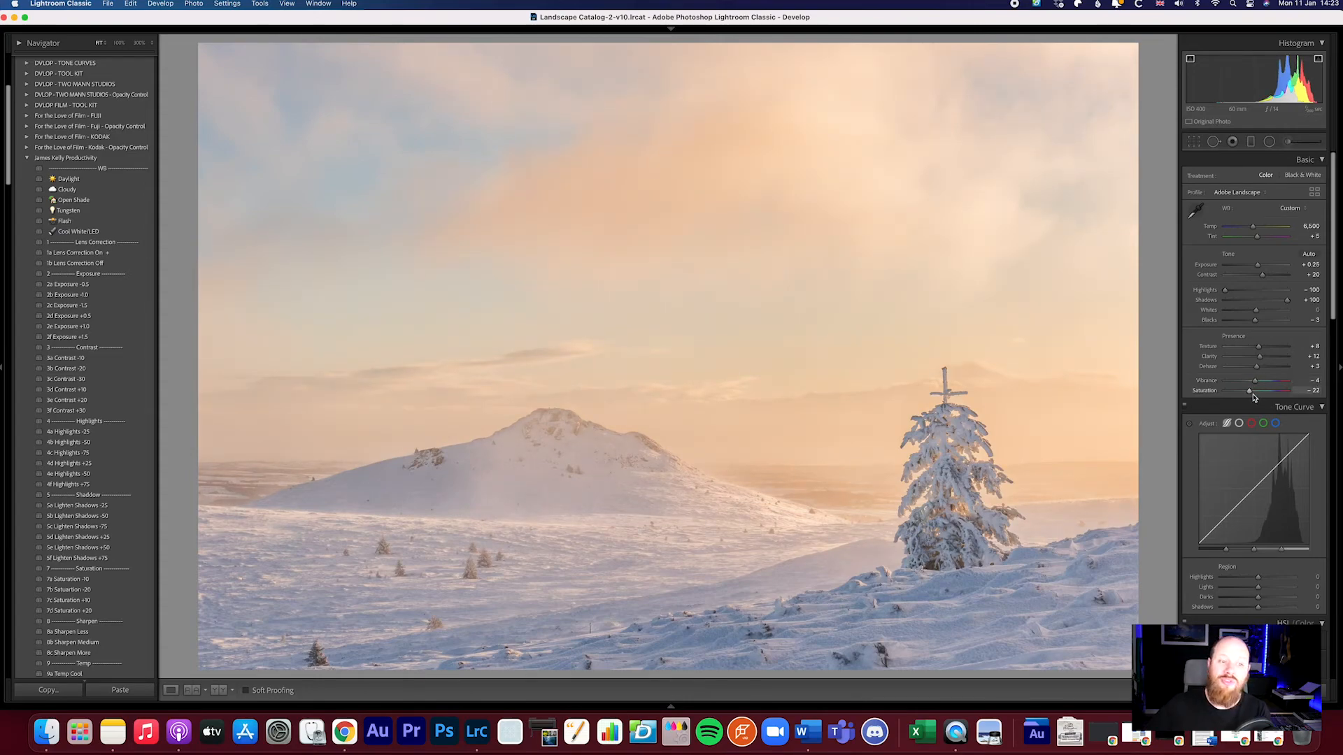
{"action": "left_click_drag", "start_coordinate": [1246, 391], "coordinate": [1253, 390]}
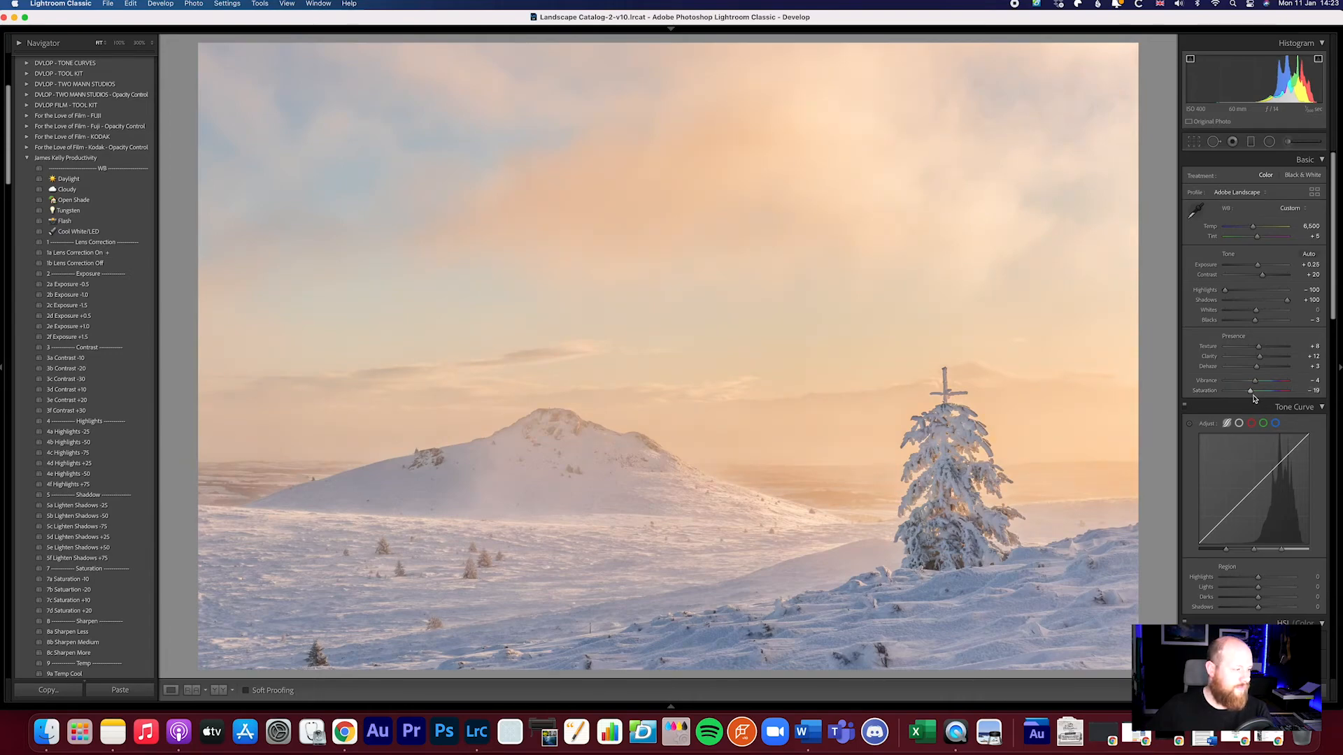
{"action": "mouse_move", "coordinate": [1069, 353]}
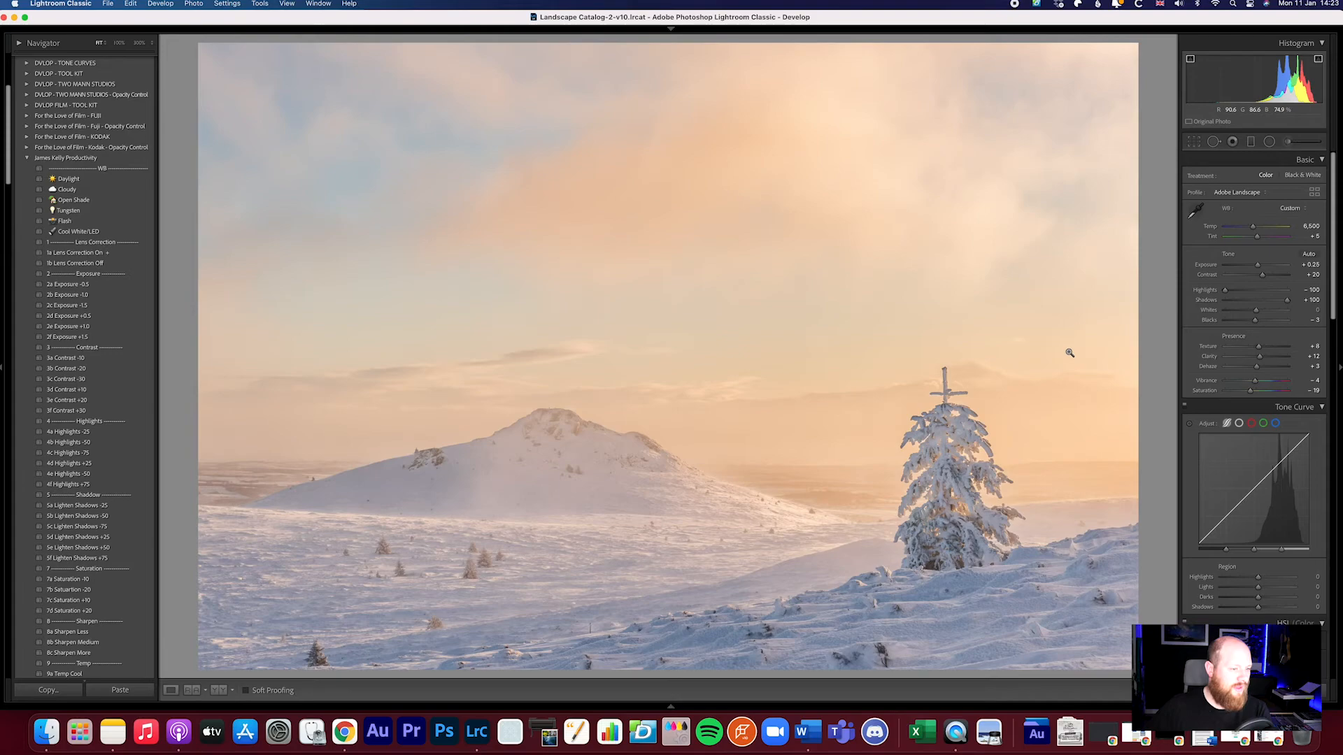
{"action": "key", "text": "k"}
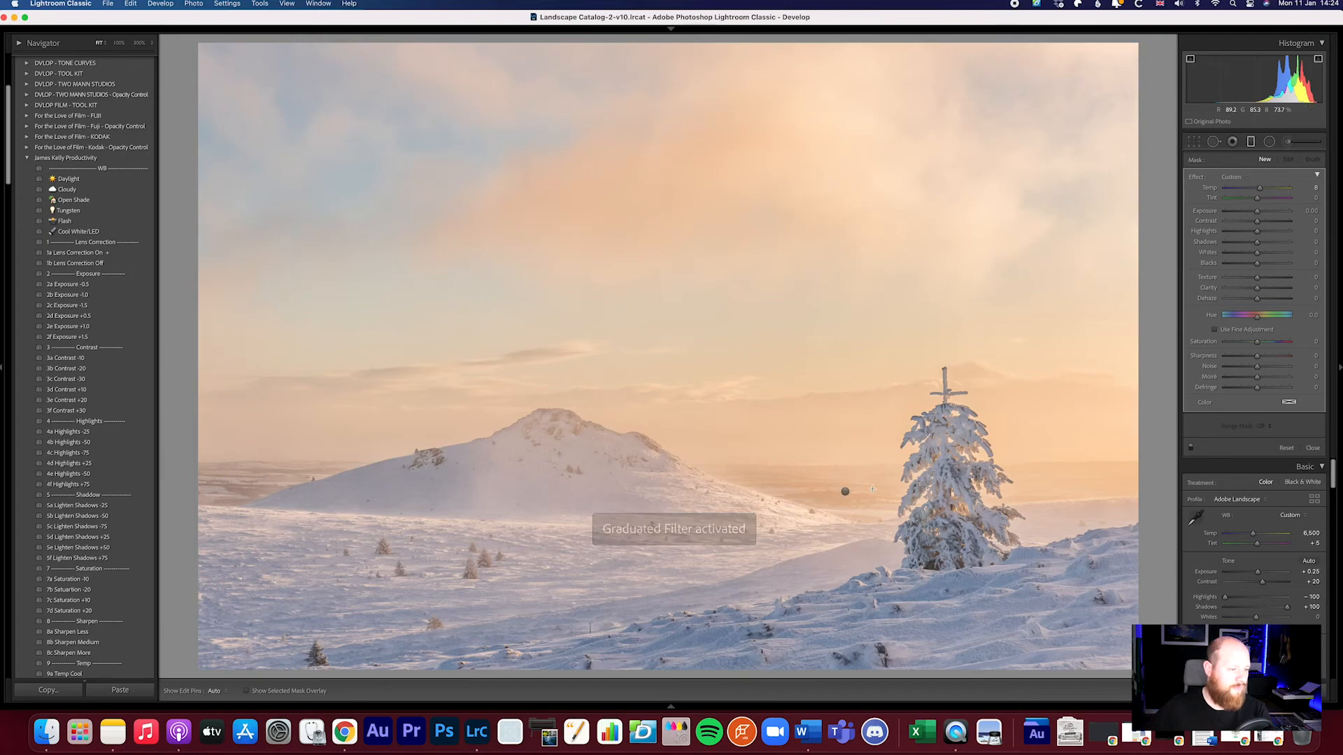
Select the existing graduated mask with boosted contrast, clarity and dehaze for editing
{"action": "left_click", "coordinate": [1312, 159]}
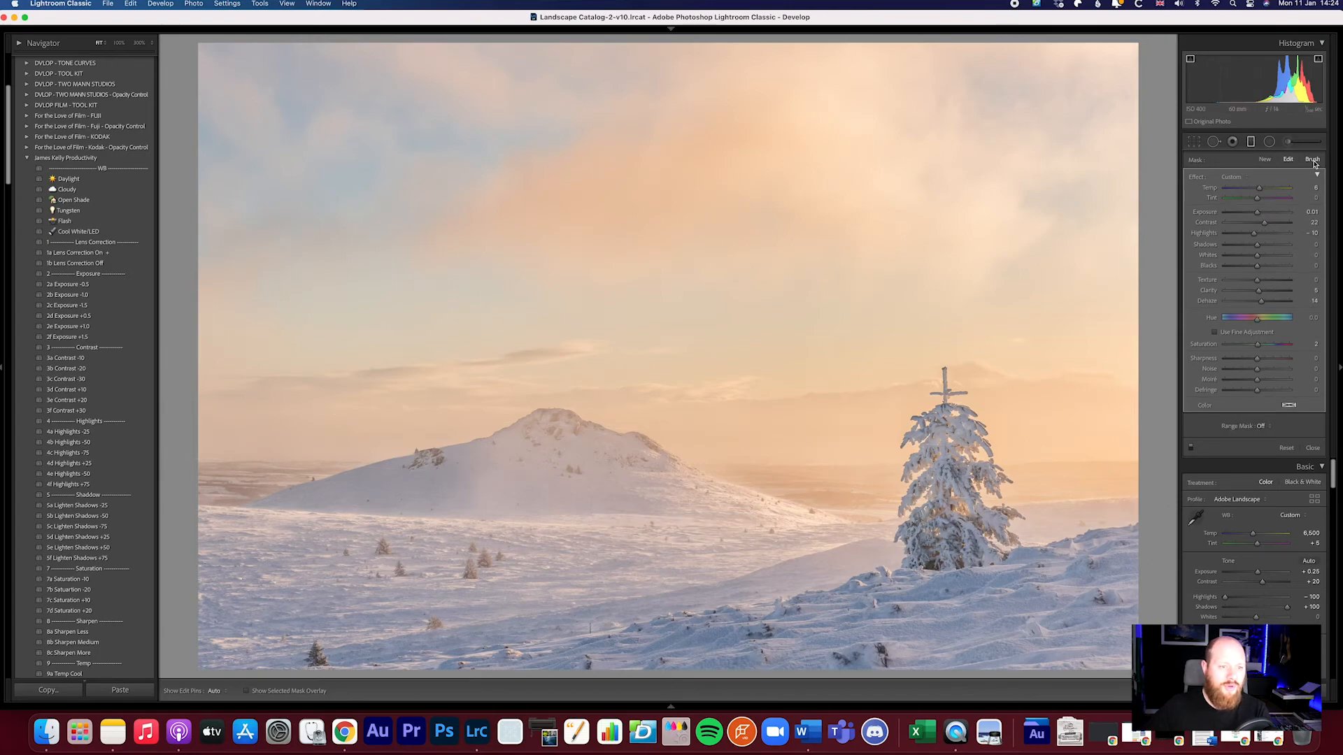
{"action": "left_click", "coordinate": [1312, 160]}
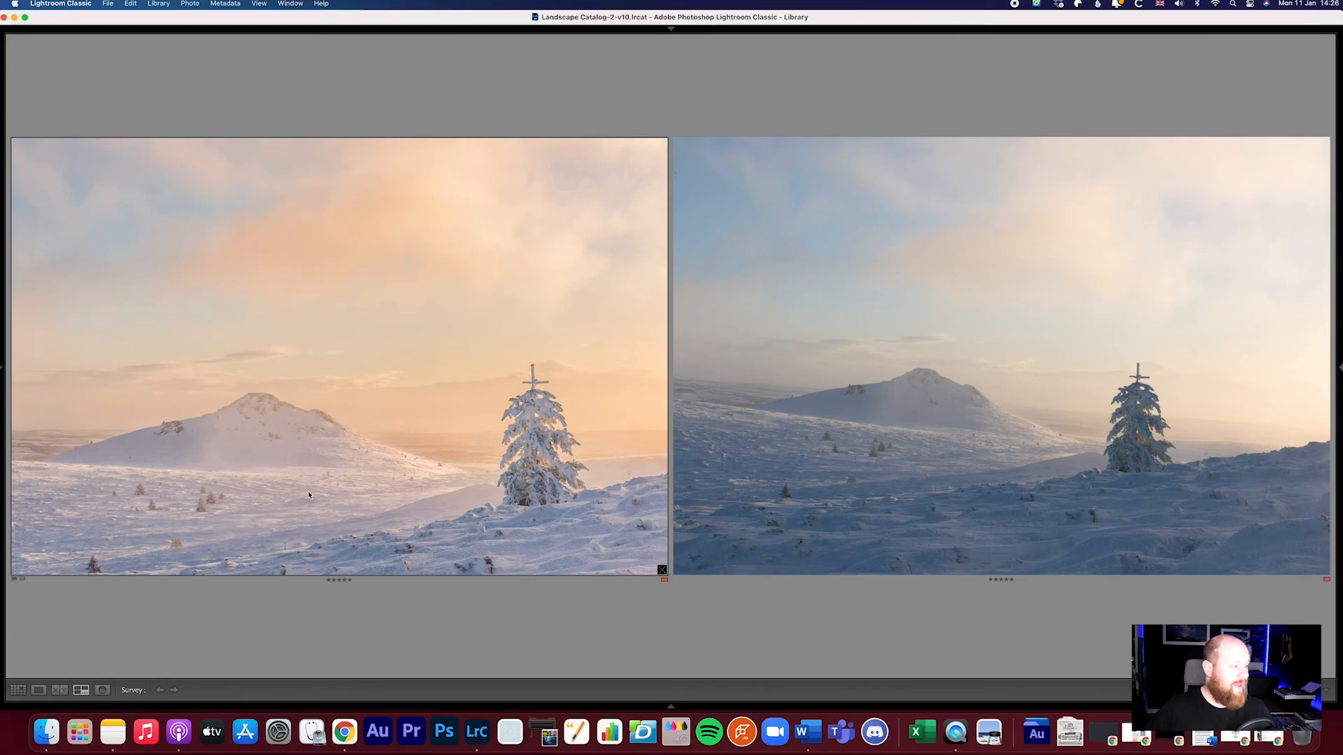
{"action": "mouse_move", "coordinate": [205, 473]}
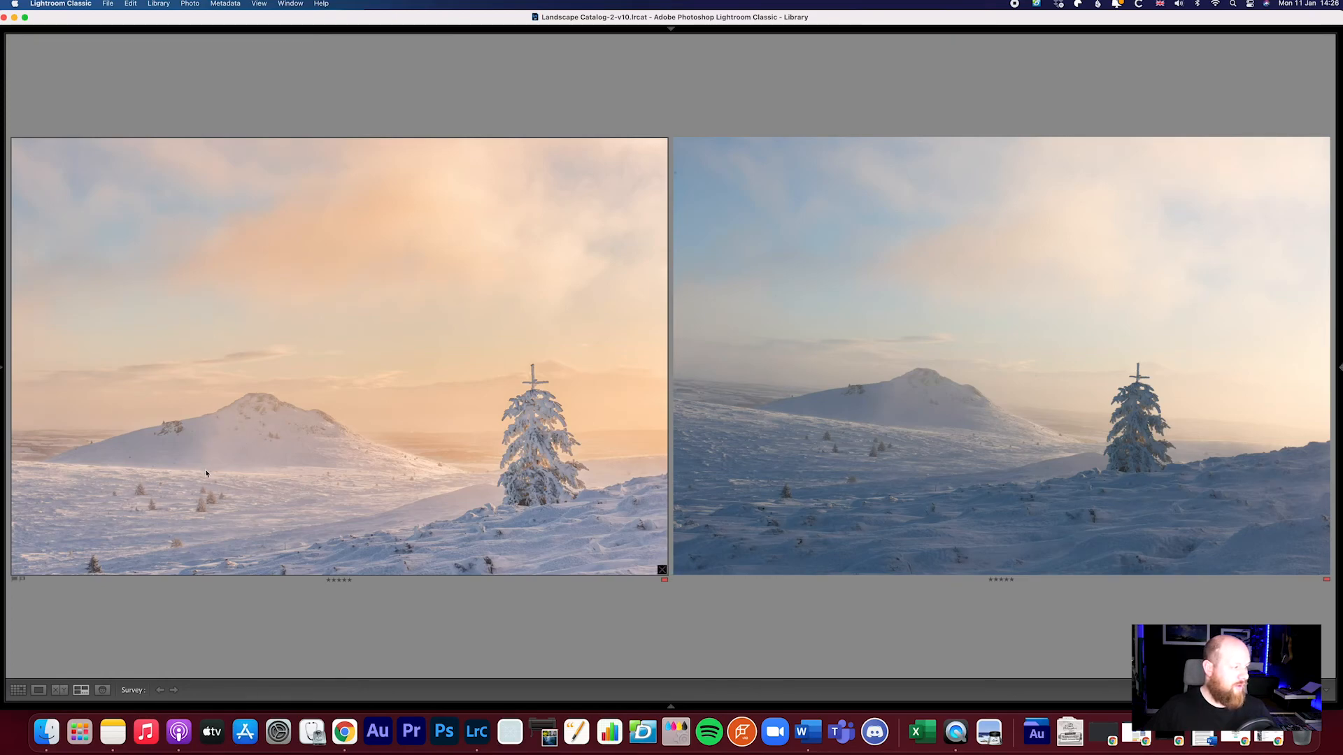
{"action": "mouse_move", "coordinate": [217, 419]}
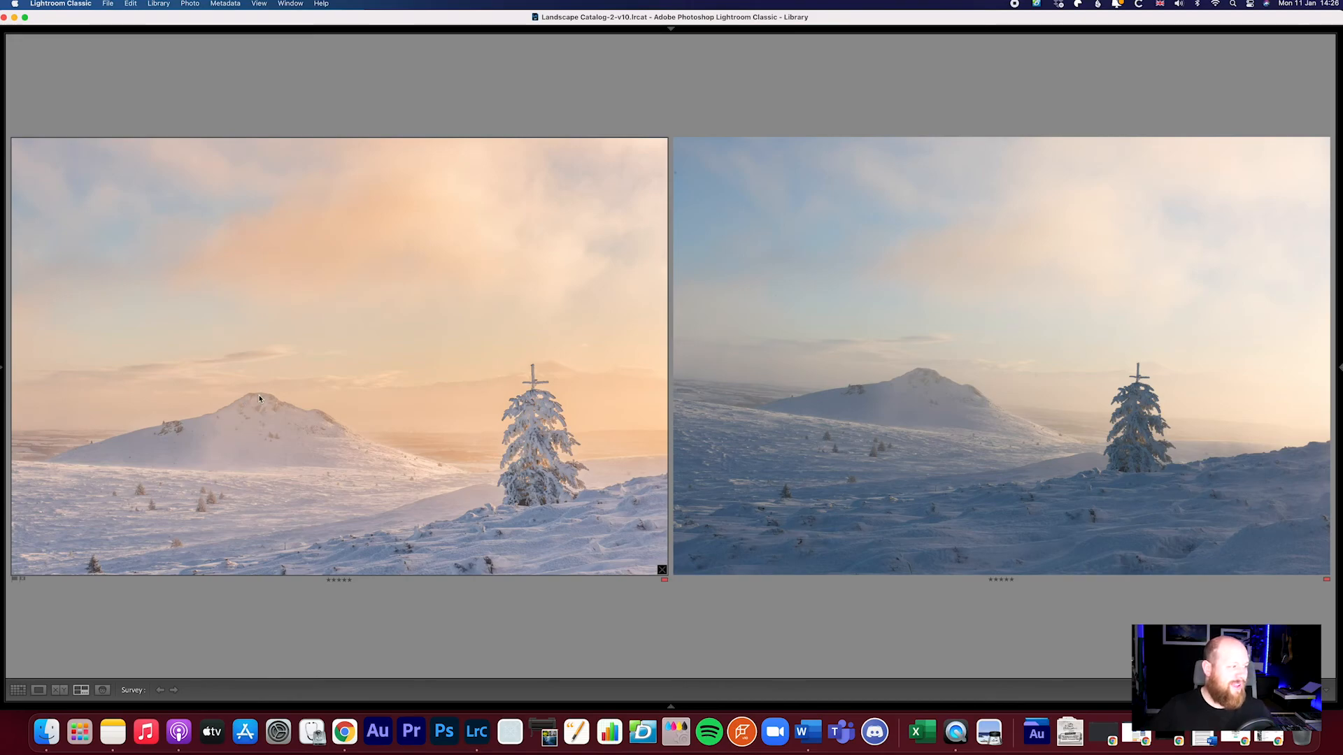
{"action": "mouse_move", "coordinate": [229, 444]}
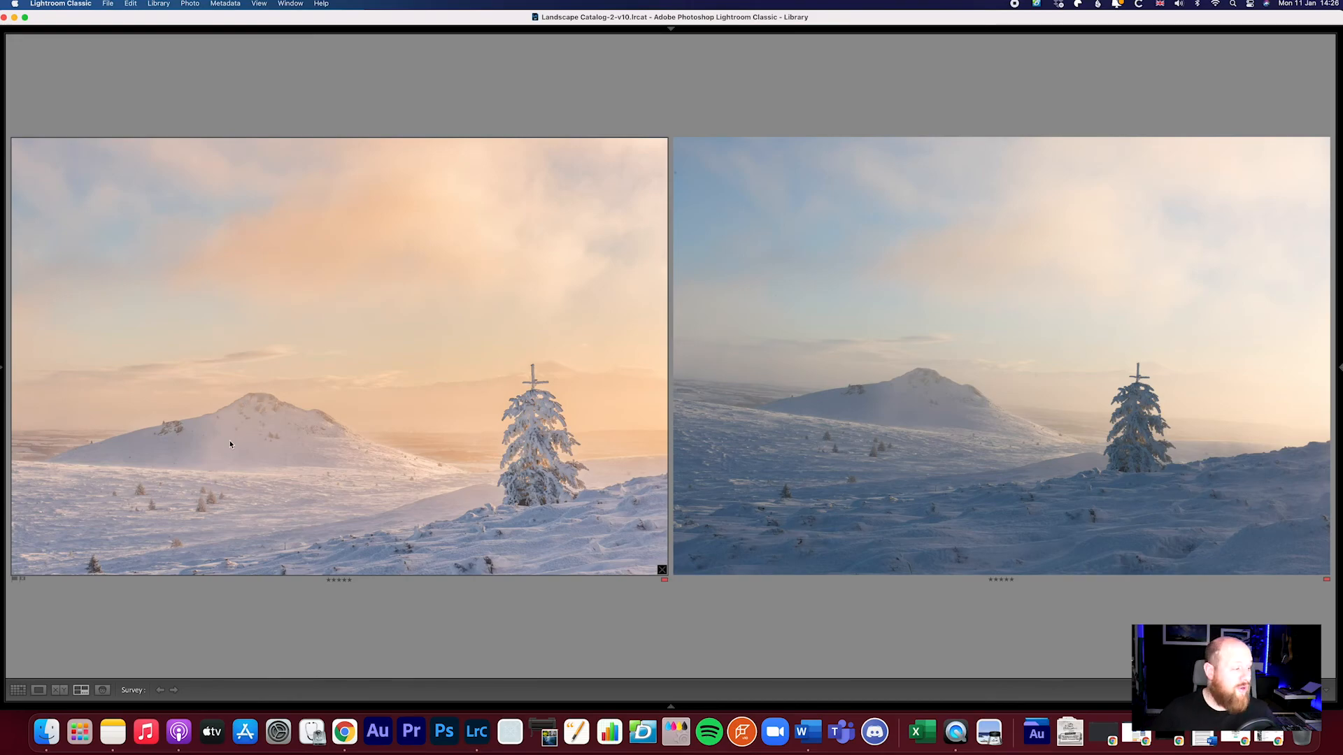